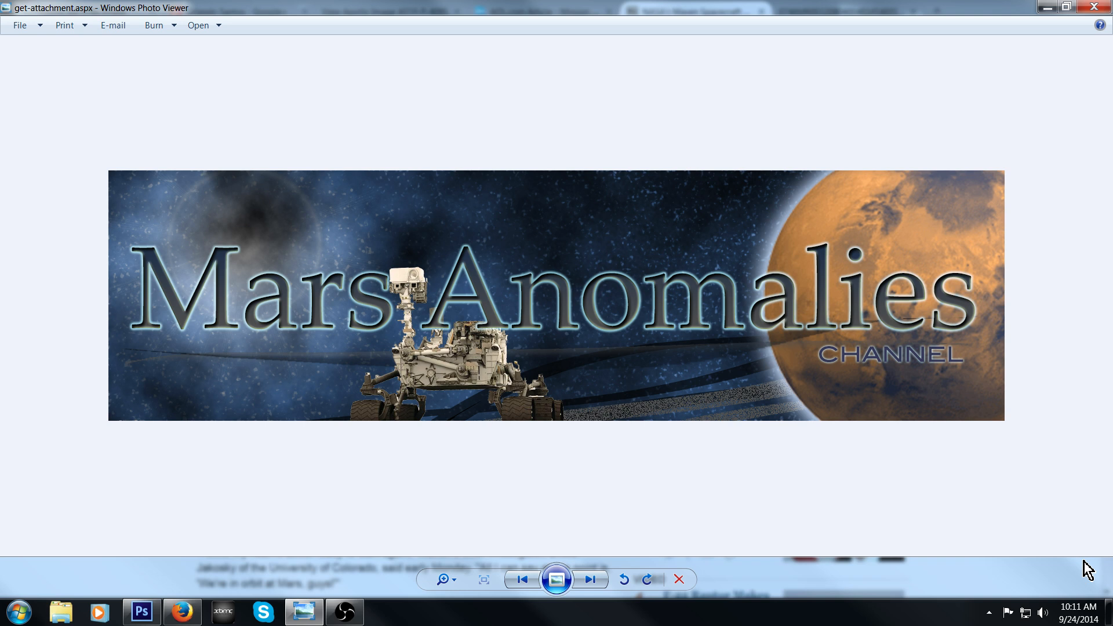
Bring Firefox to the front with the WSJ article on NASA's Maven spacecraft entering Mars orbit.
{"action": "left_click", "coordinate": [182, 613]}
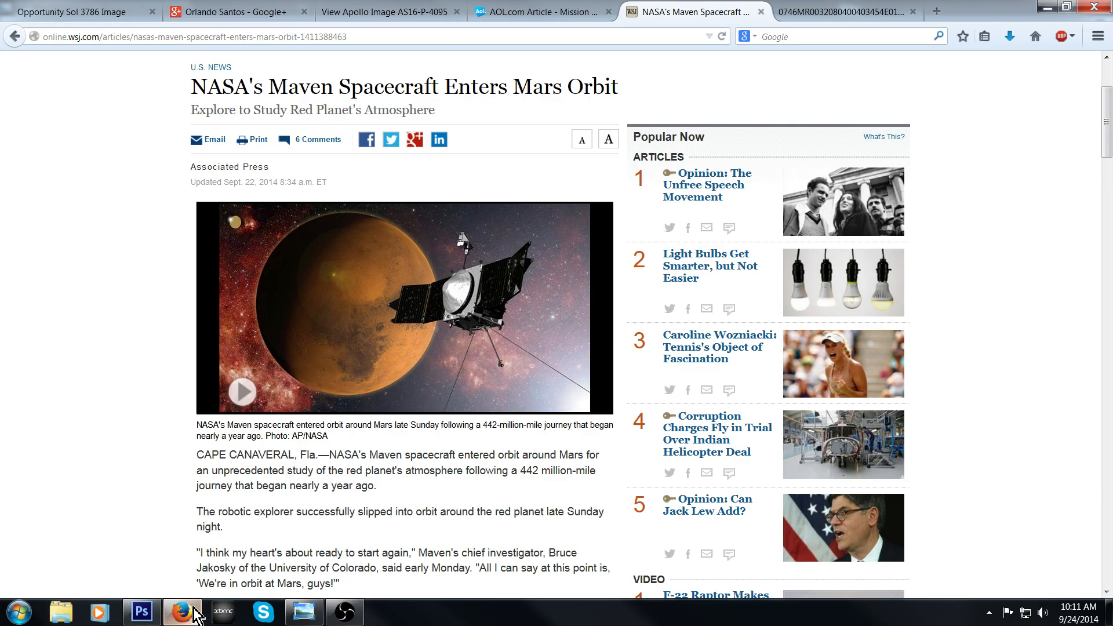
{"action": "mouse_move", "coordinate": [972, 97]}
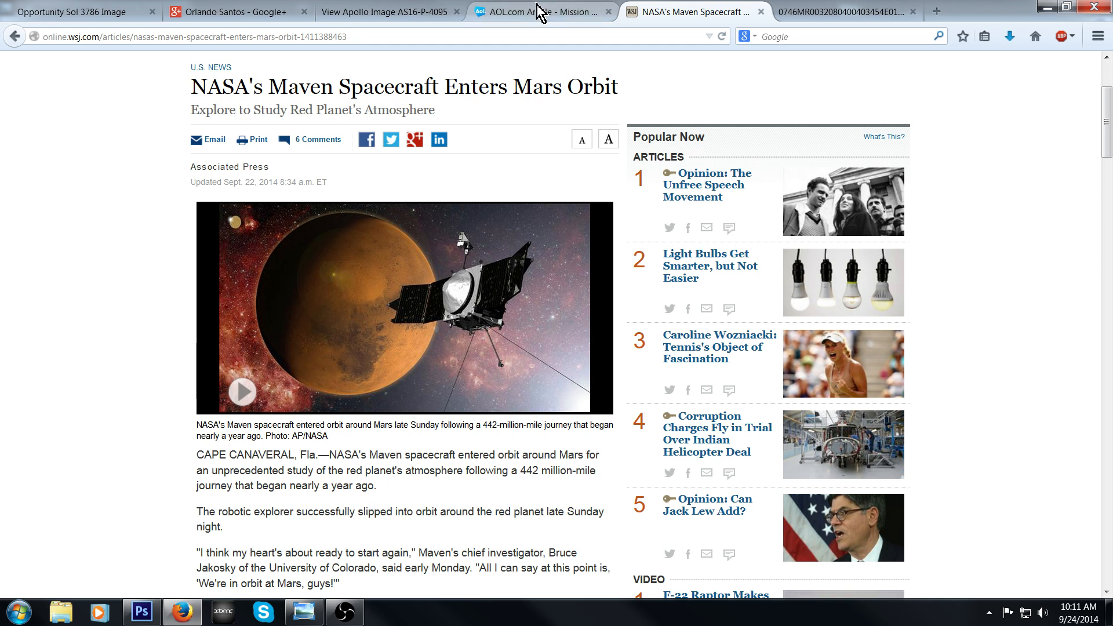
Switch to the AOL 'India joins Mars explorers' article tab and page through to the NASA raw Curiosity image.
{"action": "left_click", "coordinate": [542, 12]}
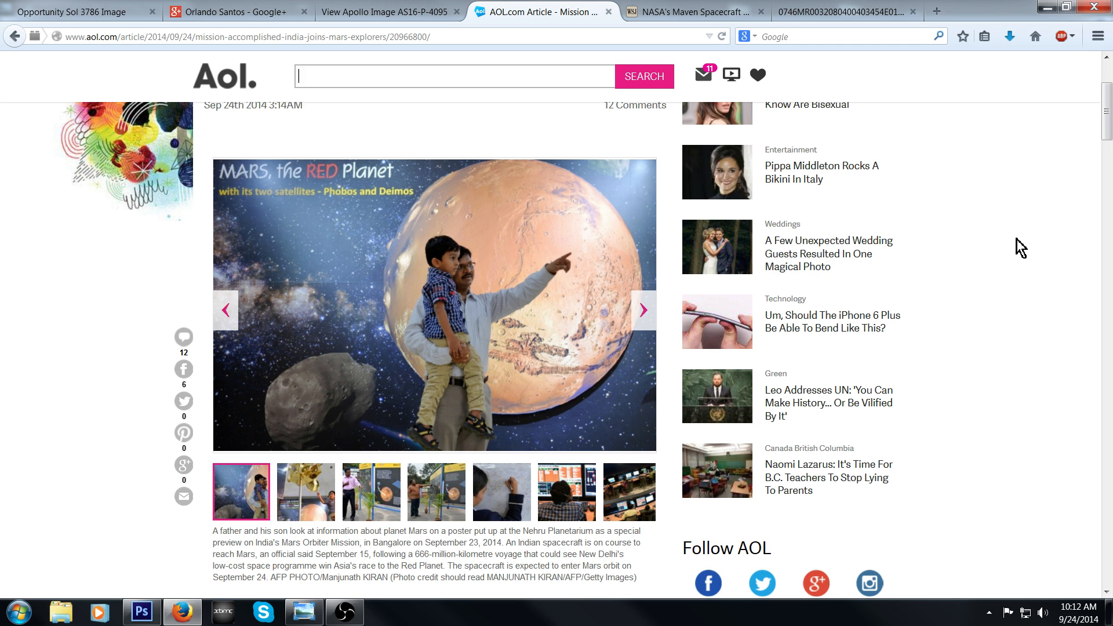
{"action": "left_click", "coordinate": [455, 76]}
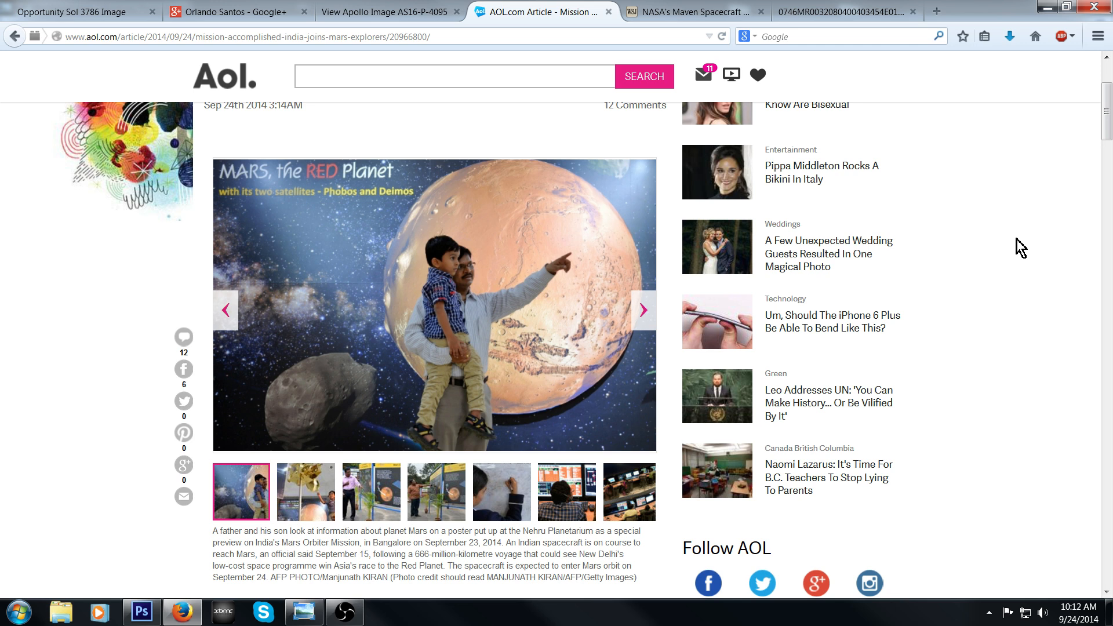
{"action": "left_click", "coordinate": [454, 77]}
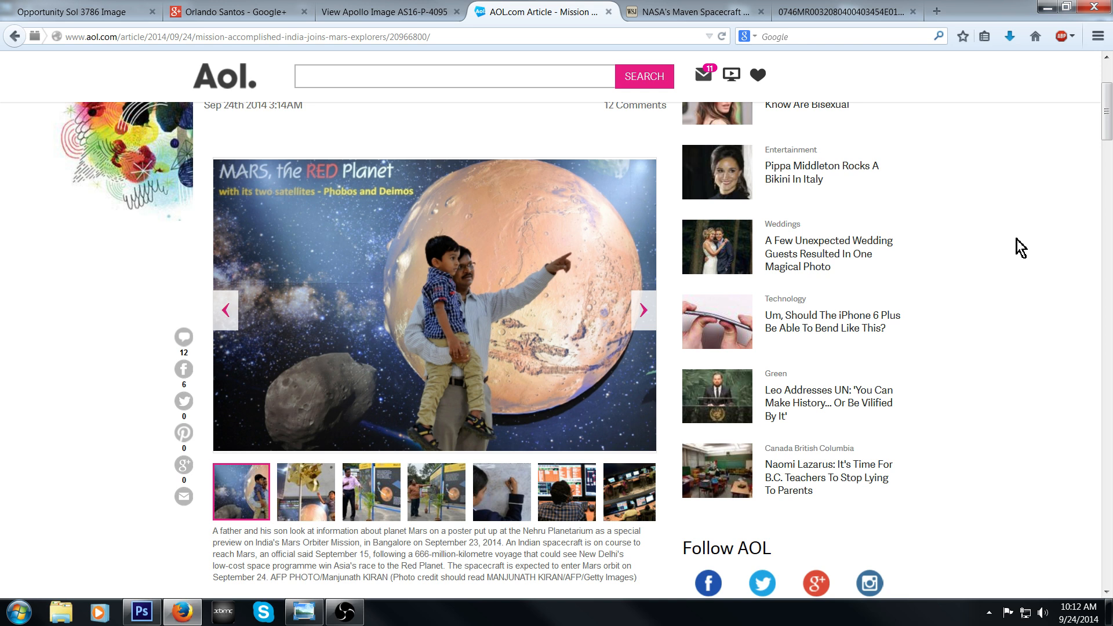
{"action": "left_click", "coordinate": [454, 77]}
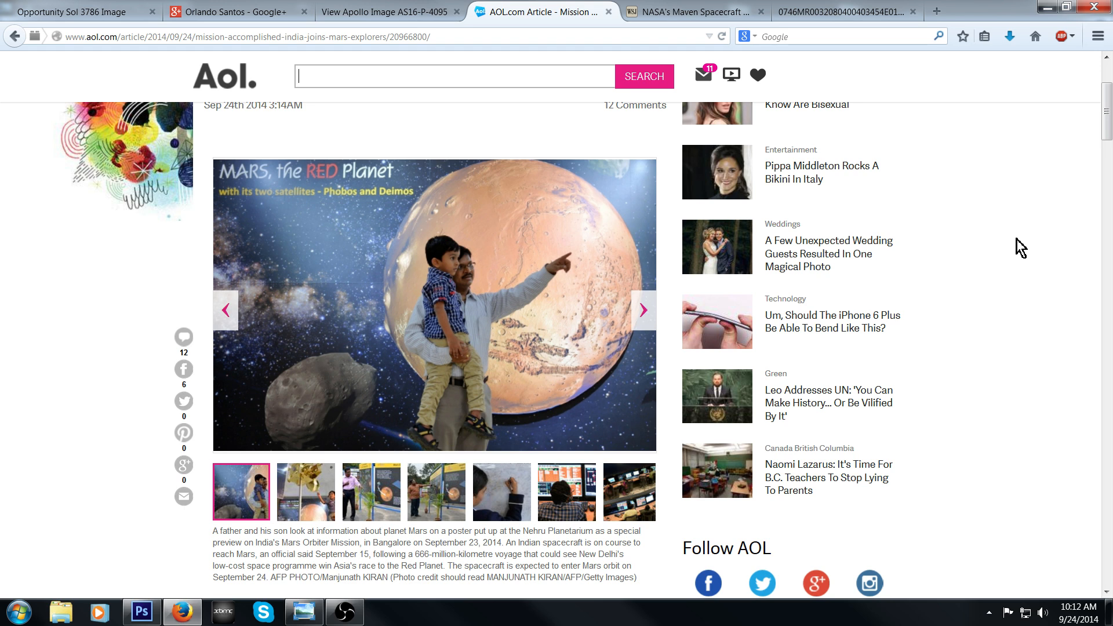
{"action": "left_click", "coordinate": [454, 77]}
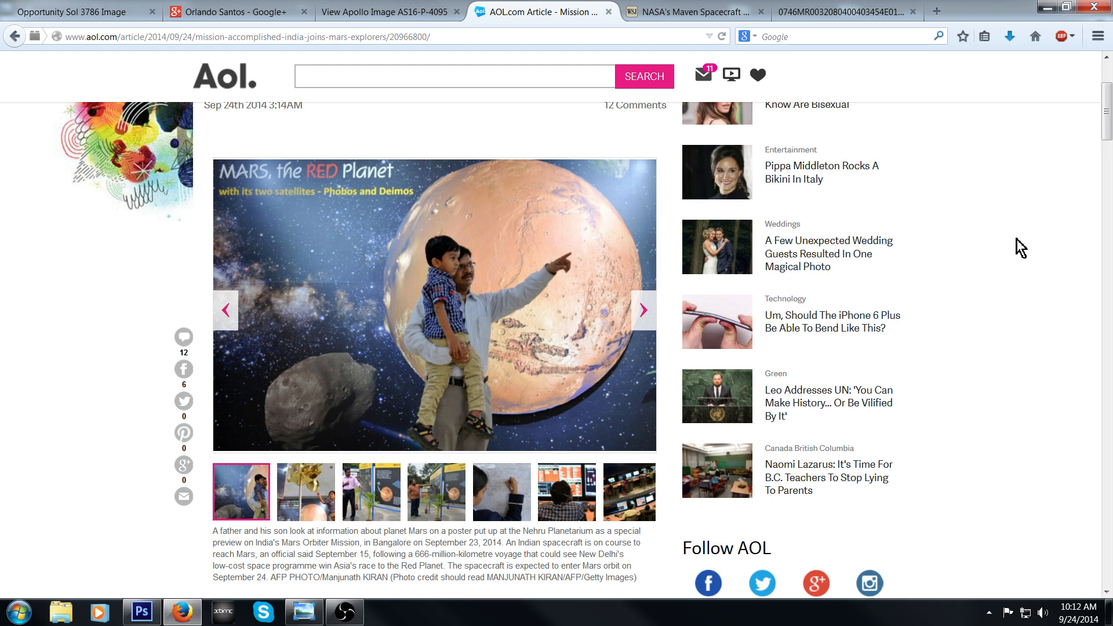
{"action": "left_click", "coordinate": [455, 77]}
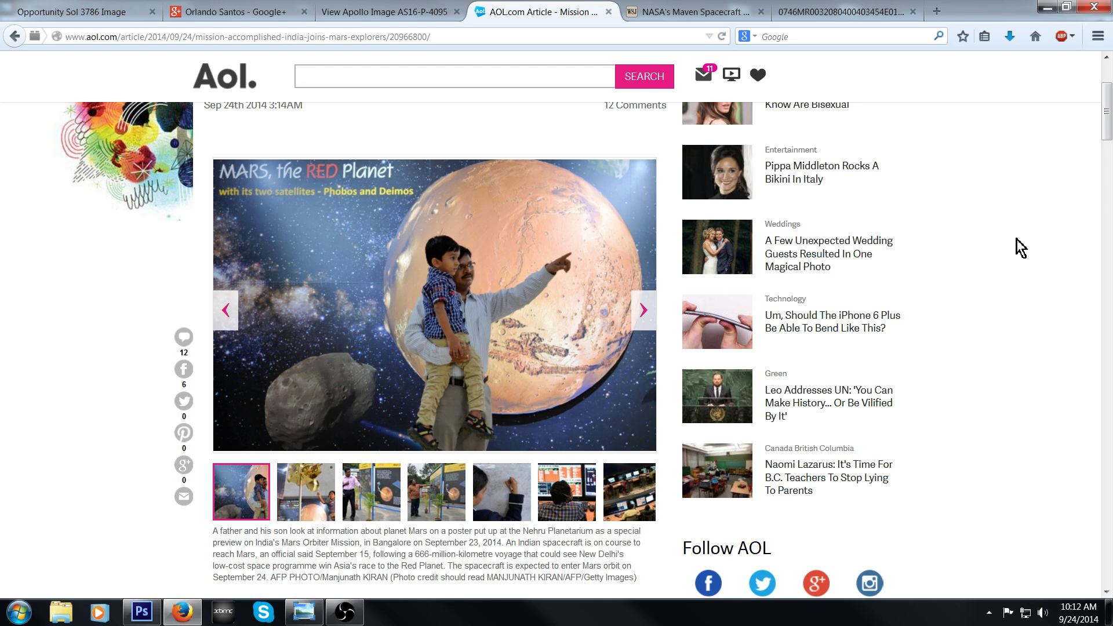
{"action": "left_click", "coordinate": [454, 76]}
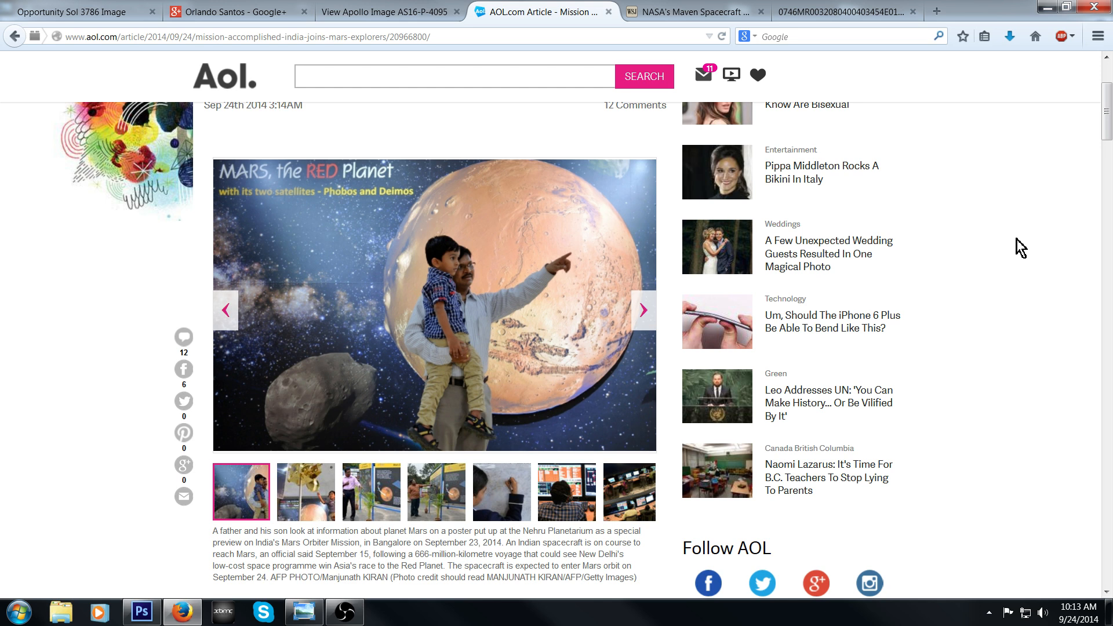
{"action": "left_click", "coordinate": [454, 76]}
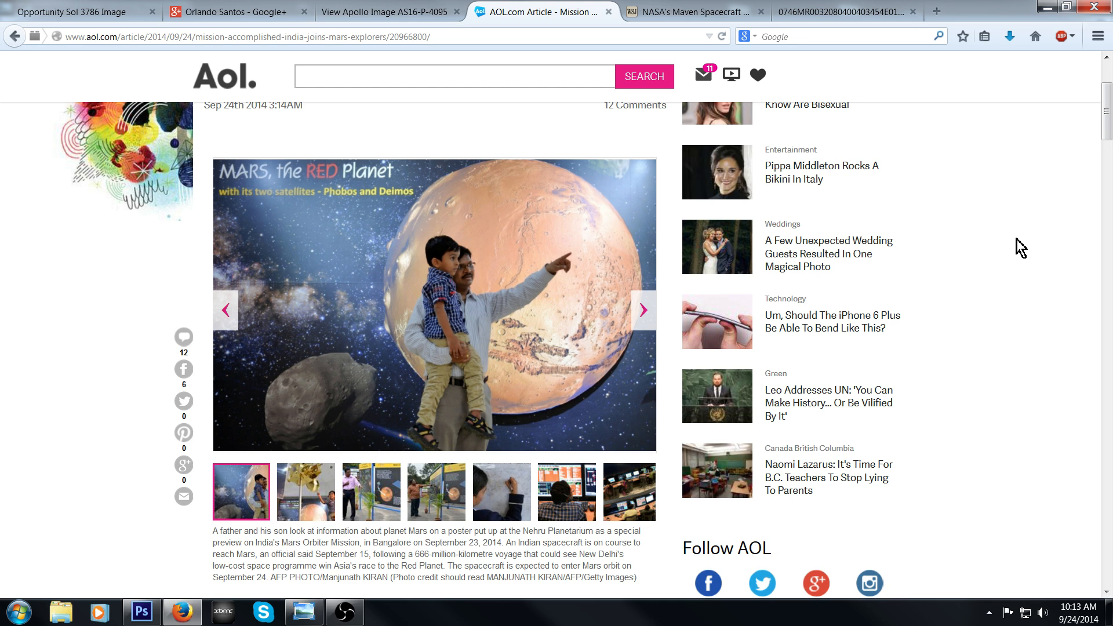
{"action": "left_click", "coordinate": [455, 77]}
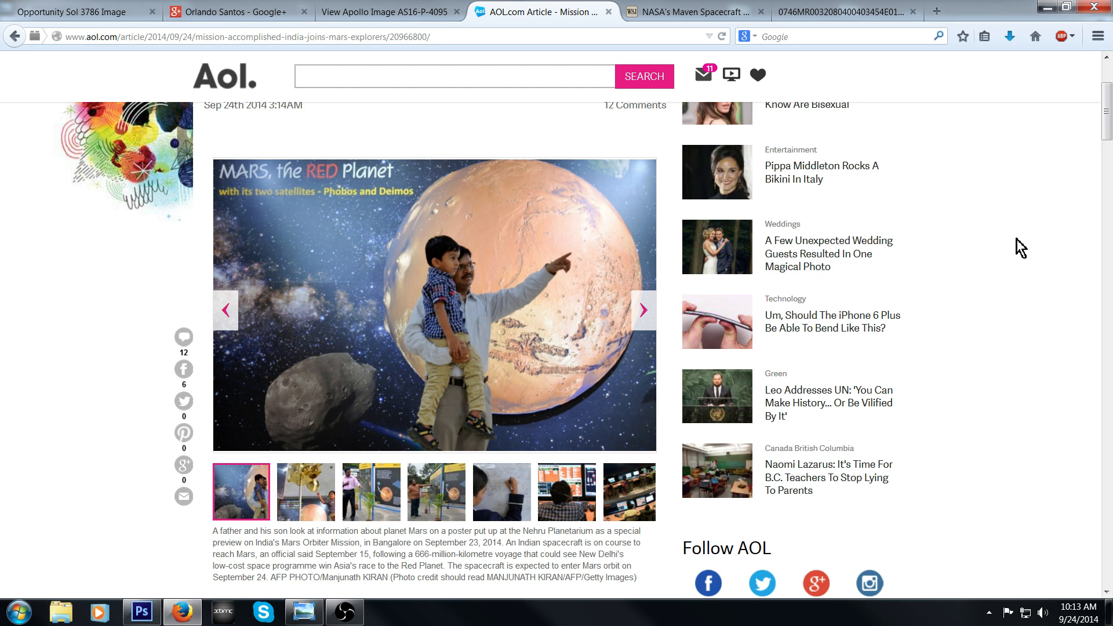
{"action": "left_click", "coordinate": [454, 76]}
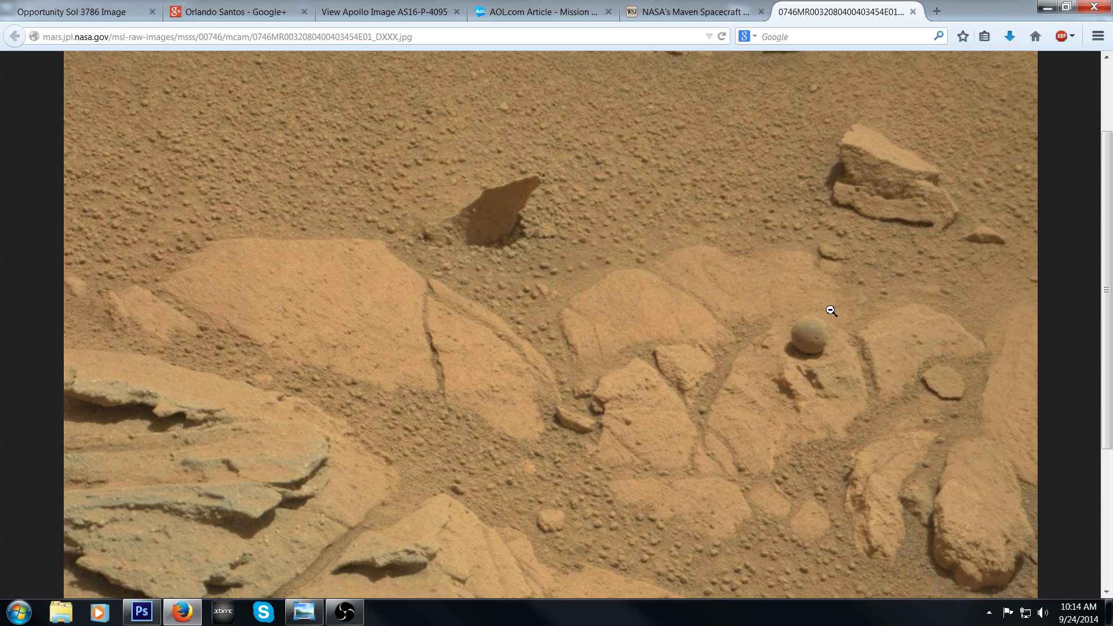
{"action": "mouse_move", "coordinate": [834, 325]}
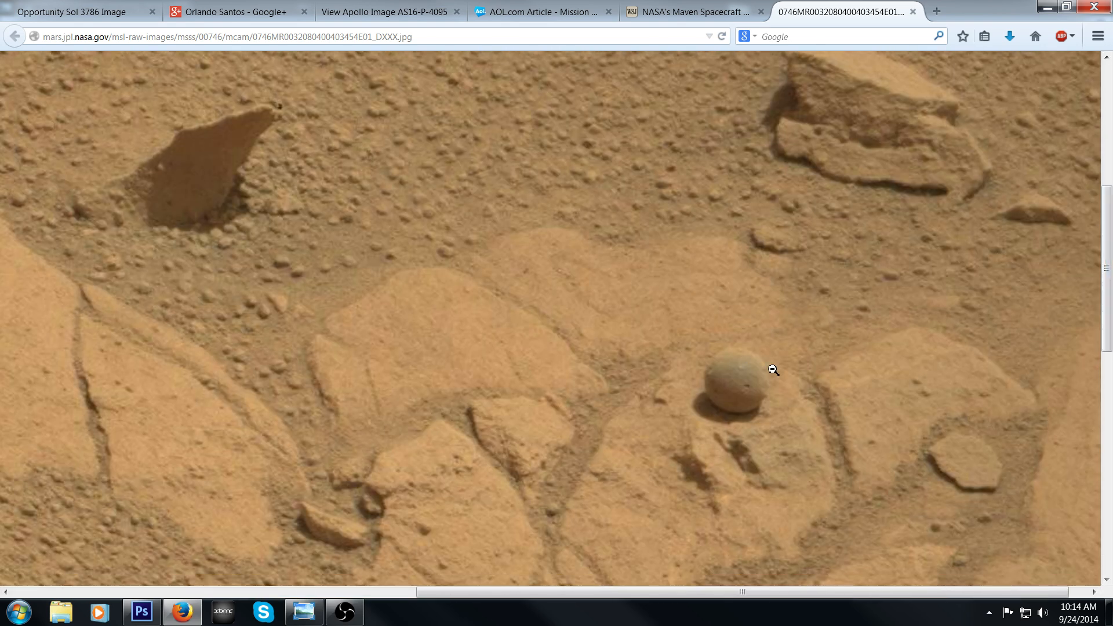
{"action": "mouse_move", "coordinate": [763, 392]}
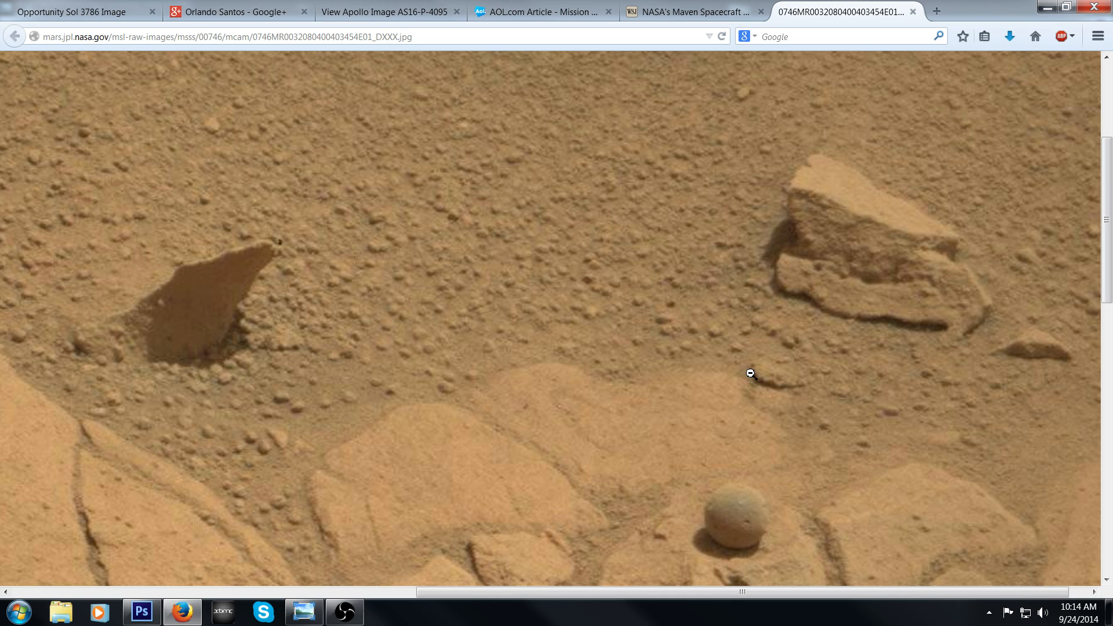
Zoom the NASA raw rover photo to full size on the small sphere among the rocks.
{"action": "left_click", "coordinate": [750, 375]}
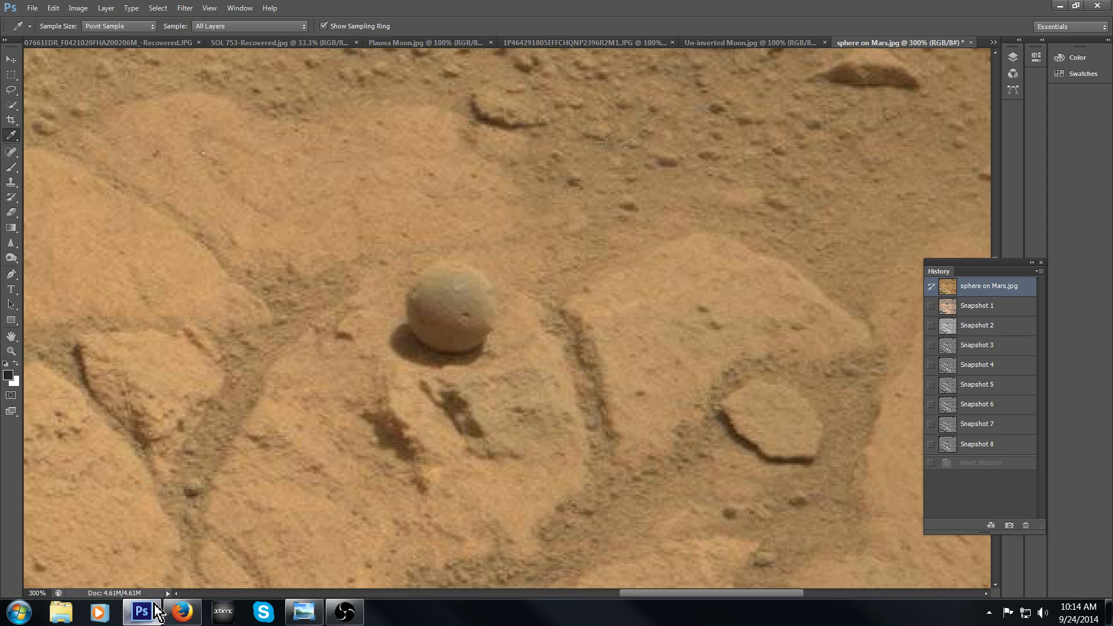
{"action": "mouse_move", "coordinate": [642, 255]}
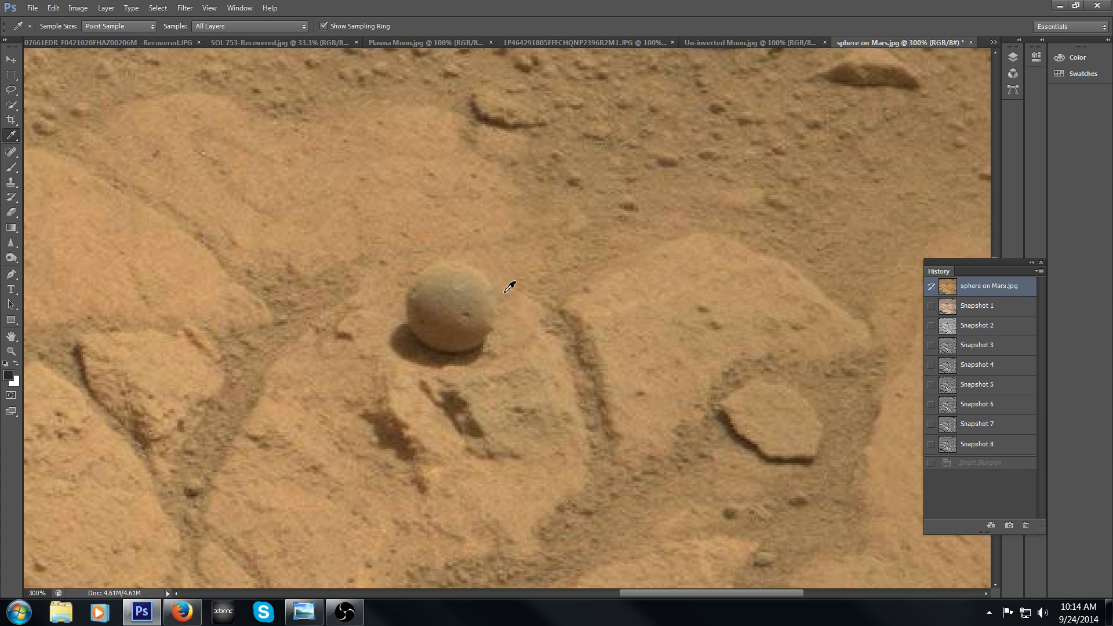
{"action": "mouse_move", "coordinate": [486, 340]}
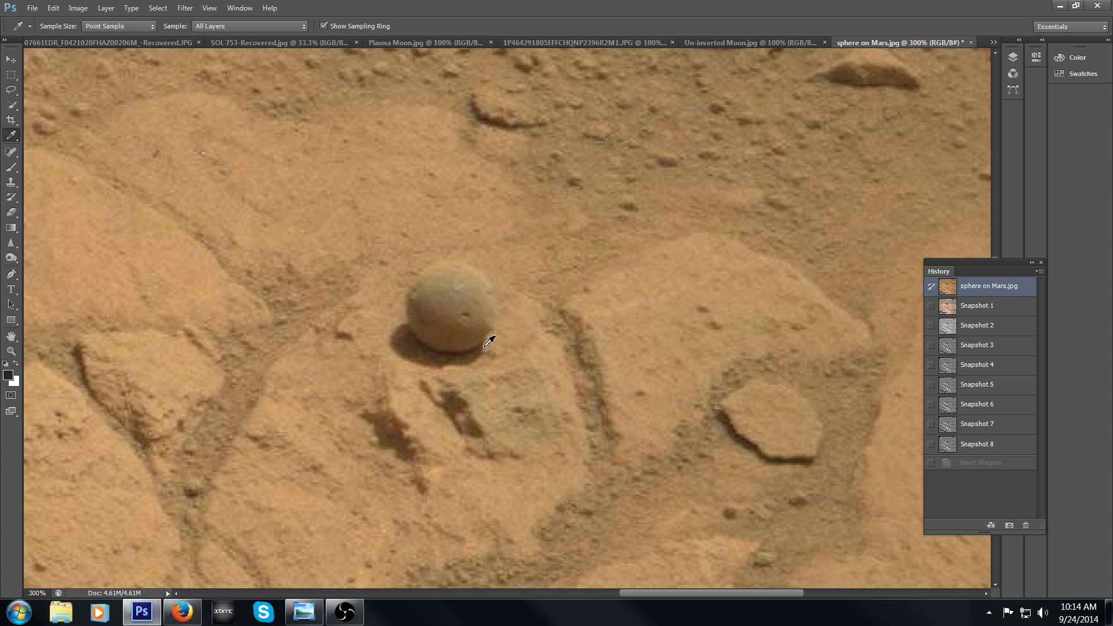
{"action": "mouse_move", "coordinate": [488, 347]}
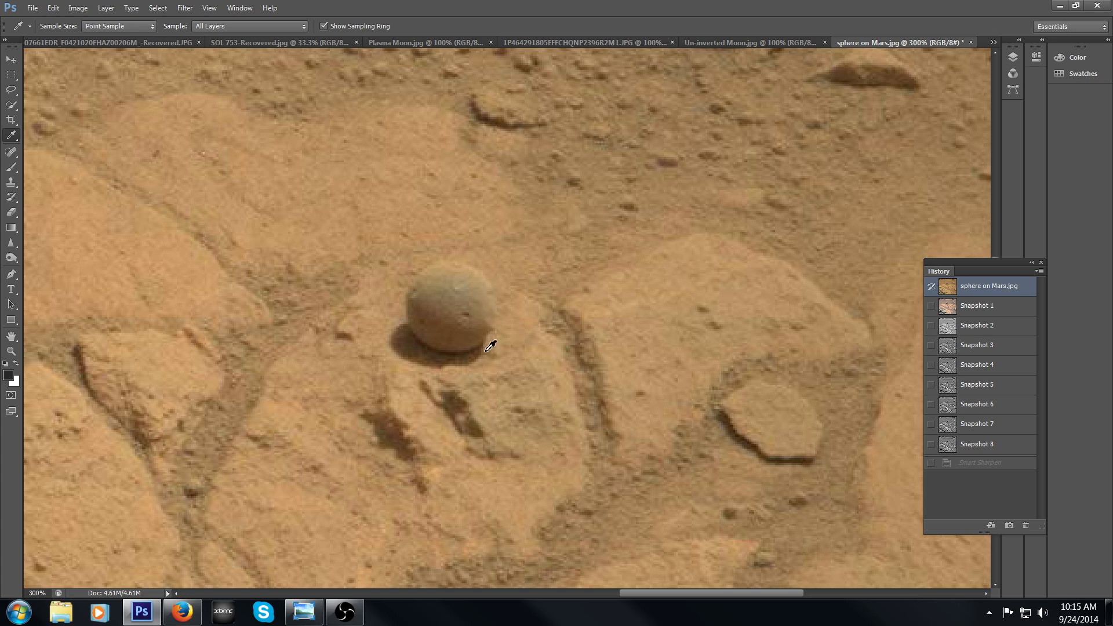
{"action": "mouse_move", "coordinate": [510, 334]}
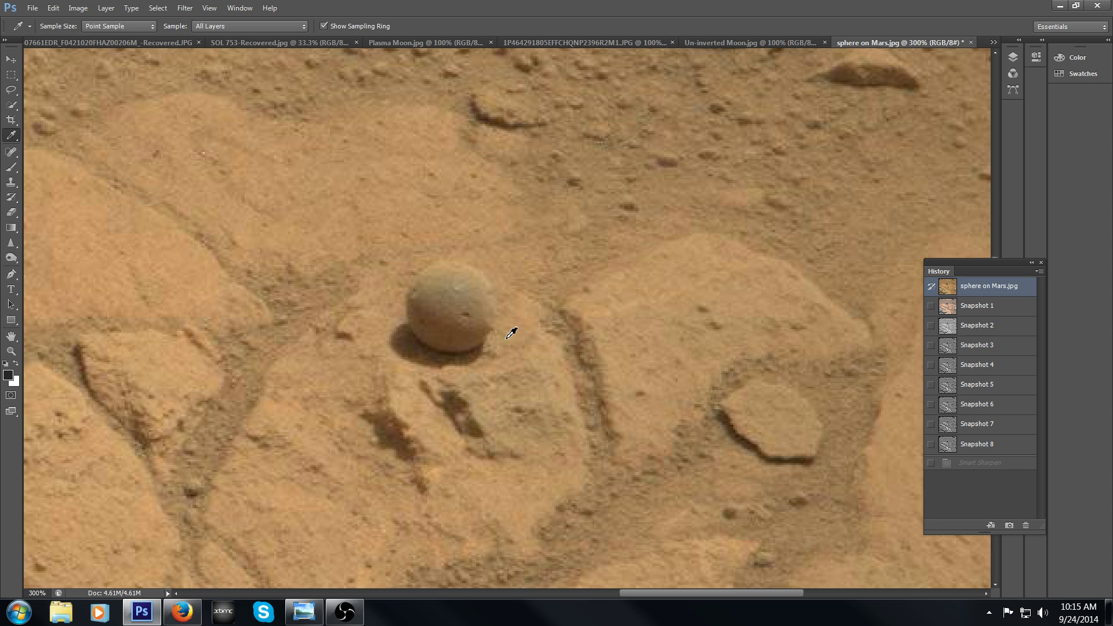
{"action": "mouse_move", "coordinate": [497, 332]}
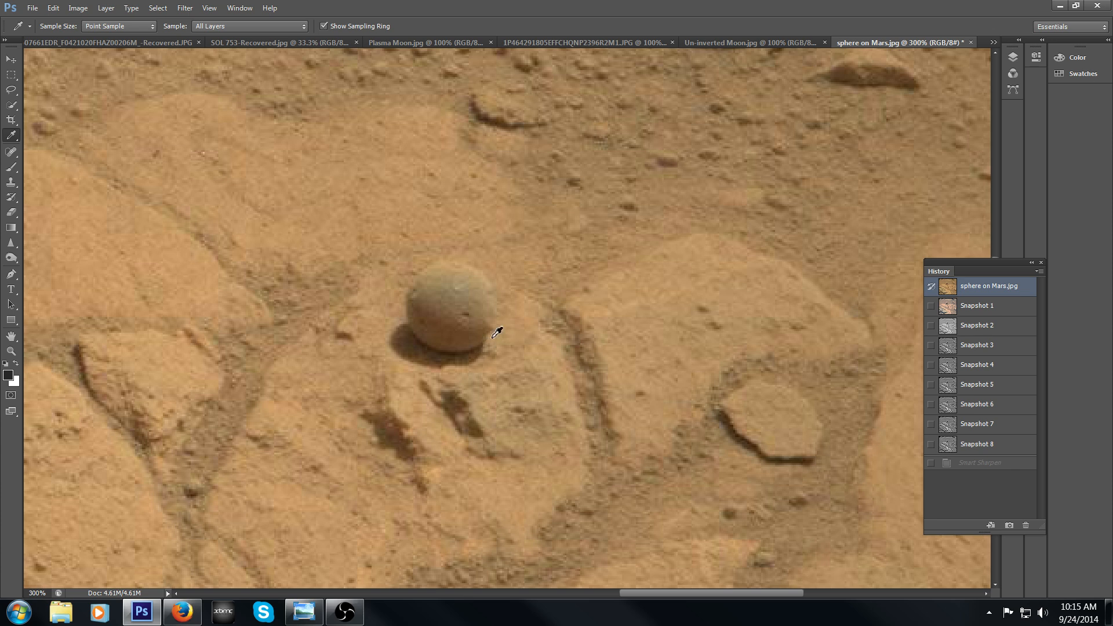
{"action": "mouse_move", "coordinate": [550, 307]}
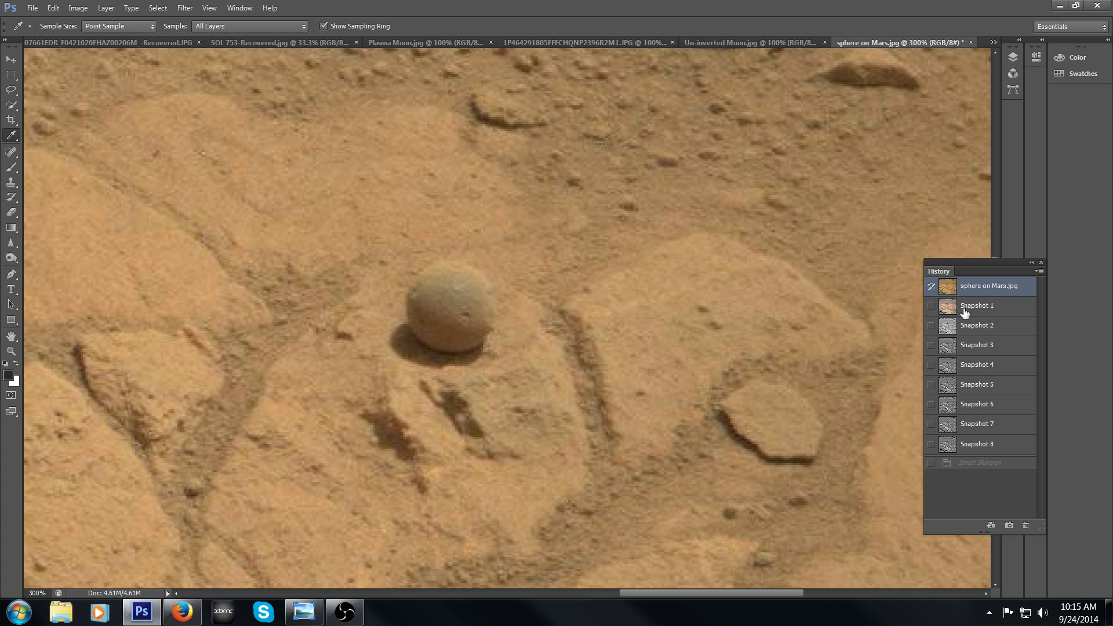
{"action": "left_click", "coordinate": [977, 305]}
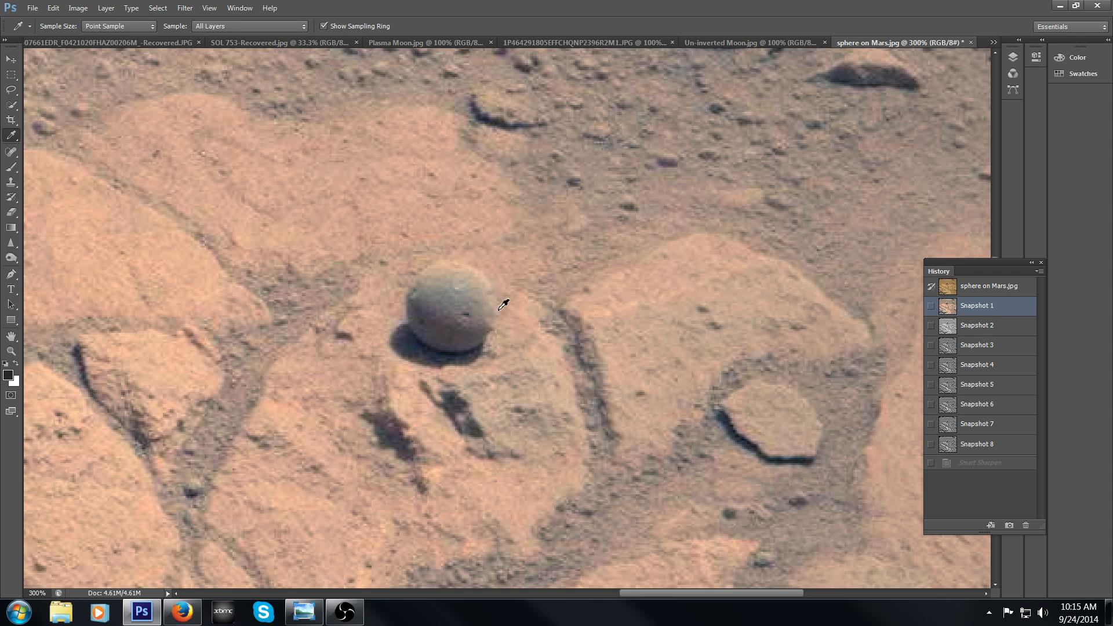
{"action": "mouse_move", "coordinate": [495, 325]}
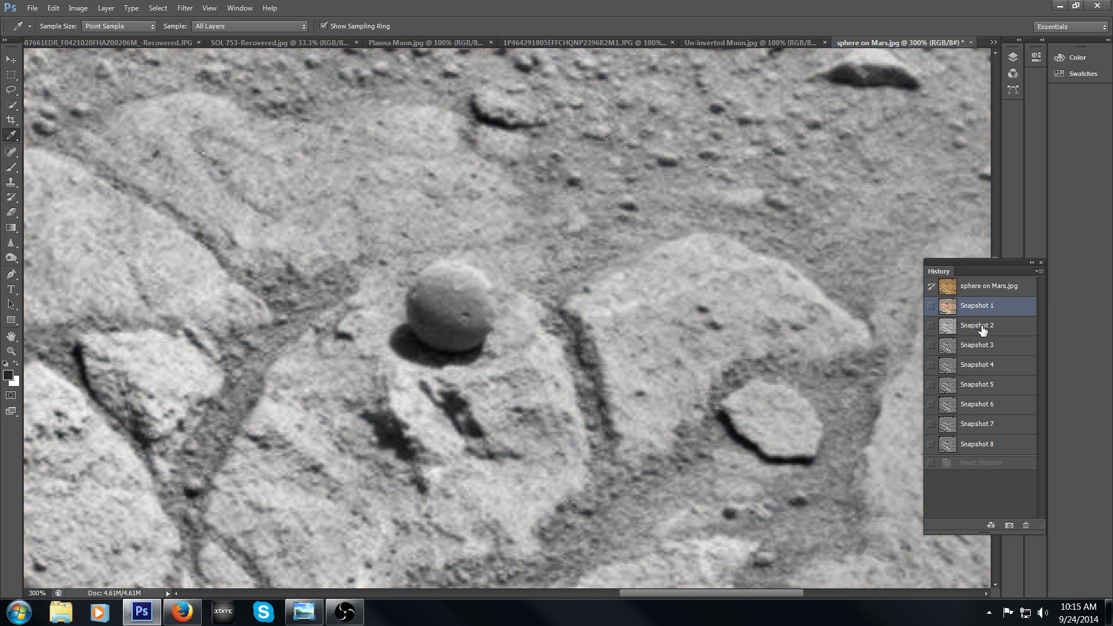
{"action": "left_click", "coordinate": [977, 325]}
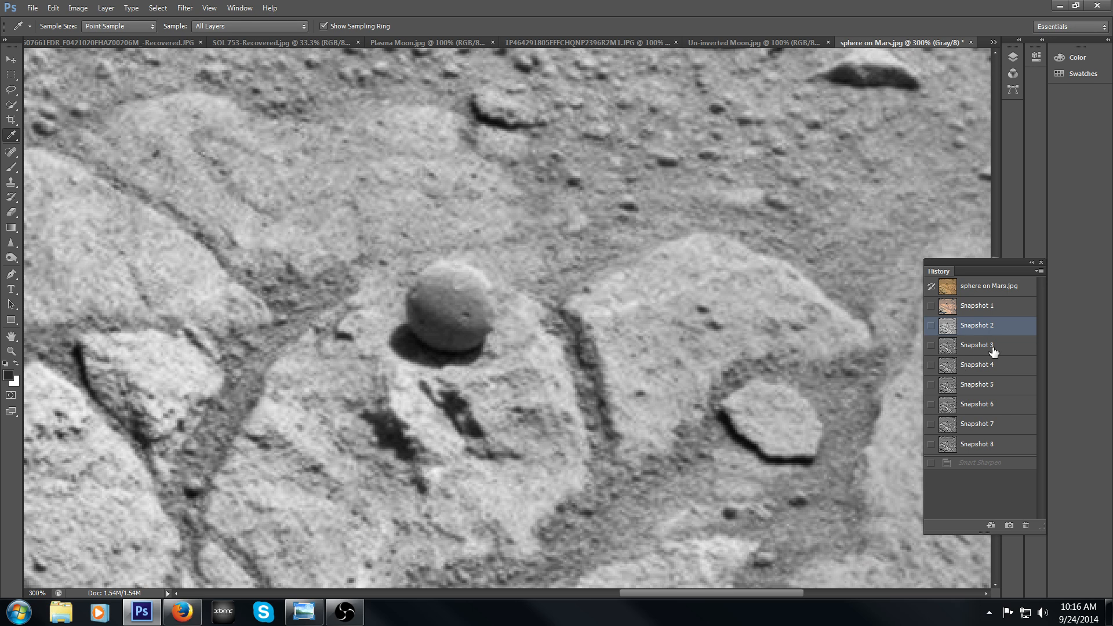
{"action": "left_click", "coordinate": [978, 344]}
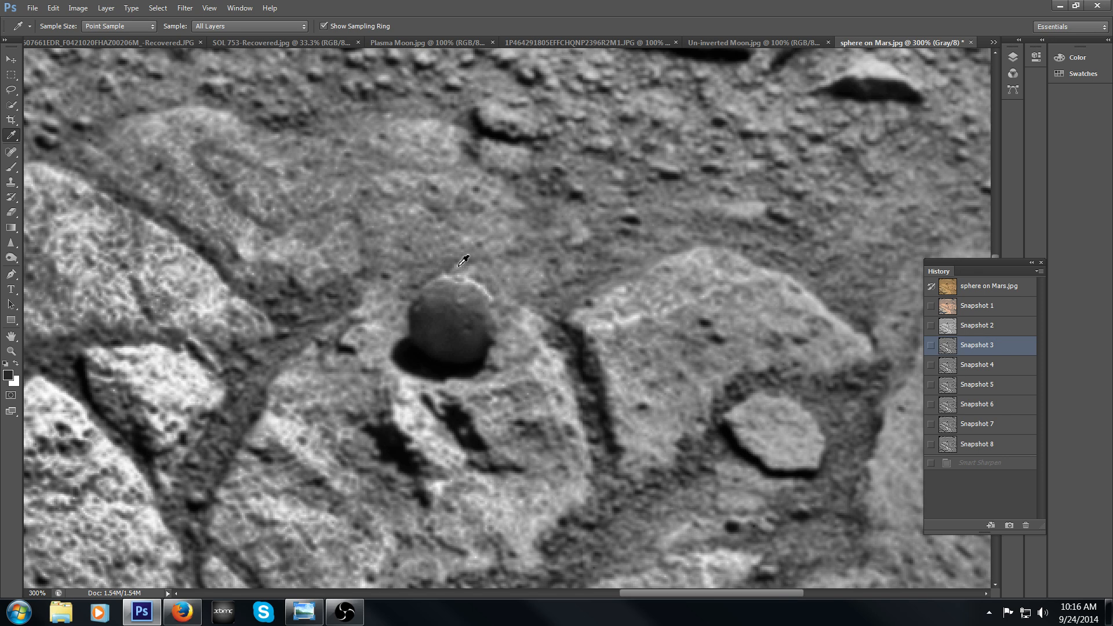
{"action": "mouse_move", "coordinate": [424, 288]}
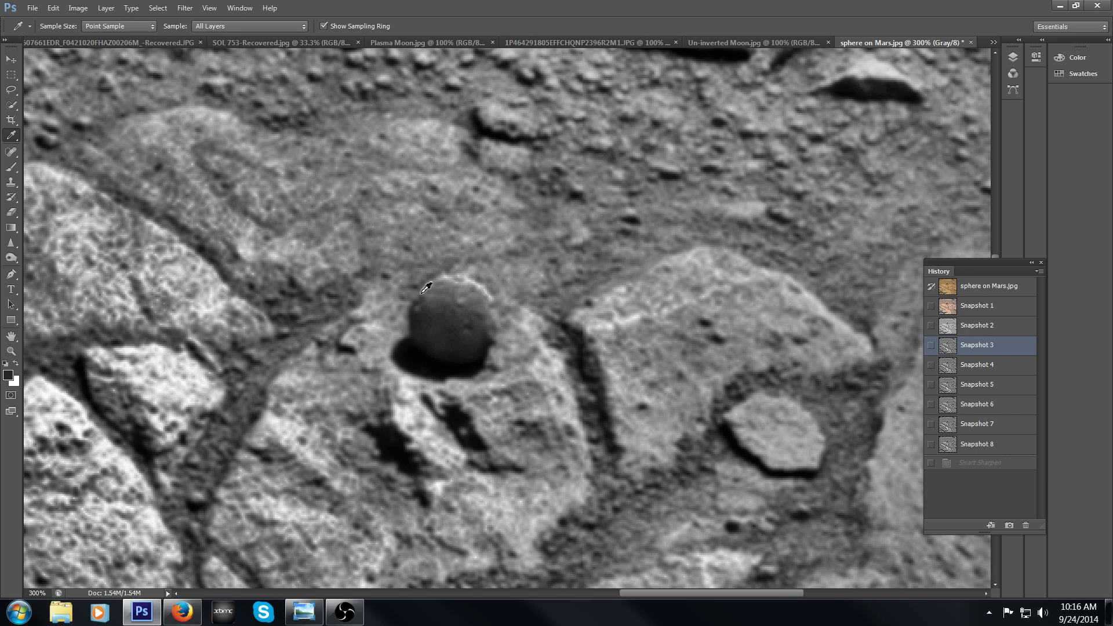
{"action": "mouse_move", "coordinate": [451, 274]}
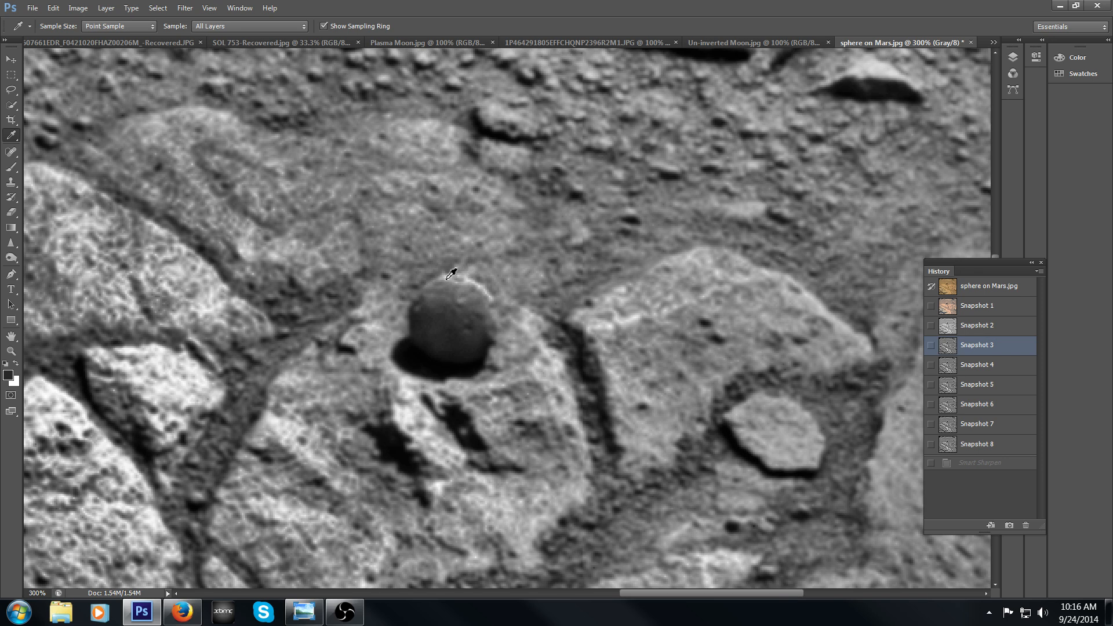
{"action": "mouse_move", "coordinate": [467, 266]}
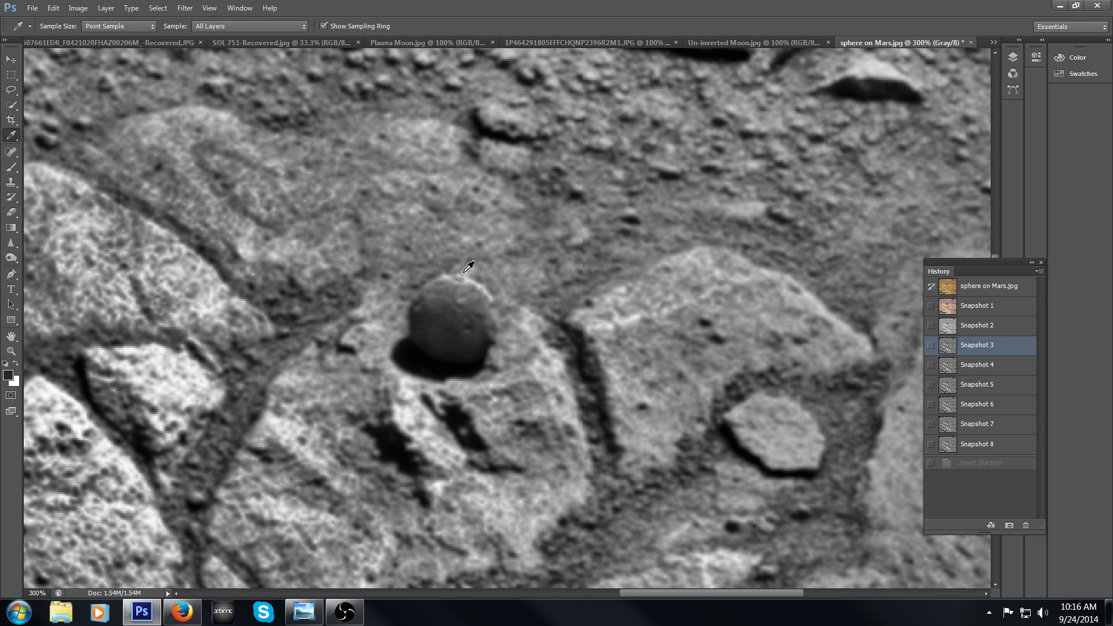
{"action": "mouse_move", "coordinate": [461, 276]}
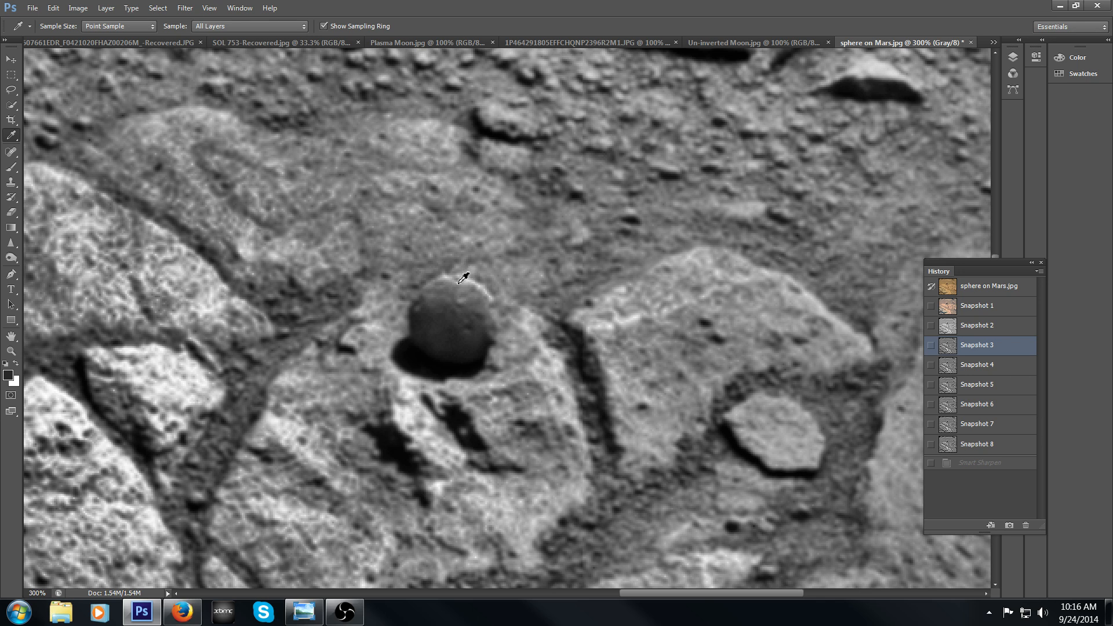
{"action": "mouse_move", "coordinate": [460, 273]}
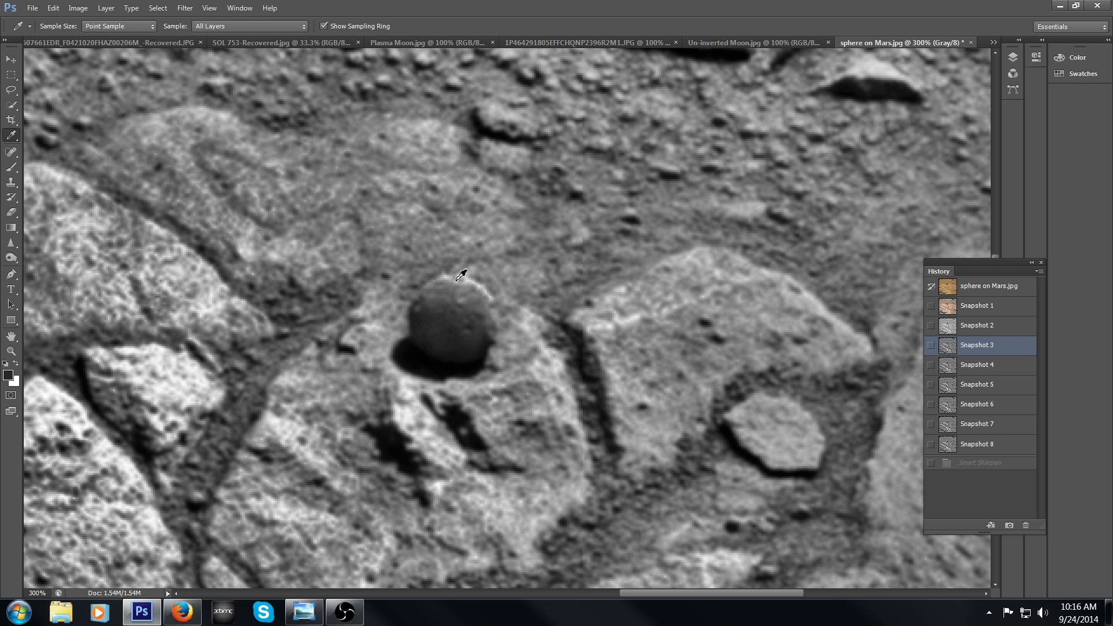
{"action": "mouse_move", "coordinate": [466, 276]}
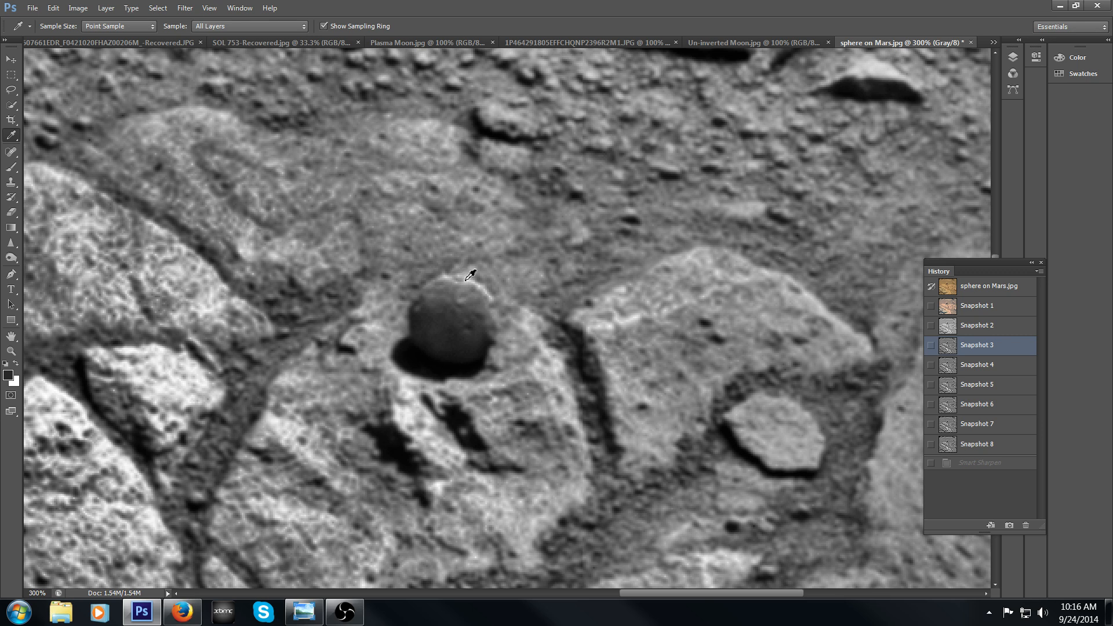
{"action": "mouse_move", "coordinate": [486, 302]}
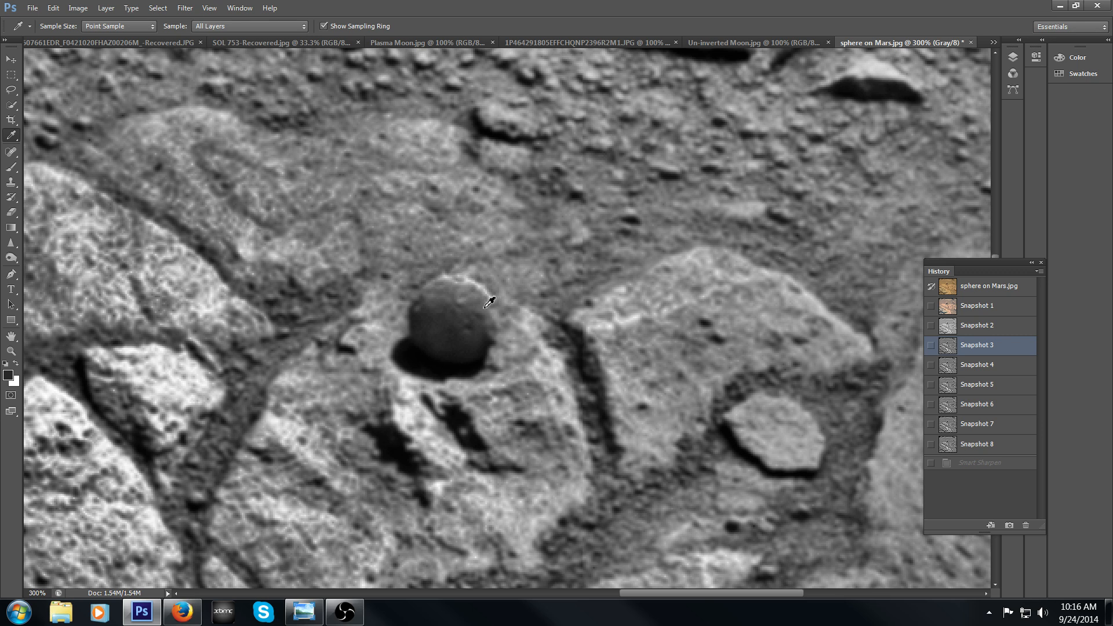
{"action": "mouse_move", "coordinate": [476, 301]}
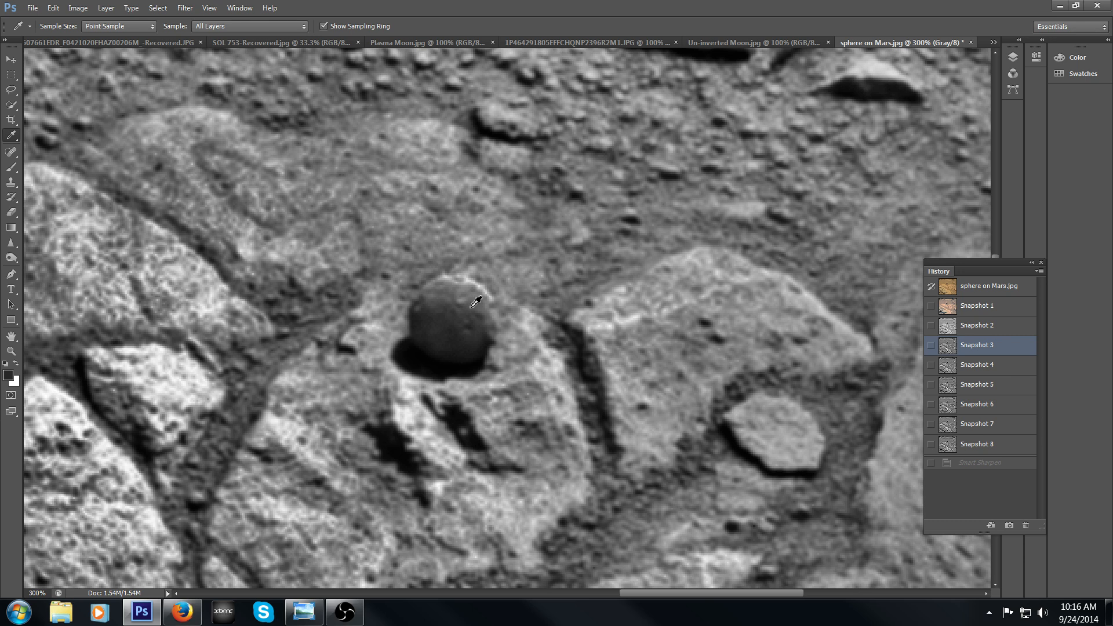
{"action": "mouse_move", "coordinate": [465, 296]}
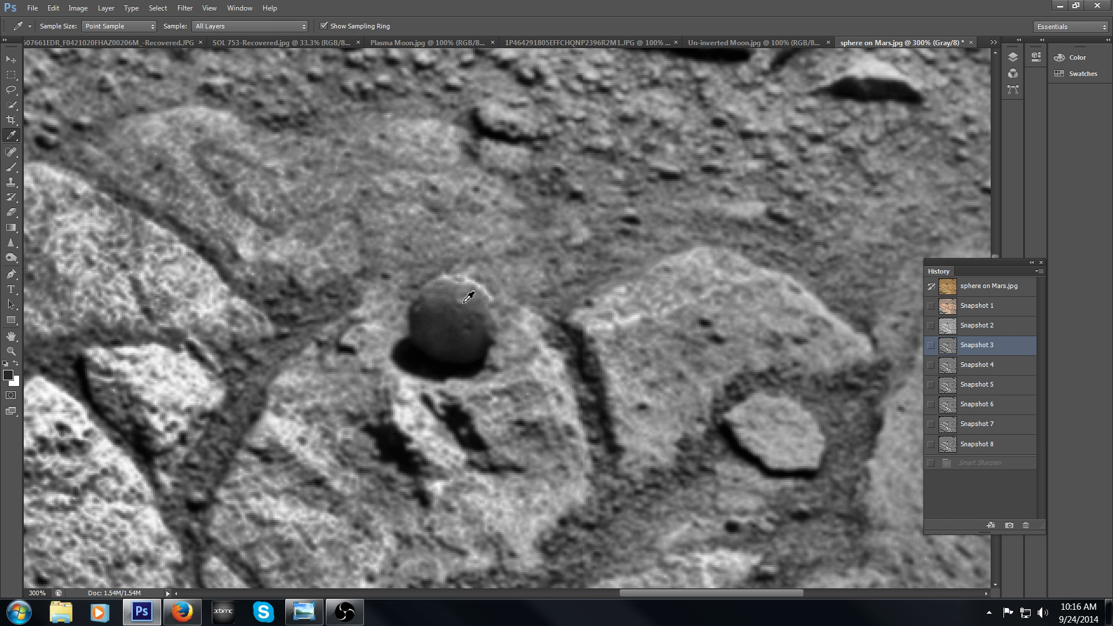
{"action": "mouse_move", "coordinate": [566, 323]}
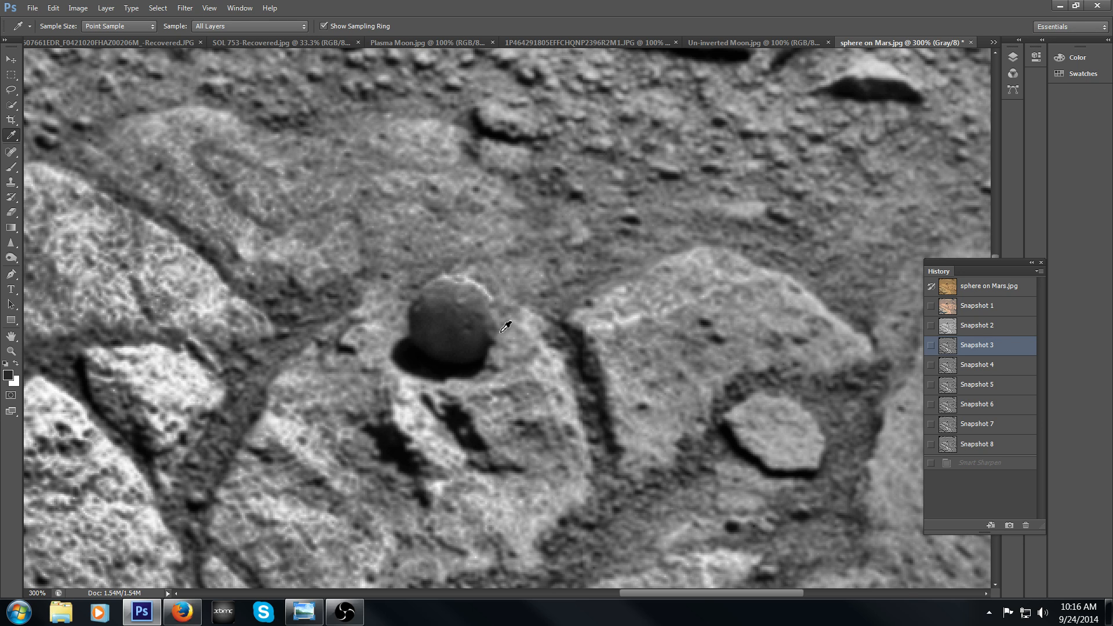
{"action": "mouse_move", "coordinate": [507, 318]}
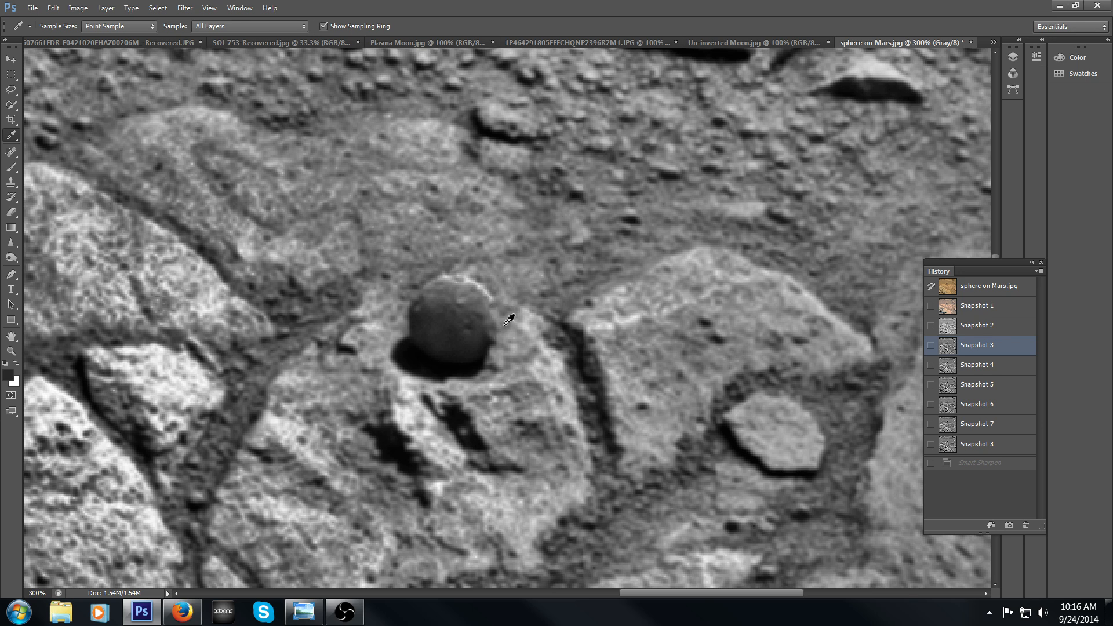
{"action": "mouse_move", "coordinate": [638, 280]}
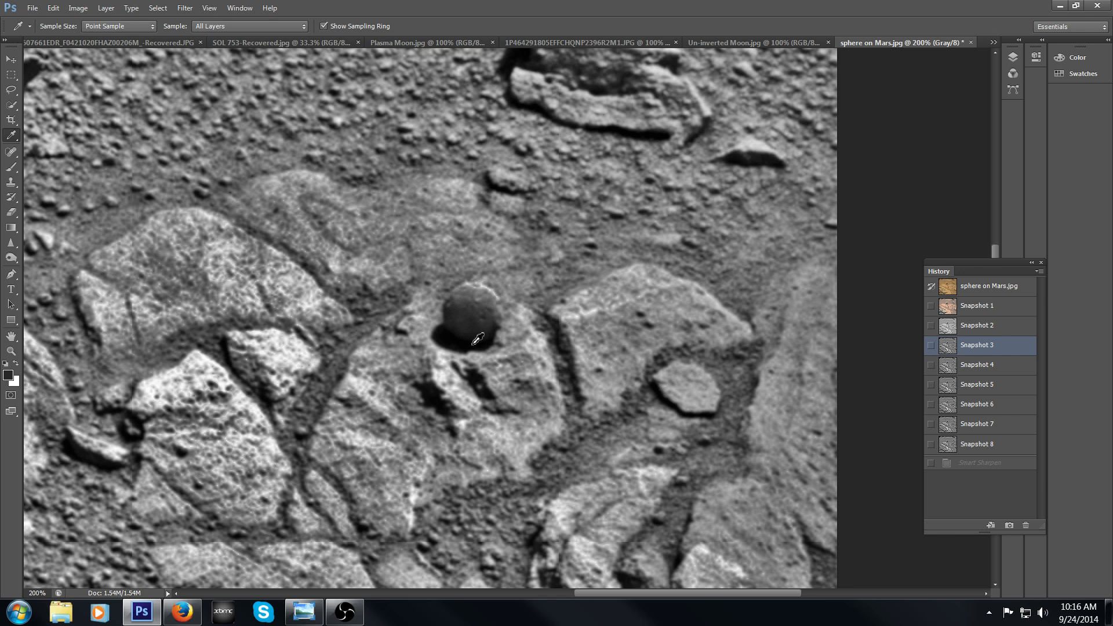
{"action": "mouse_move", "coordinate": [482, 305]}
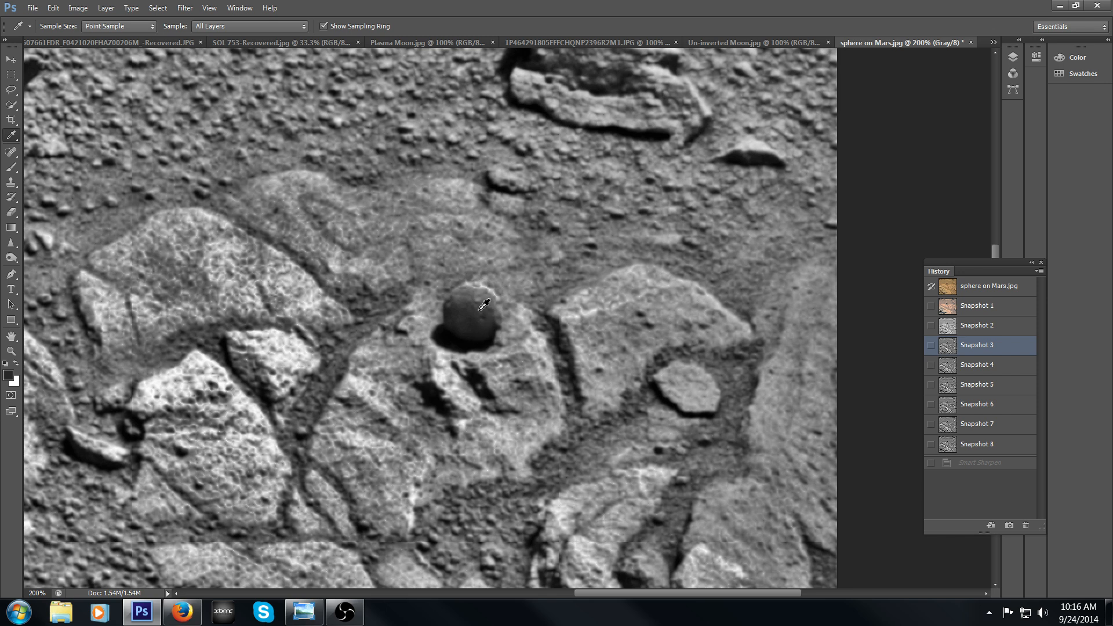
{"action": "mouse_move", "coordinate": [468, 304]}
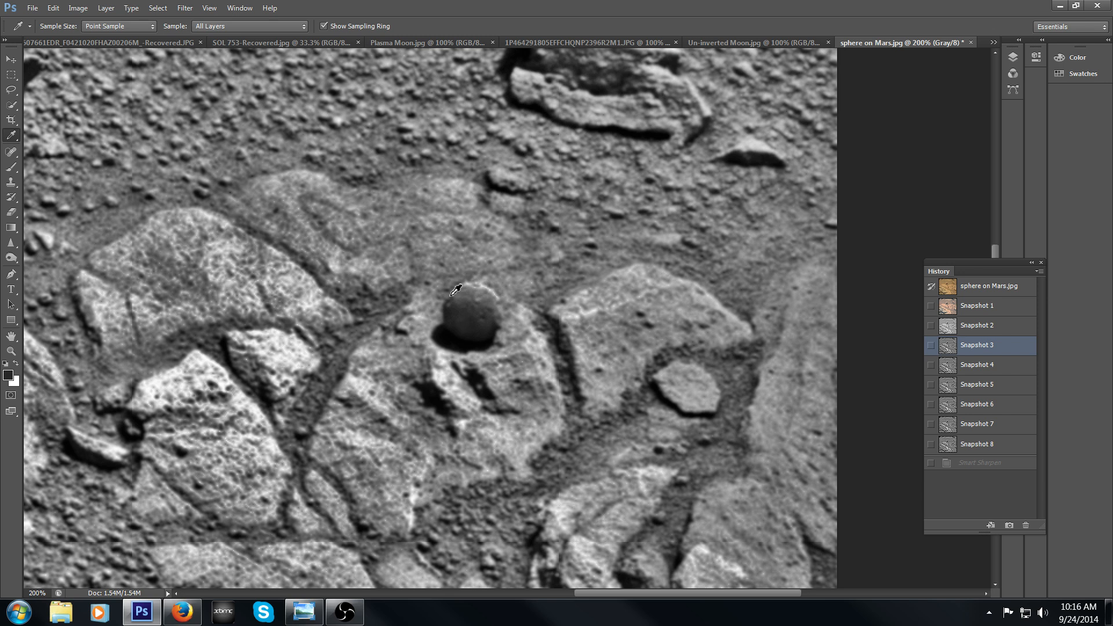
{"action": "mouse_move", "coordinate": [479, 279]}
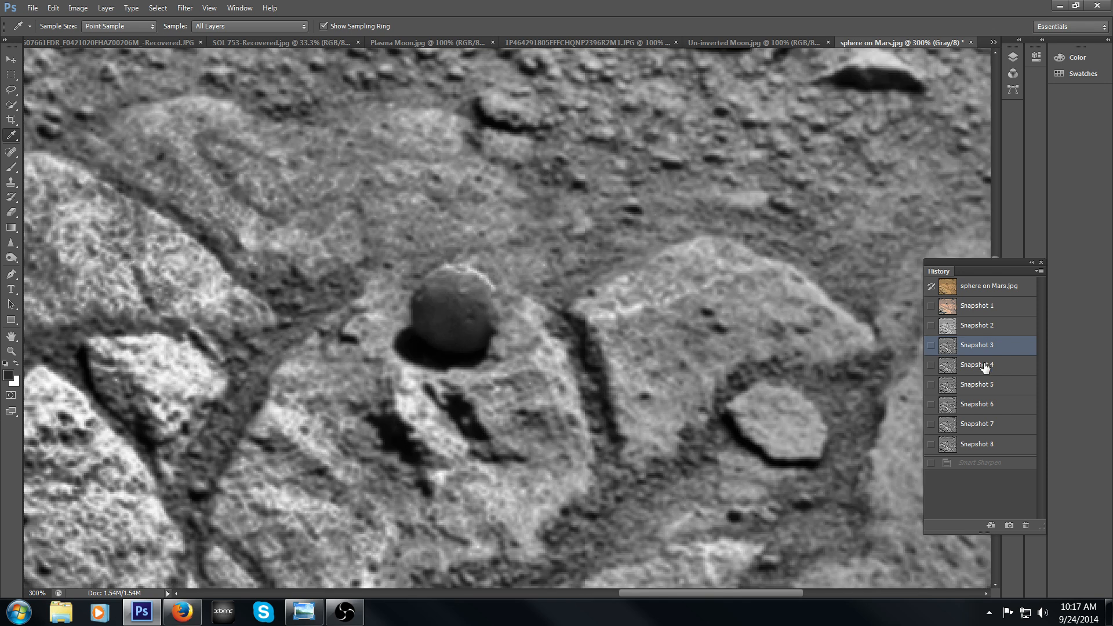
Toggle History between smoother Snapshot 3 and sharpened Snapshot 4, ending on Snapshot 4.
{"action": "left_click", "coordinate": [977, 364]}
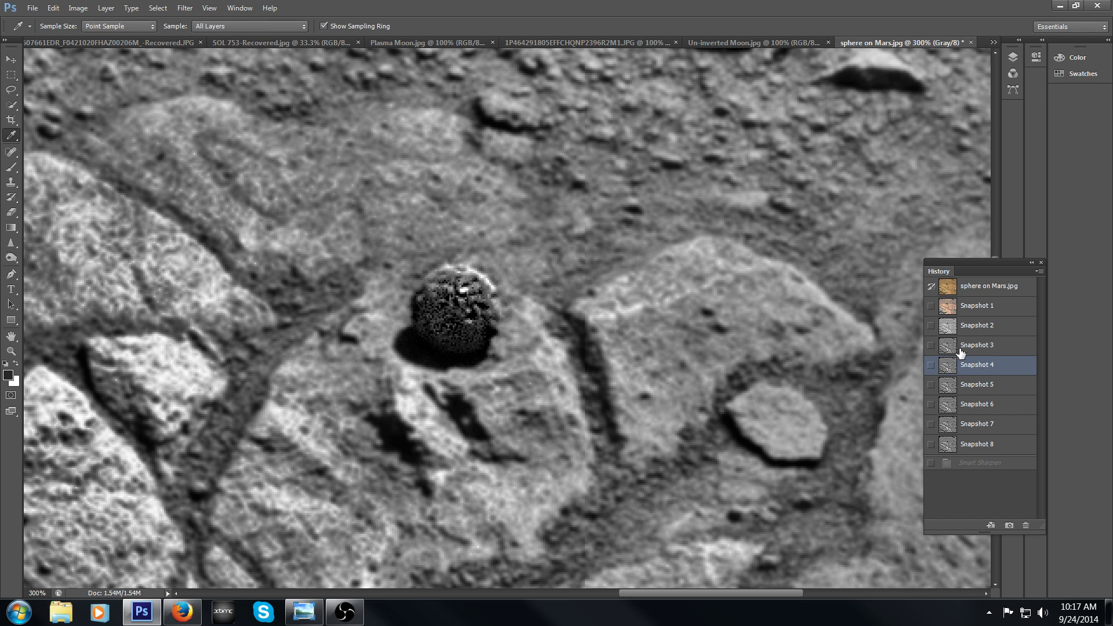
{"action": "mouse_move", "coordinate": [432, 291]}
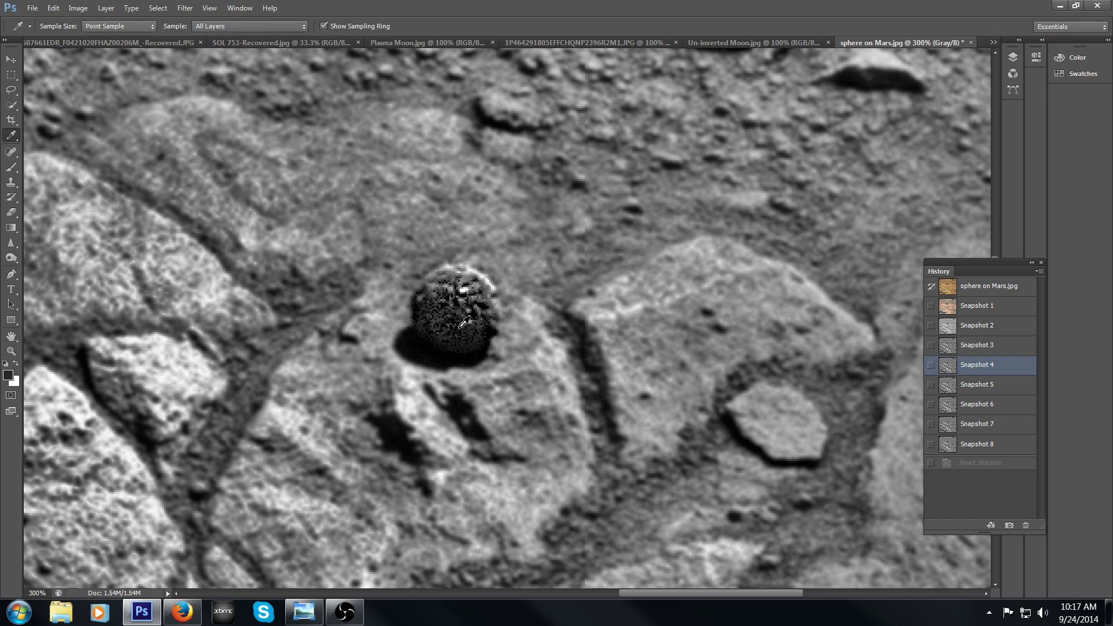
{"action": "mouse_move", "coordinate": [462, 291]}
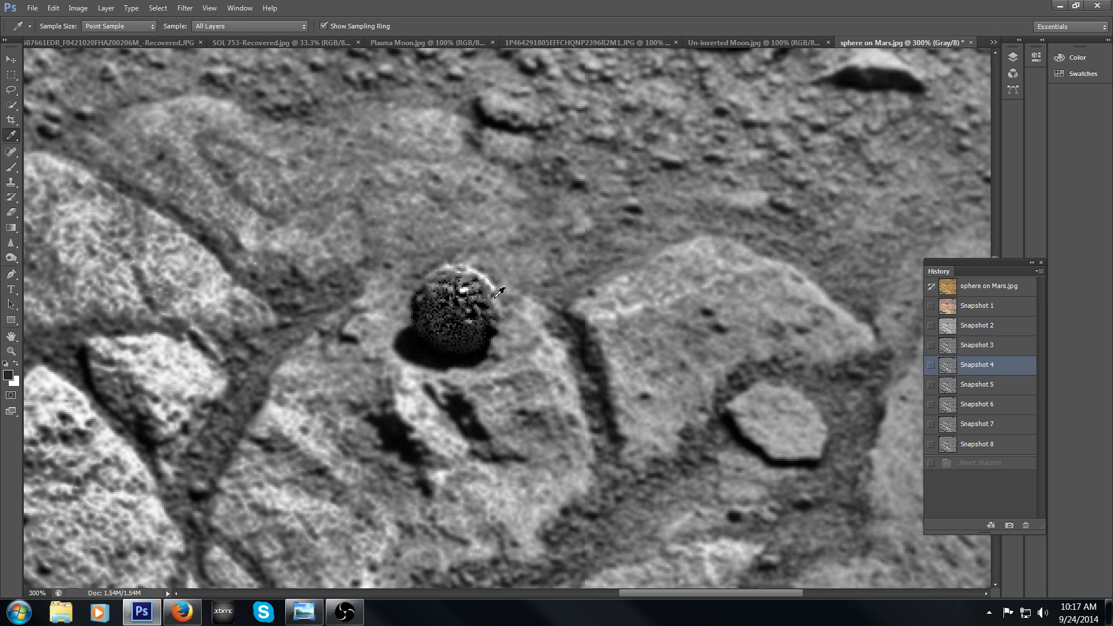
{"action": "mouse_move", "coordinate": [999, 352]}
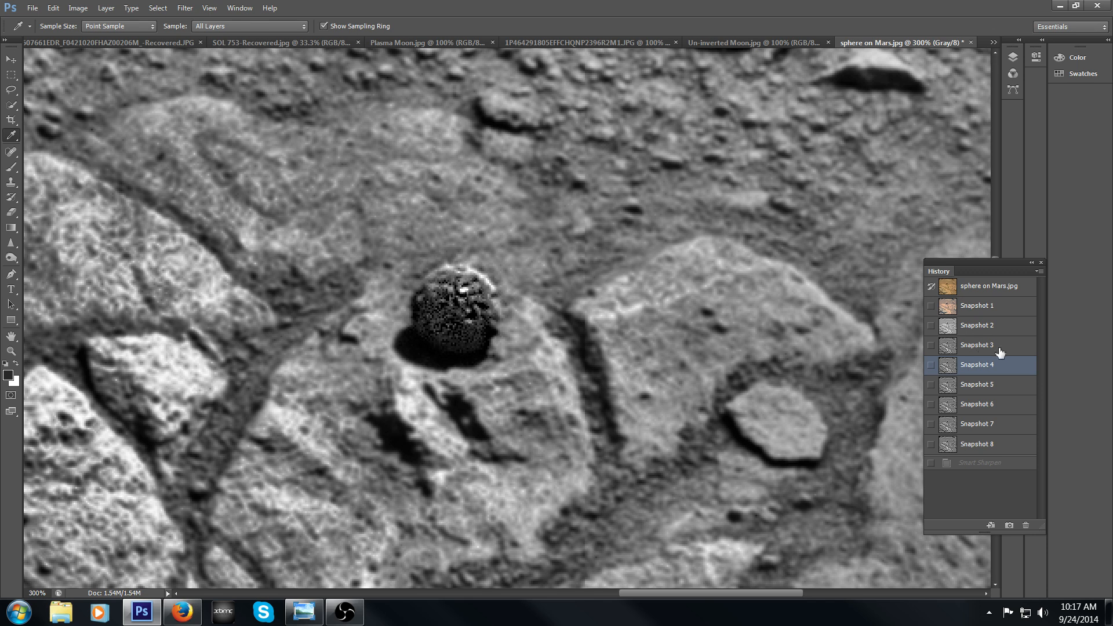
{"action": "left_click", "coordinate": [977, 345]}
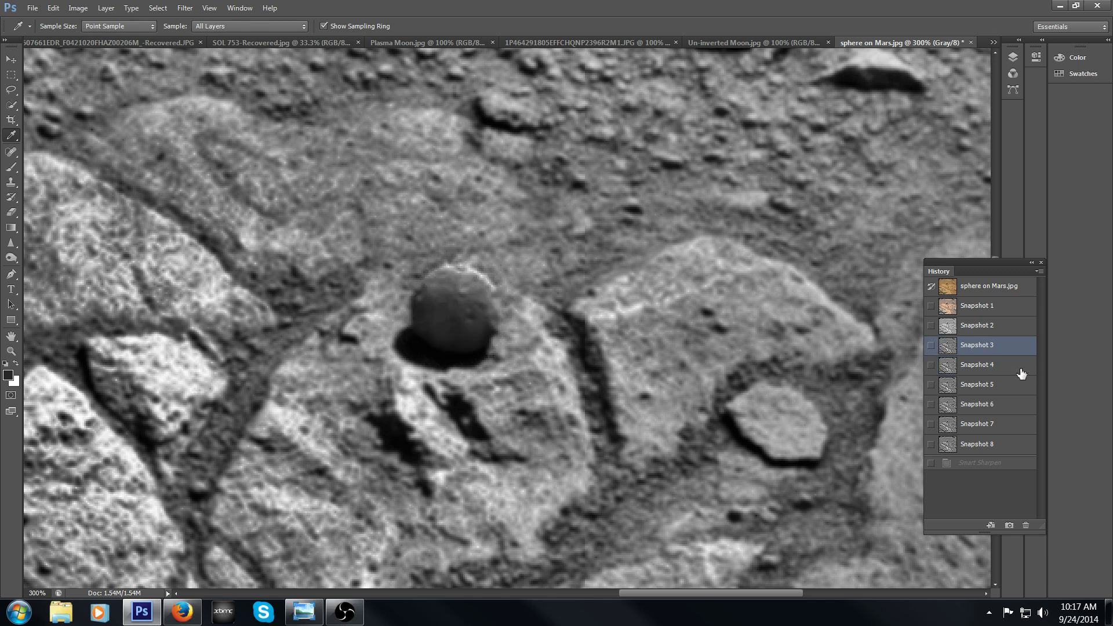
{"action": "left_click", "coordinate": [976, 364]}
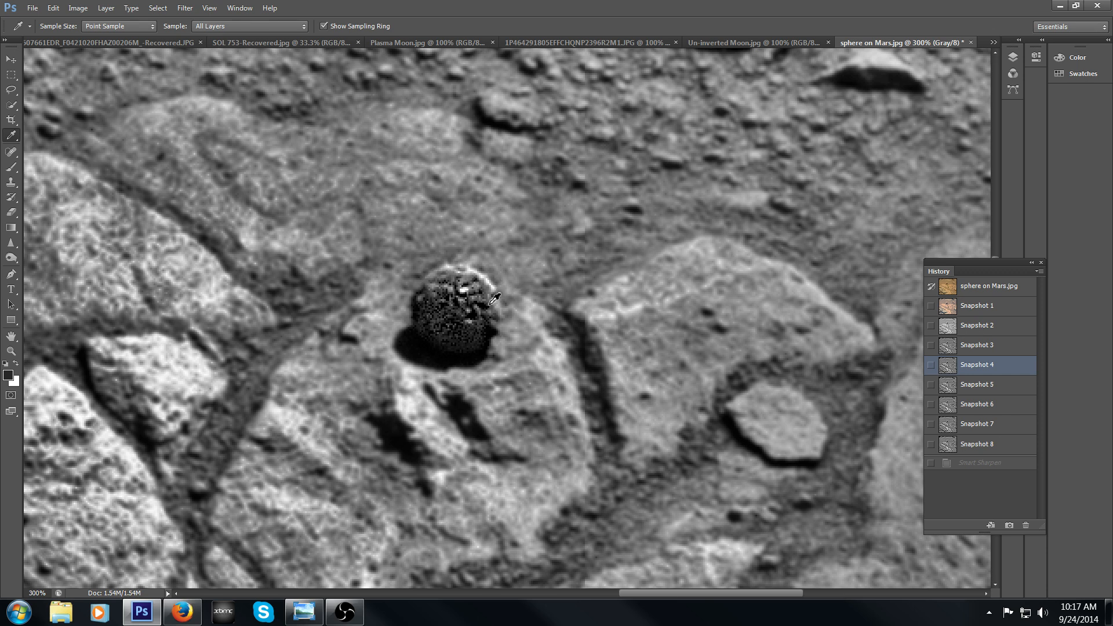
{"action": "mouse_move", "coordinate": [496, 318]}
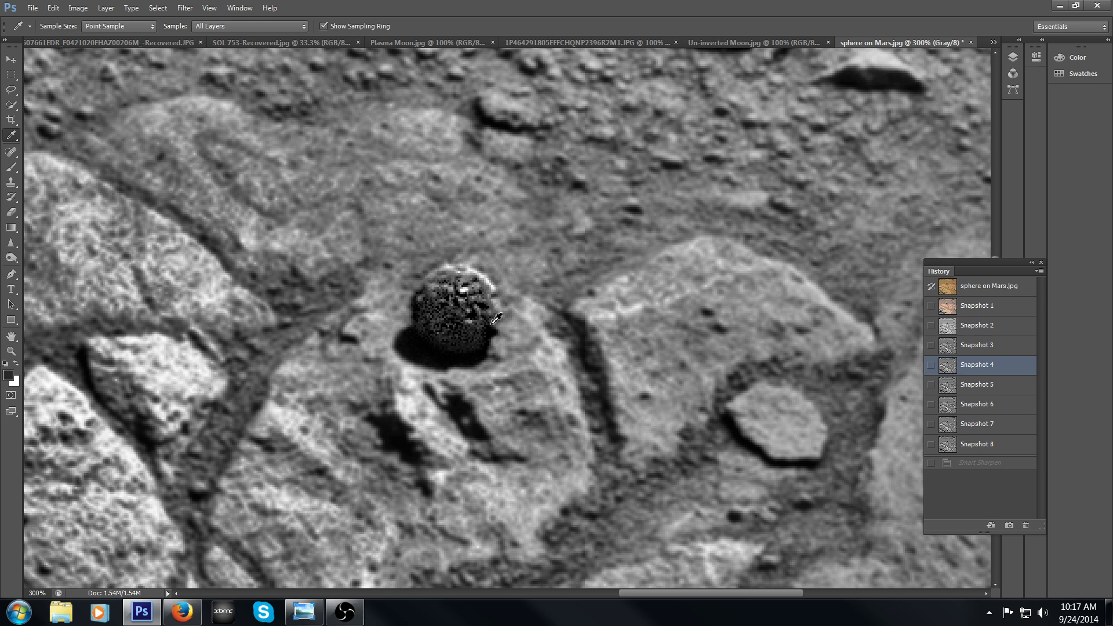
{"action": "mouse_move", "coordinate": [499, 327]}
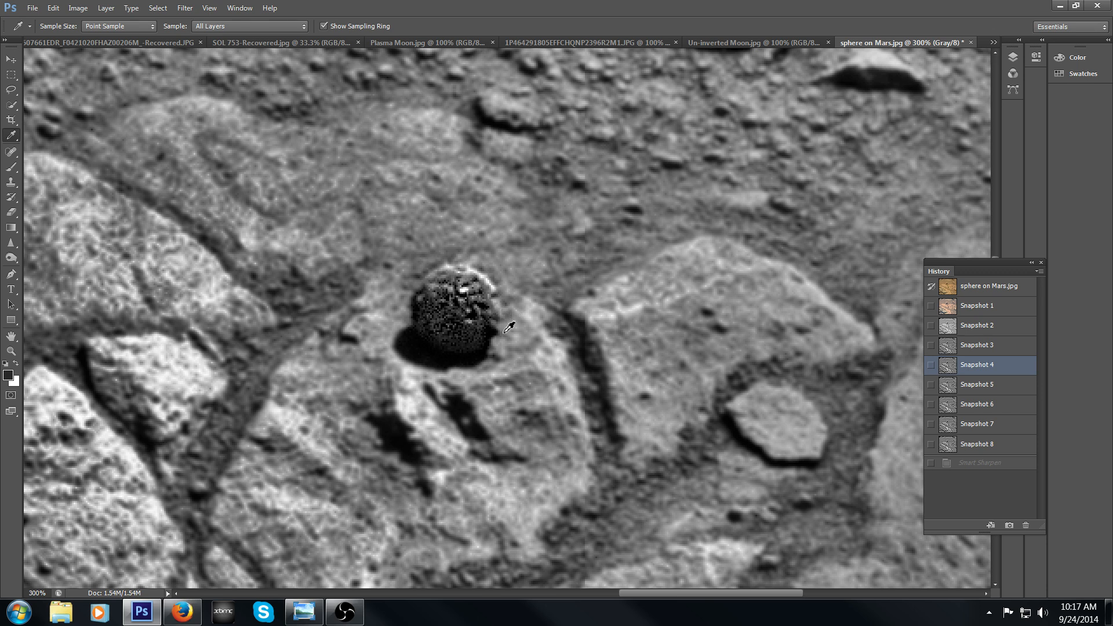
{"action": "mouse_move", "coordinate": [558, 390]}
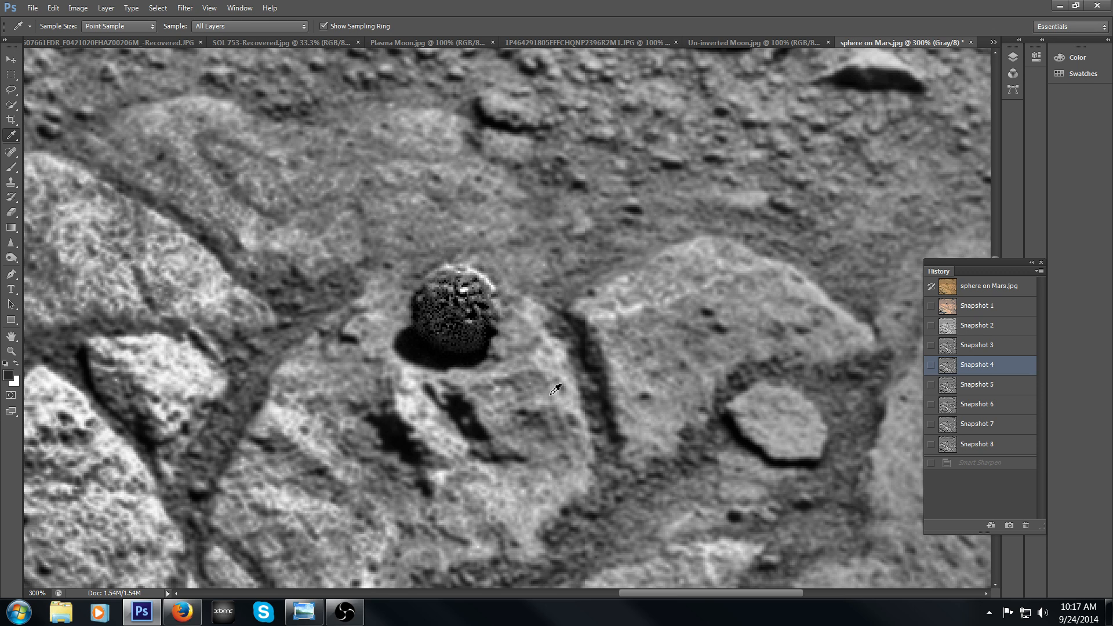
{"action": "mouse_move", "coordinate": [581, 454]}
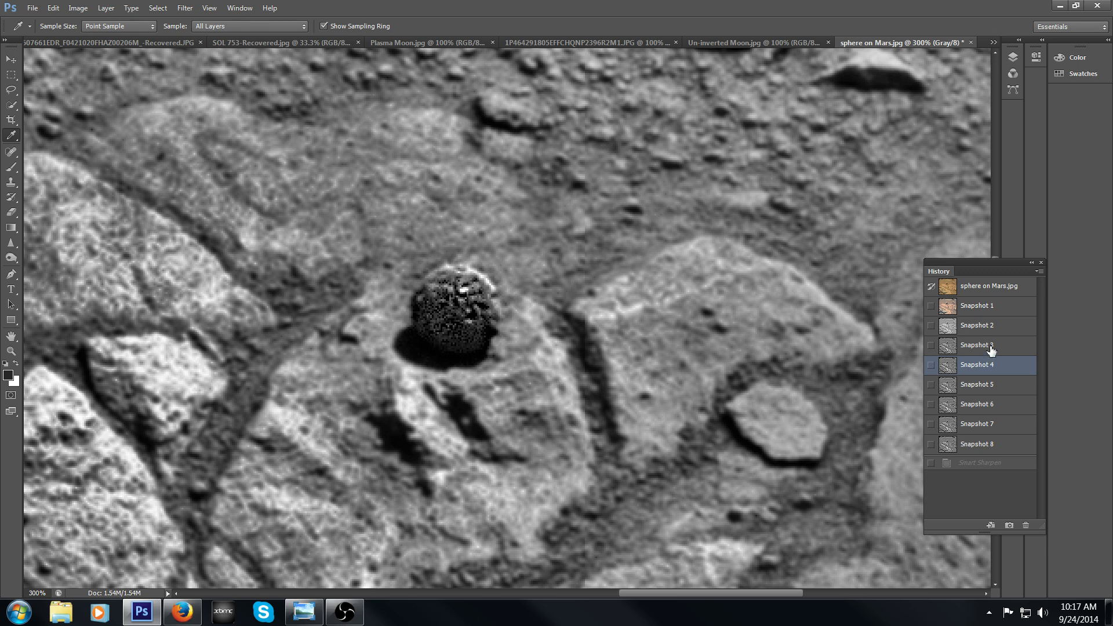
{"action": "left_click", "coordinate": [976, 345]}
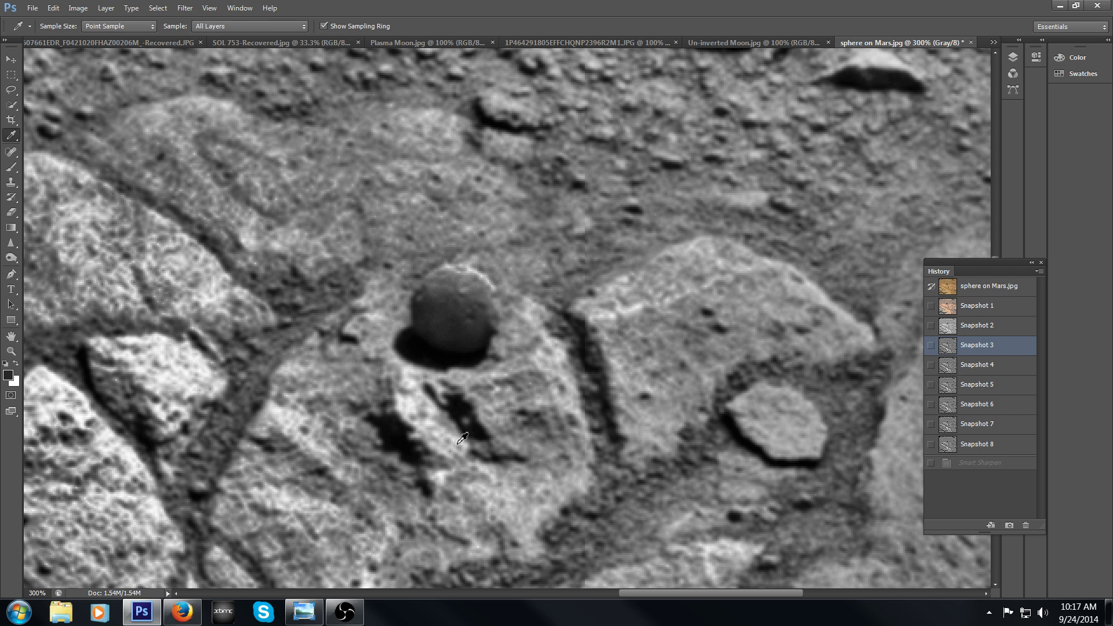
{"action": "mouse_move", "coordinate": [476, 441]}
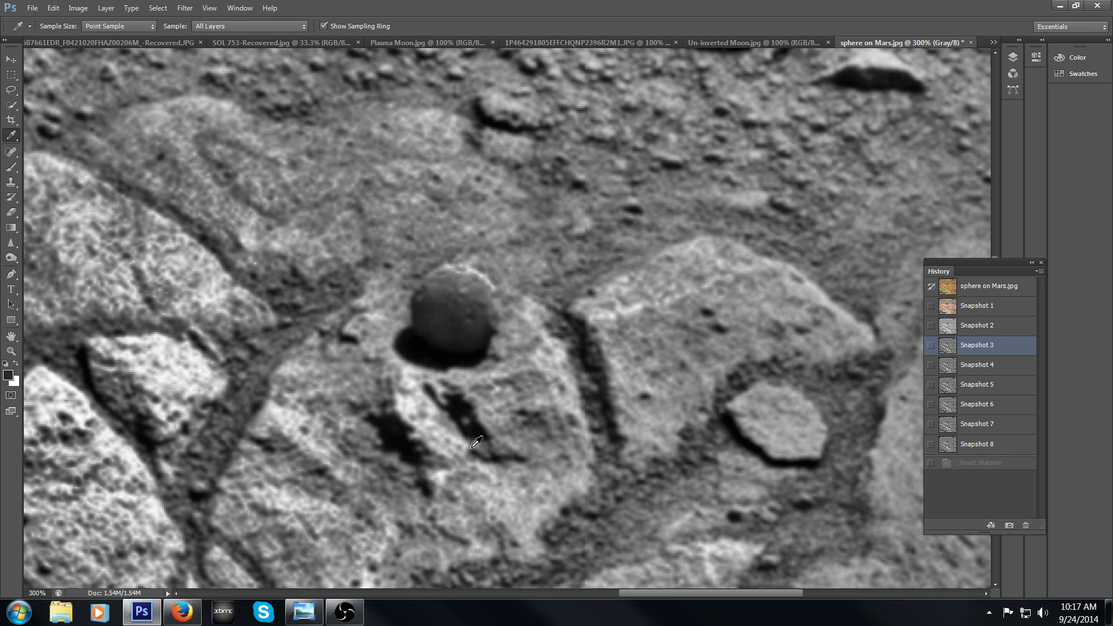
{"action": "mouse_move", "coordinate": [461, 448]}
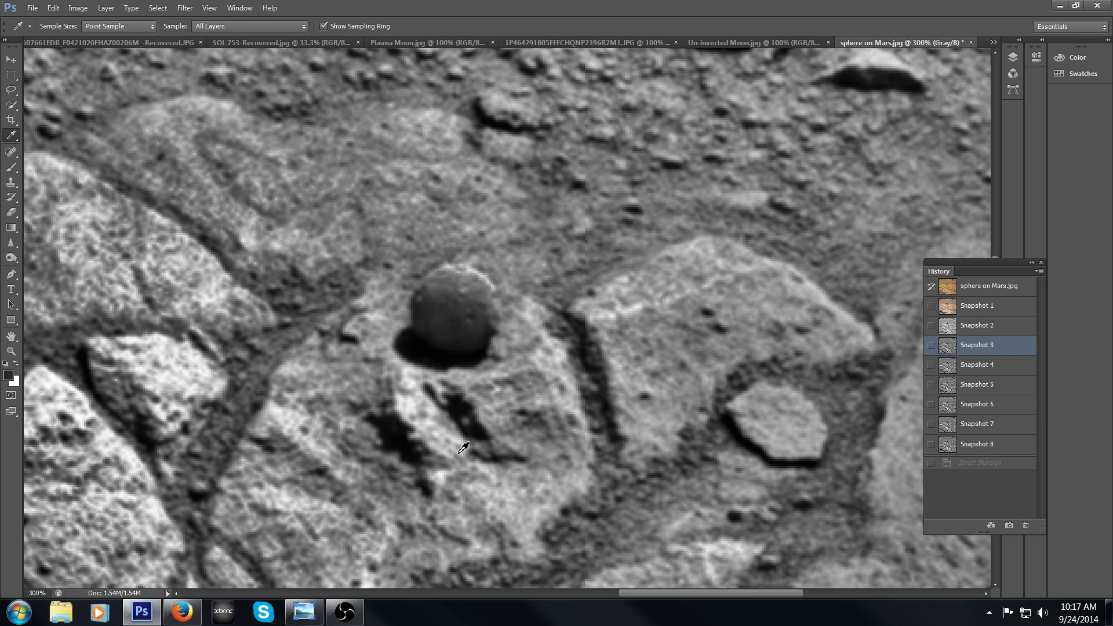
{"action": "mouse_move", "coordinate": [447, 432]}
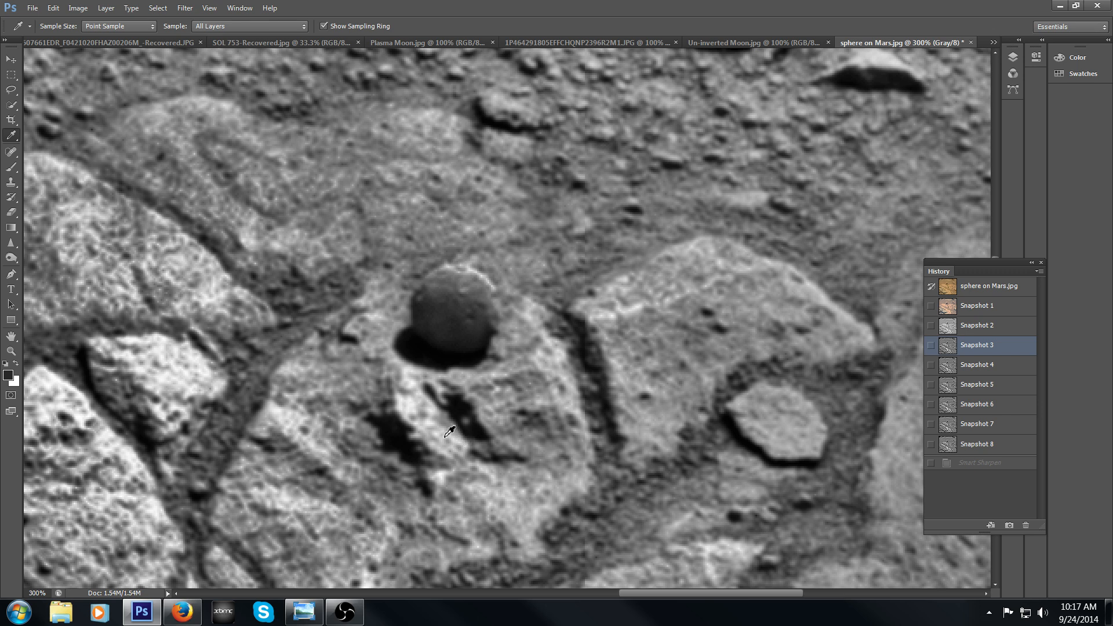
{"action": "mouse_move", "coordinate": [1019, 378]}
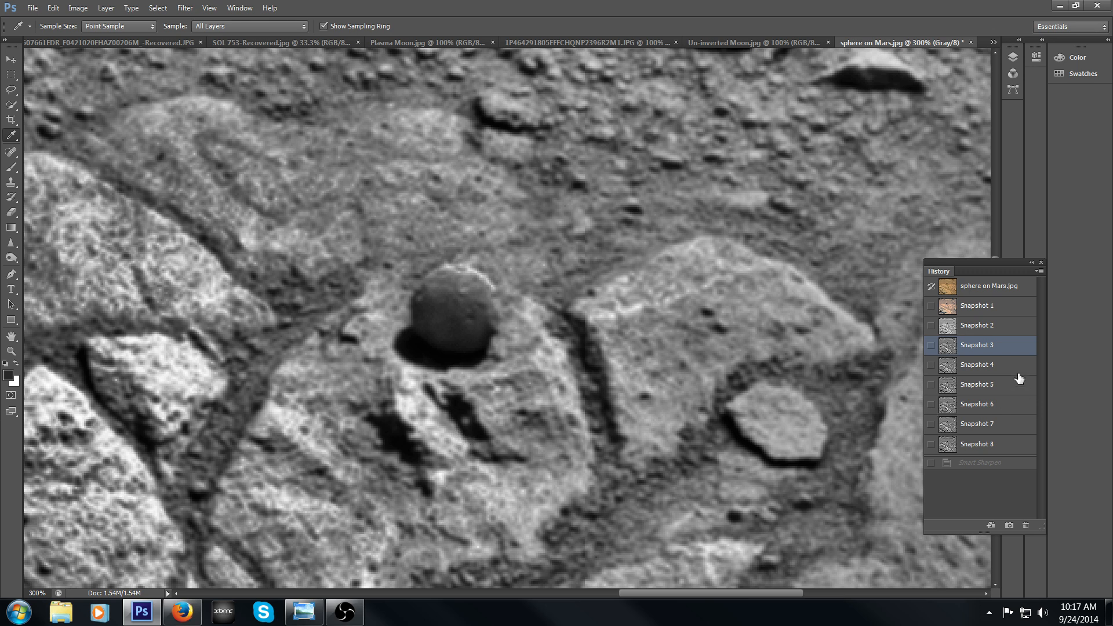
{"action": "left_click", "coordinate": [979, 364]}
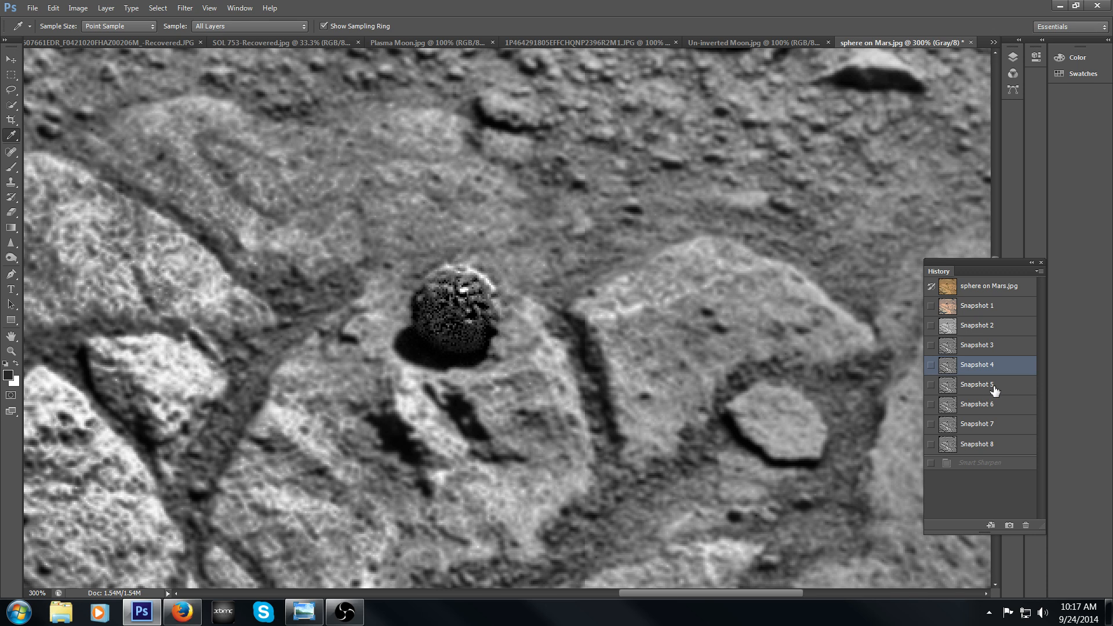
Glance at the softer Snapshot 5, then return to the strongly sharpened Snapshot 4.
{"action": "left_click", "coordinate": [976, 383]}
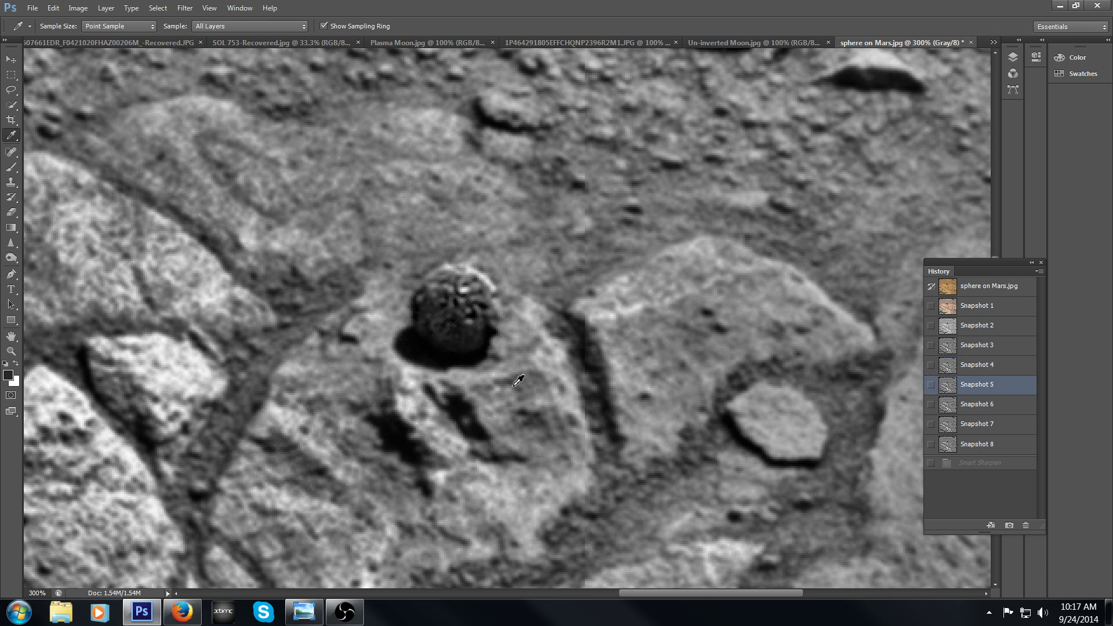
{"action": "mouse_move", "coordinate": [495, 321]}
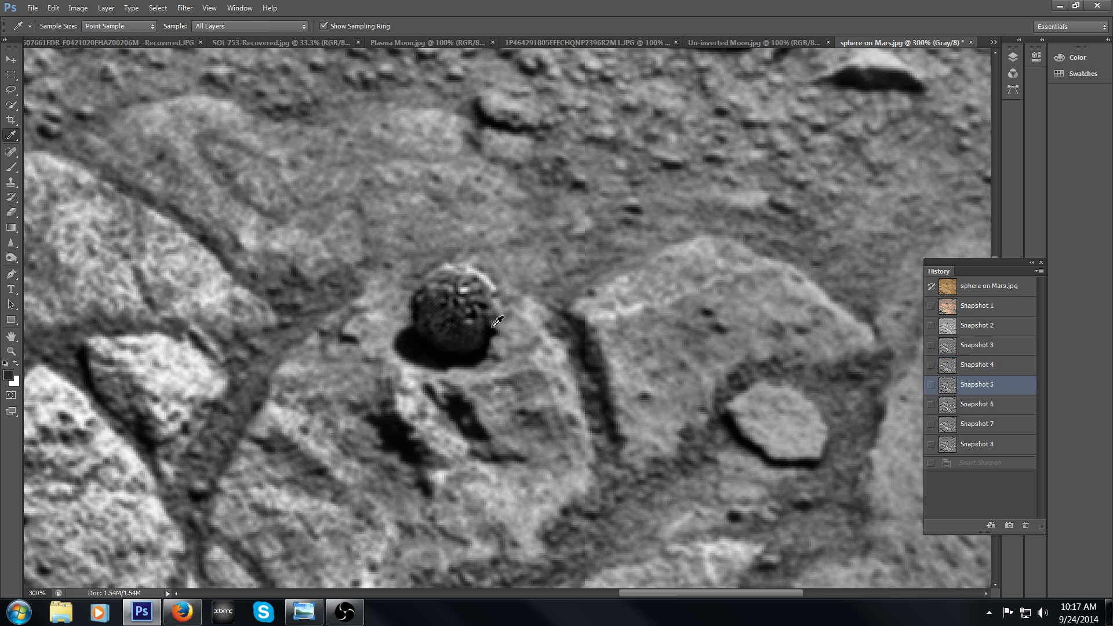
{"action": "mouse_move", "coordinate": [423, 497]}
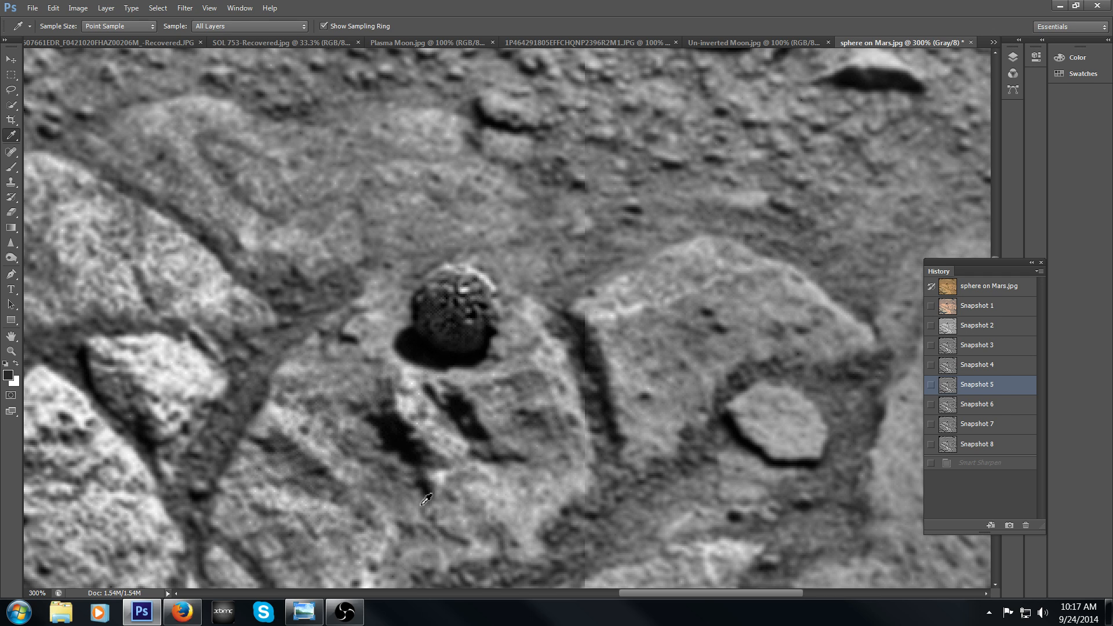
{"action": "mouse_move", "coordinate": [445, 317]}
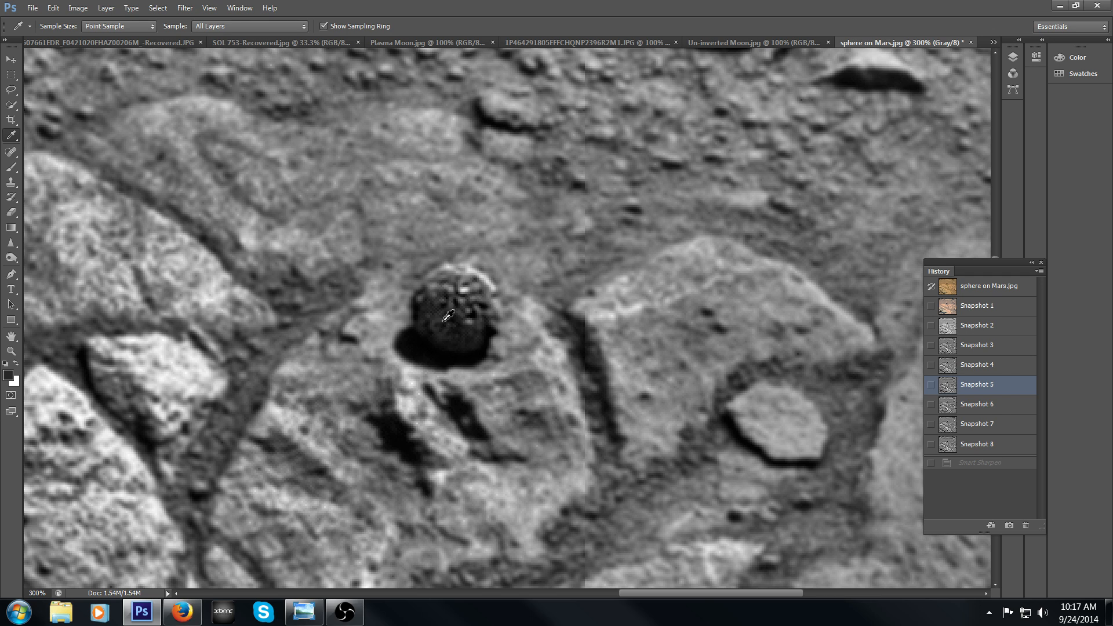
{"action": "mouse_move", "coordinate": [527, 410]}
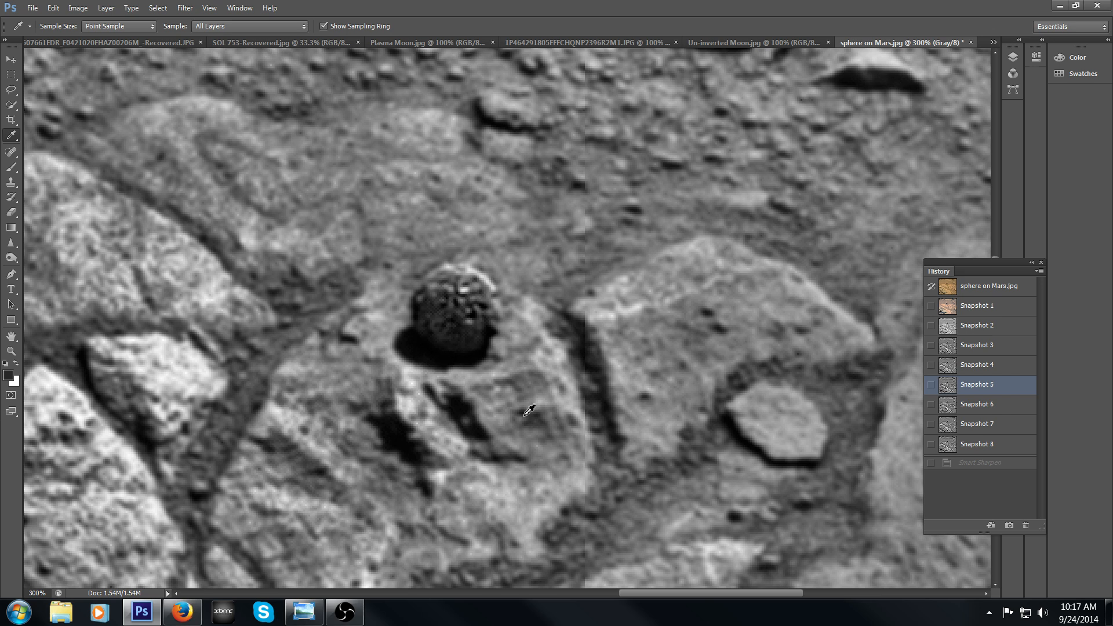
{"action": "mouse_move", "coordinate": [408, 404]}
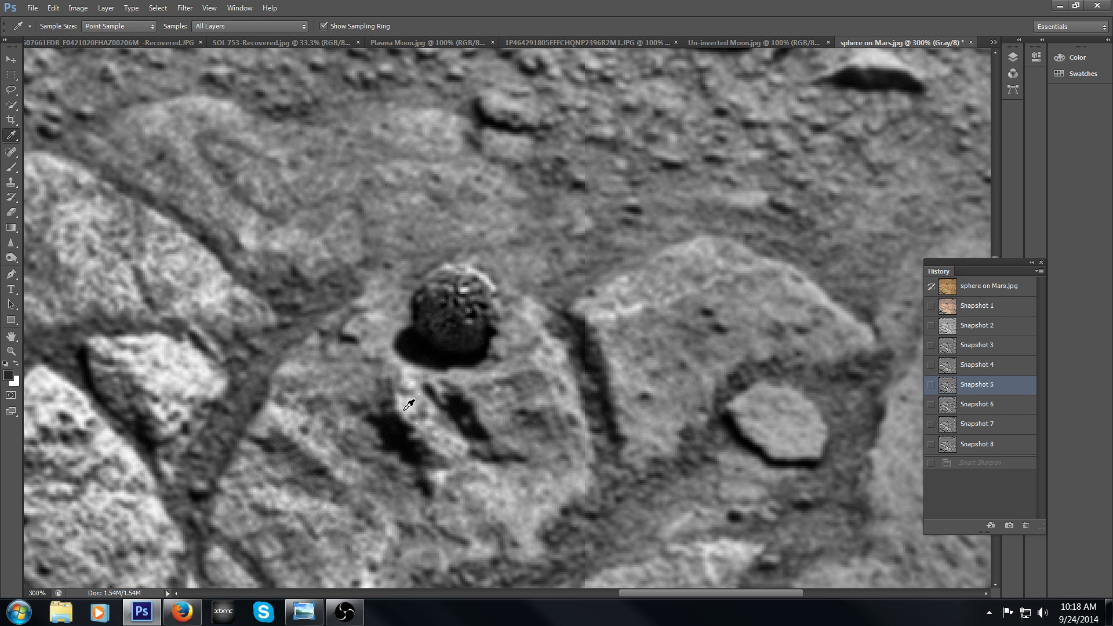
{"action": "mouse_move", "coordinate": [460, 423]}
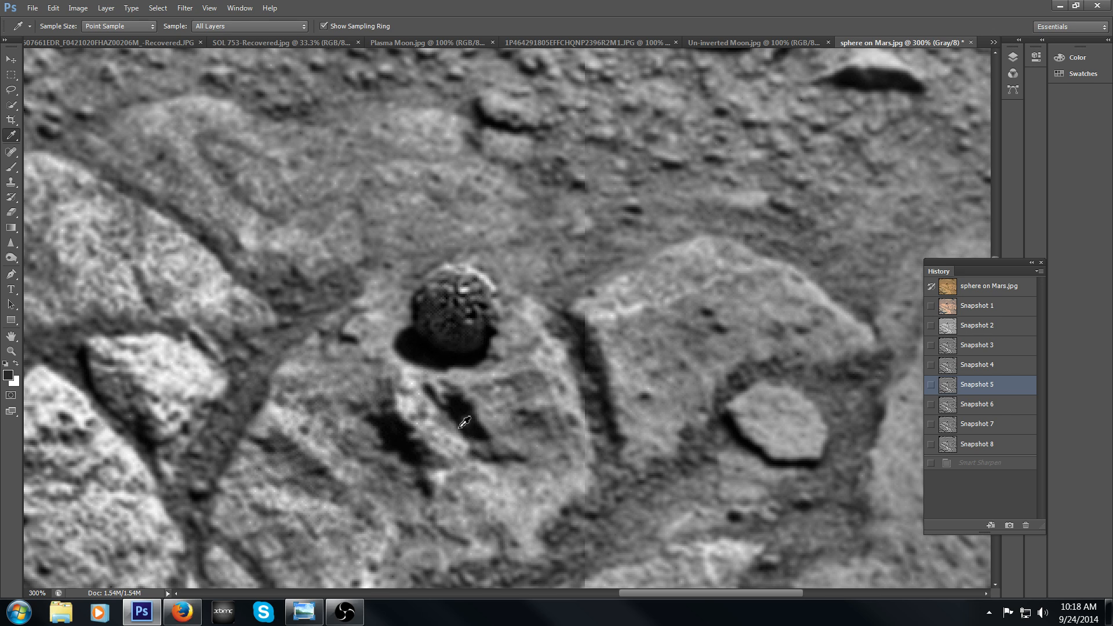
{"action": "mouse_move", "coordinate": [456, 421]}
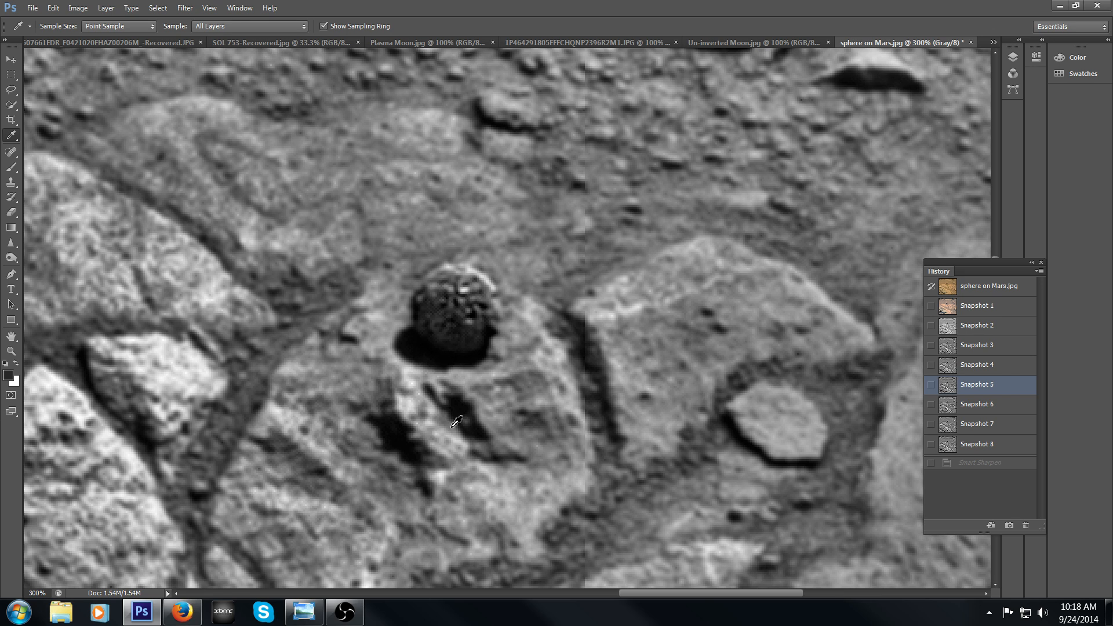
{"action": "left_click", "coordinate": [976, 365]}
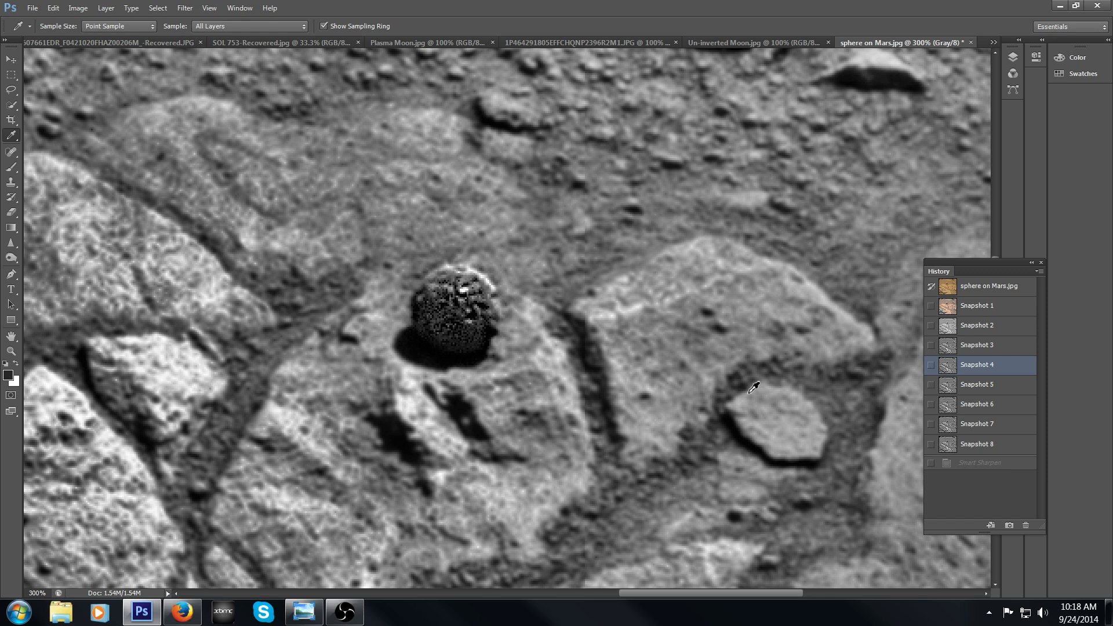
{"action": "mouse_move", "coordinate": [742, 366]}
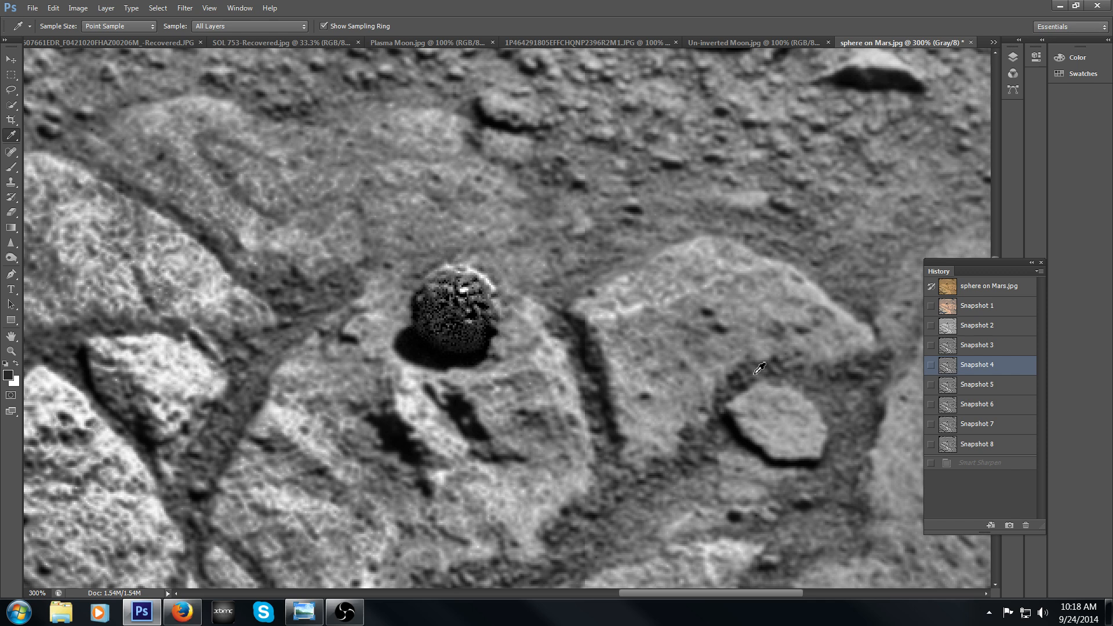
{"action": "mouse_move", "coordinate": [1021, 412]}
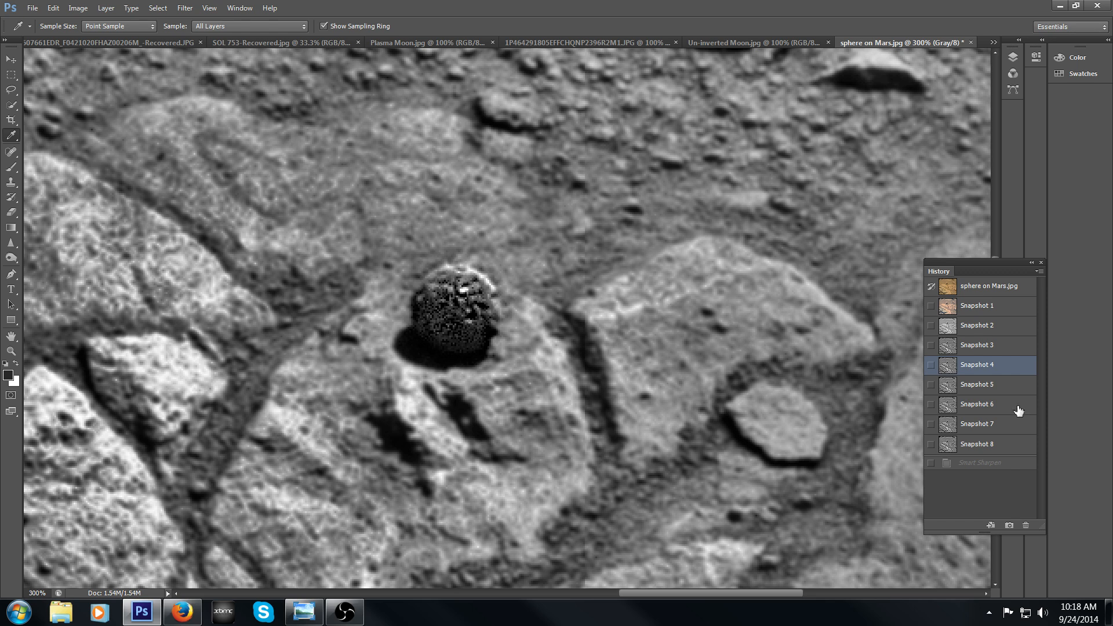
{"action": "left_click", "coordinate": [976, 403]}
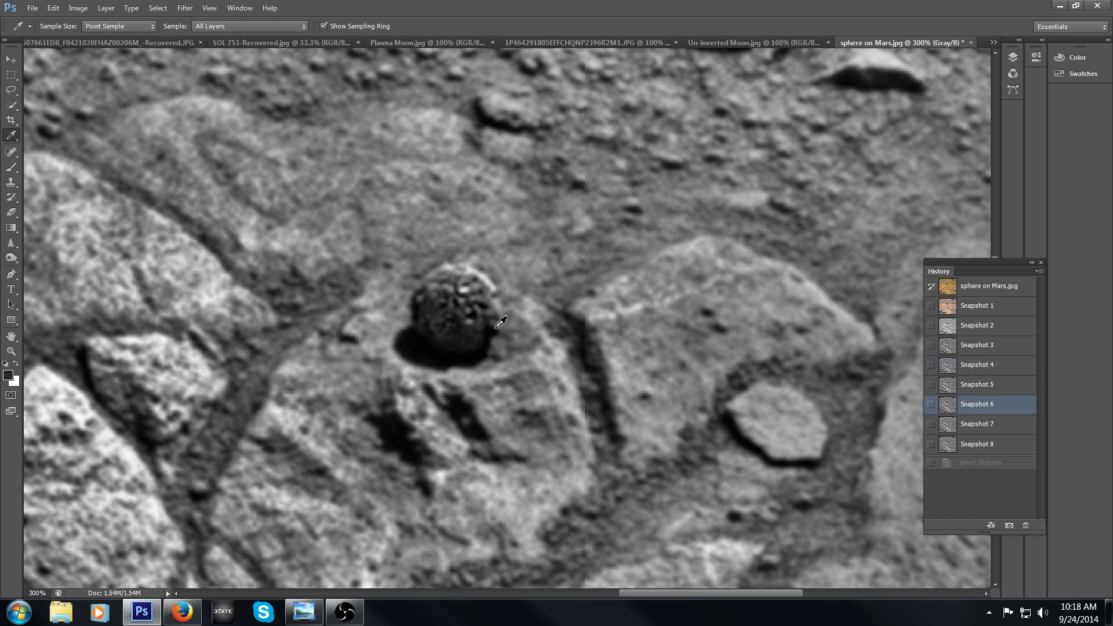
{"action": "mouse_move", "coordinate": [513, 336]}
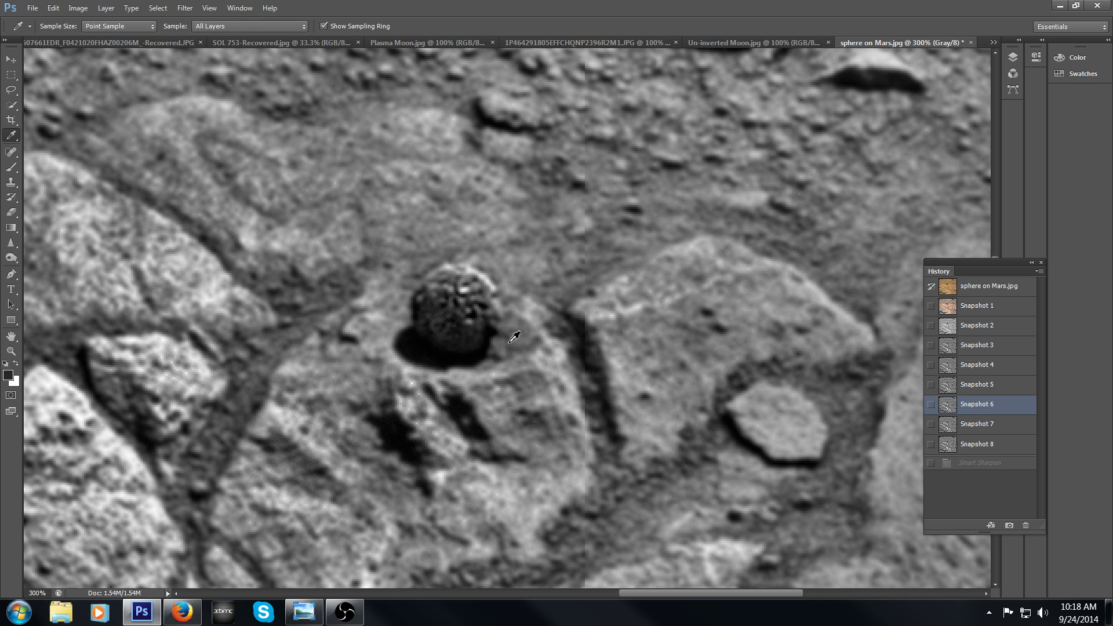
{"action": "mouse_move", "coordinate": [501, 314]}
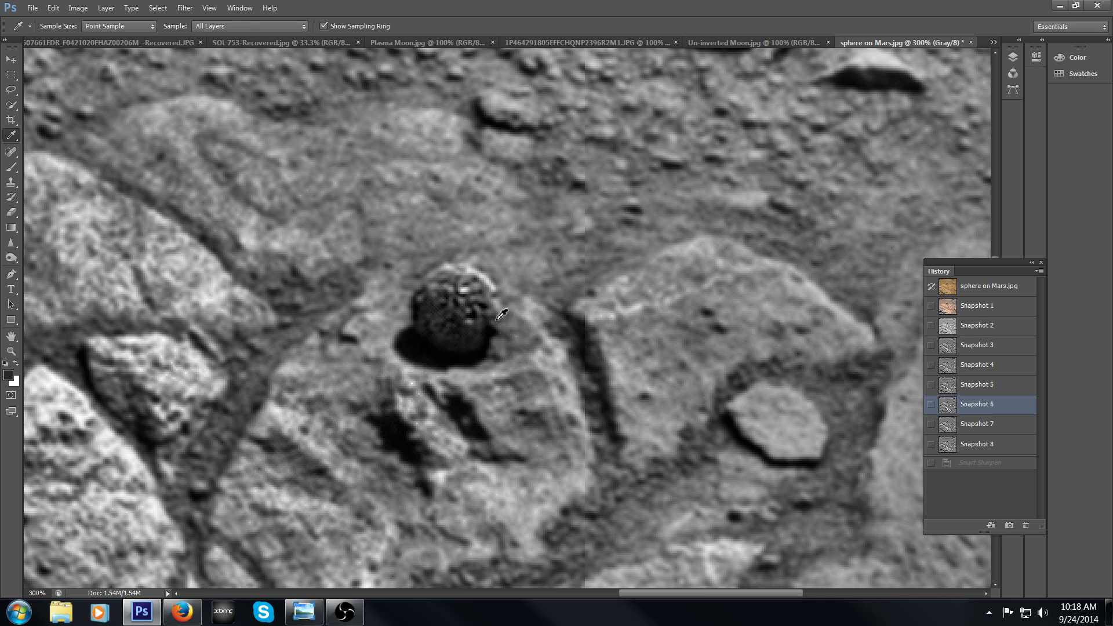
{"action": "mouse_move", "coordinate": [549, 334]}
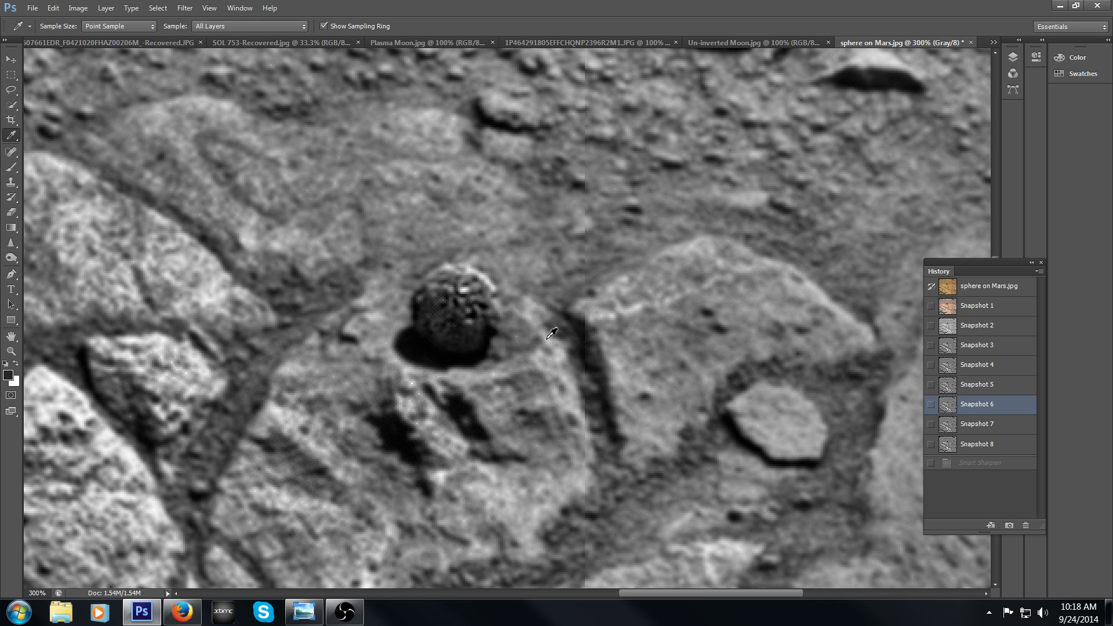
{"action": "mouse_move", "coordinate": [579, 394]}
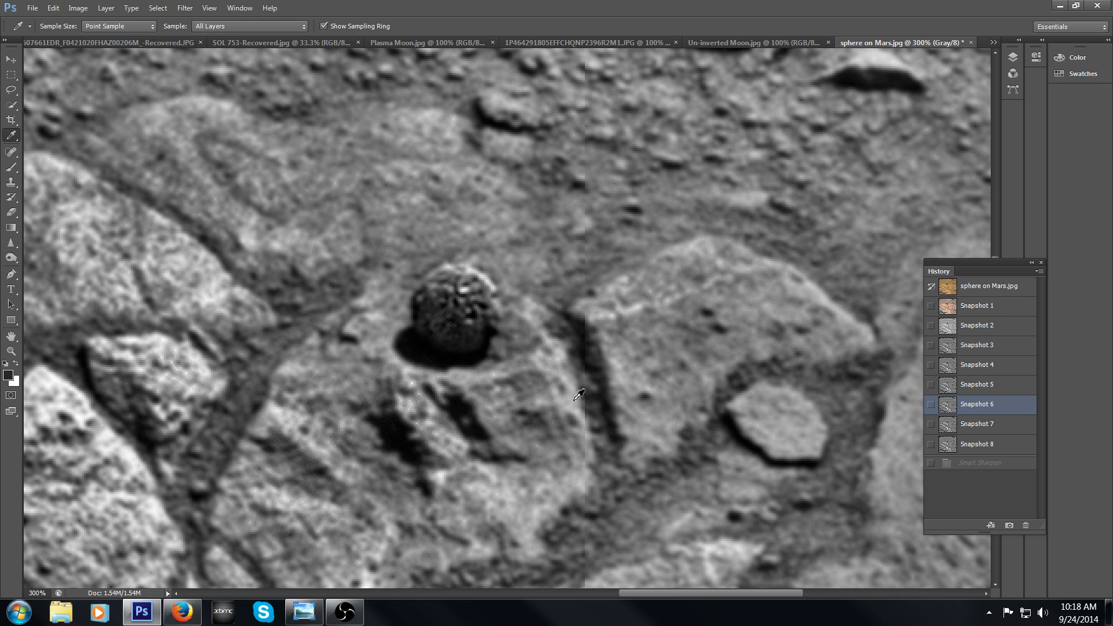
{"action": "mouse_move", "coordinate": [542, 306]}
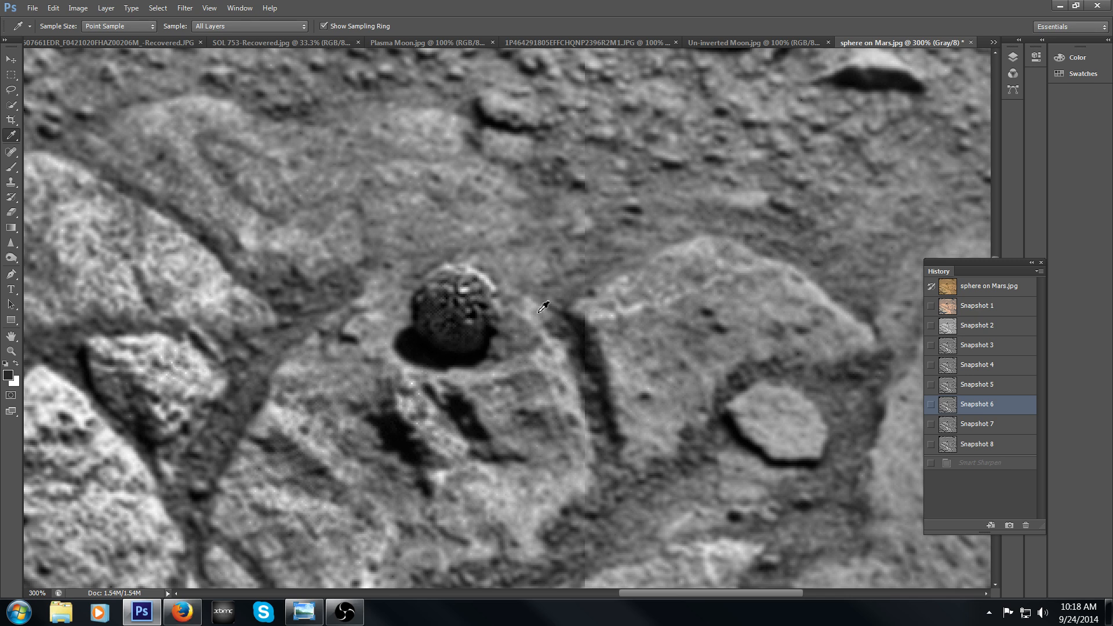
{"action": "mouse_move", "coordinate": [438, 283]}
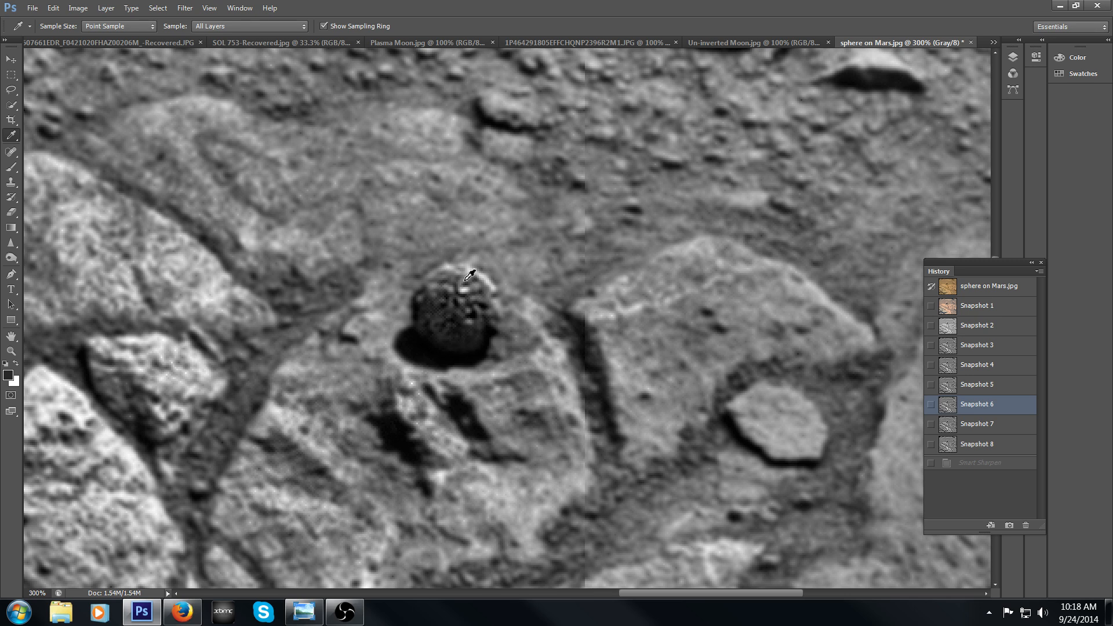
{"action": "mouse_move", "coordinate": [926, 368]}
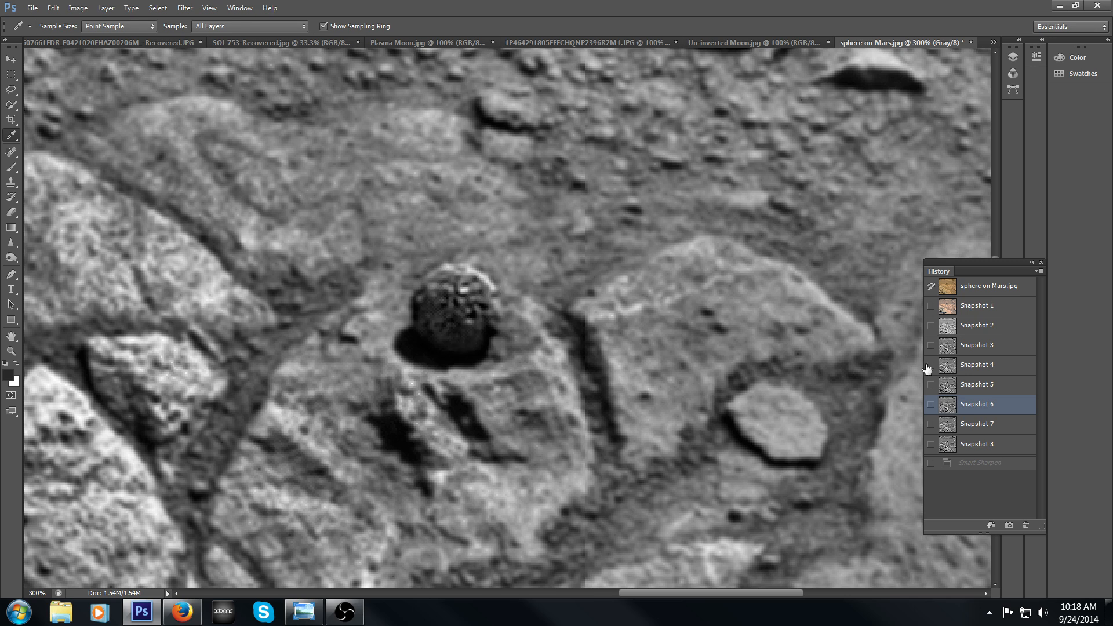
{"action": "left_click", "coordinate": [976, 425]}
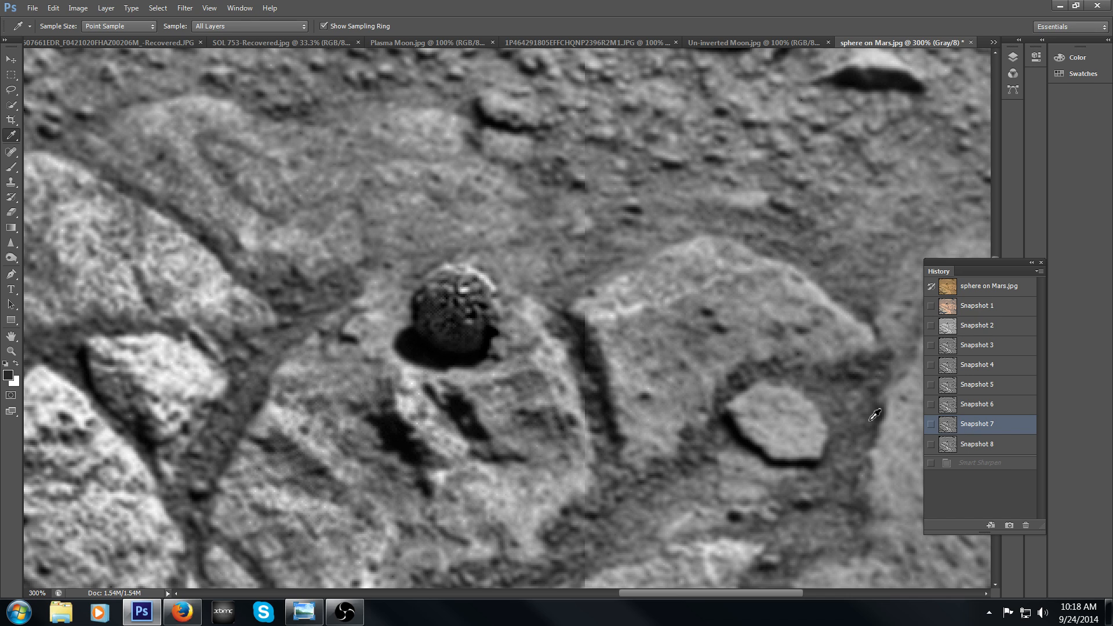
{"action": "left_click", "coordinate": [976, 444]}
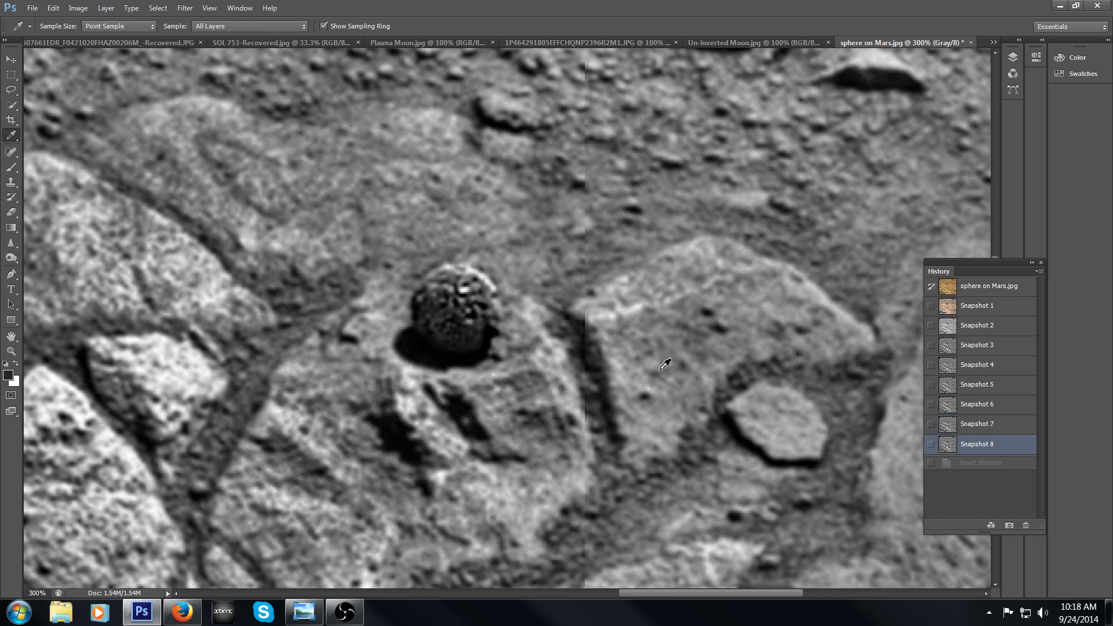
{"action": "left_click", "coordinate": [977, 425]}
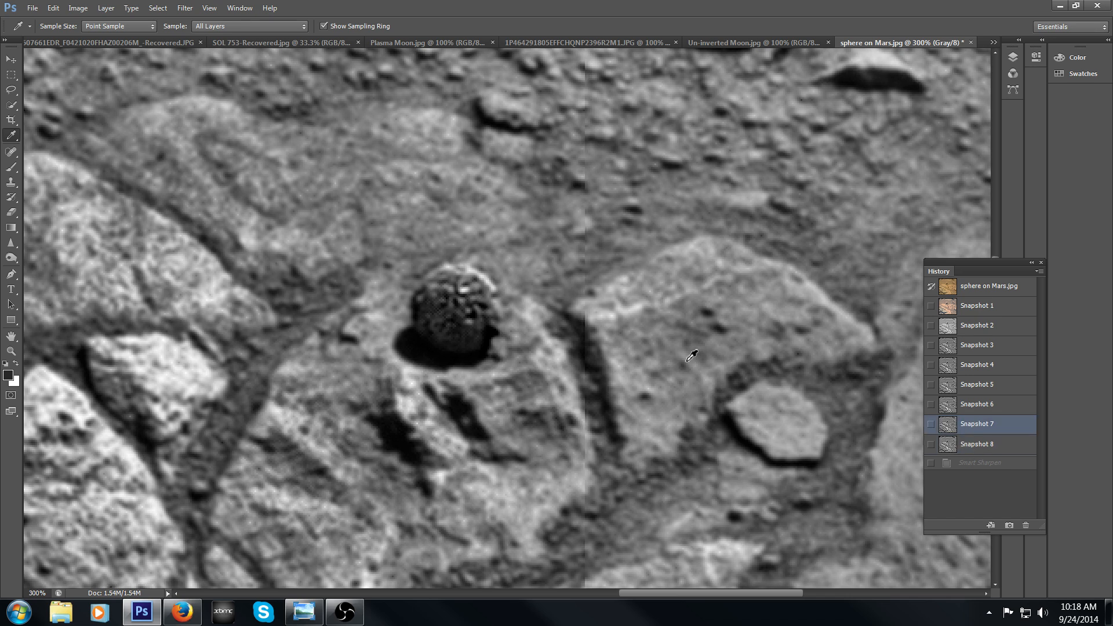
{"action": "mouse_move", "coordinate": [477, 290]}
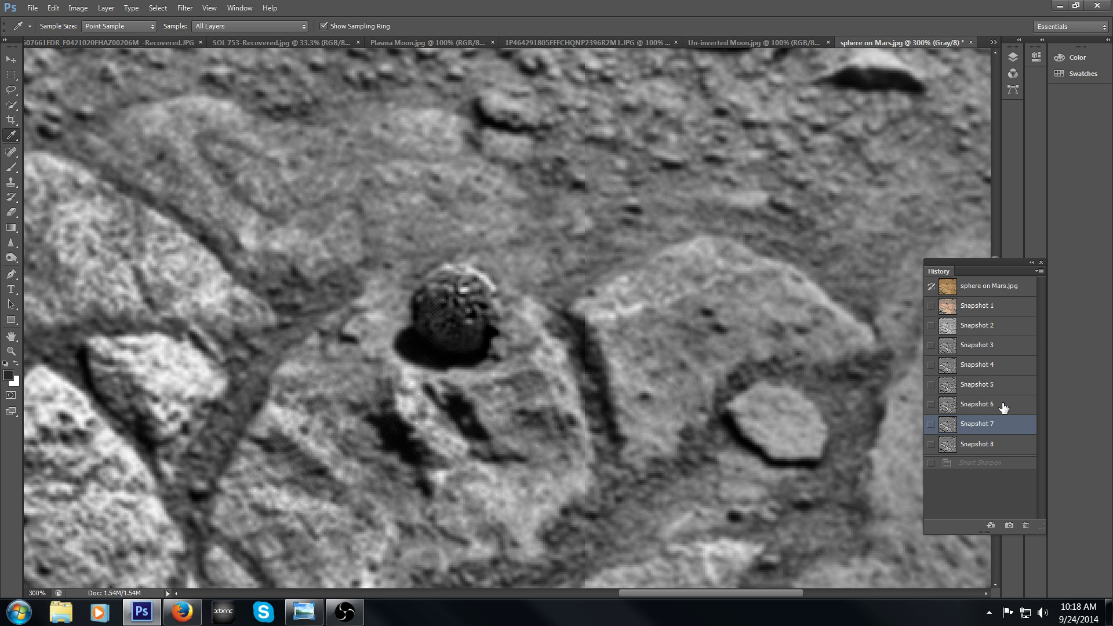
{"action": "left_click", "coordinate": [976, 404]}
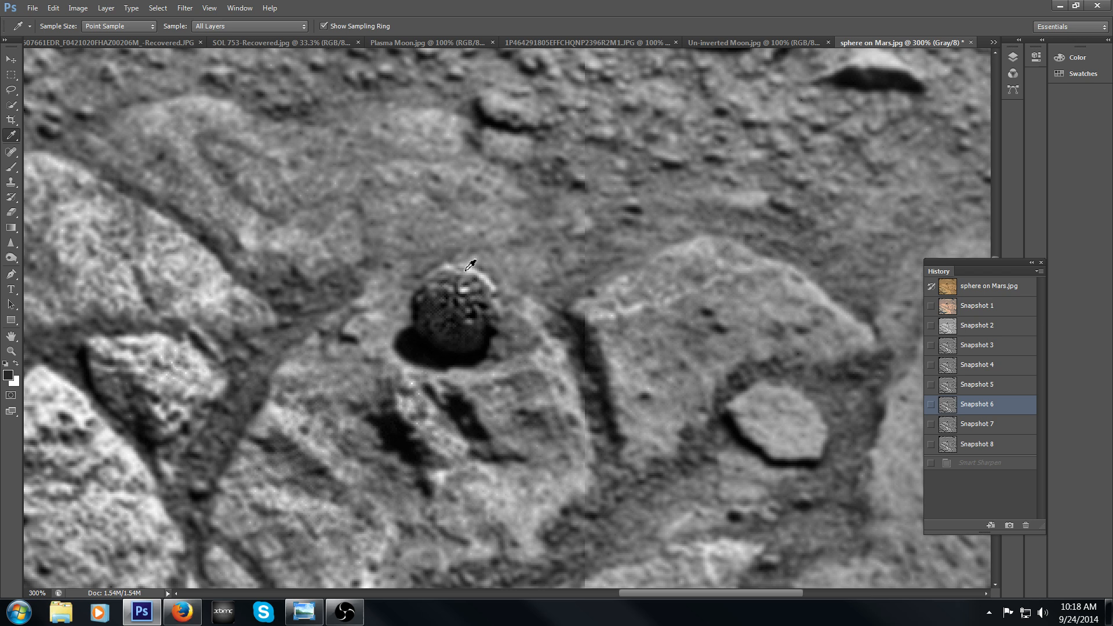
{"action": "mouse_move", "coordinate": [425, 279]}
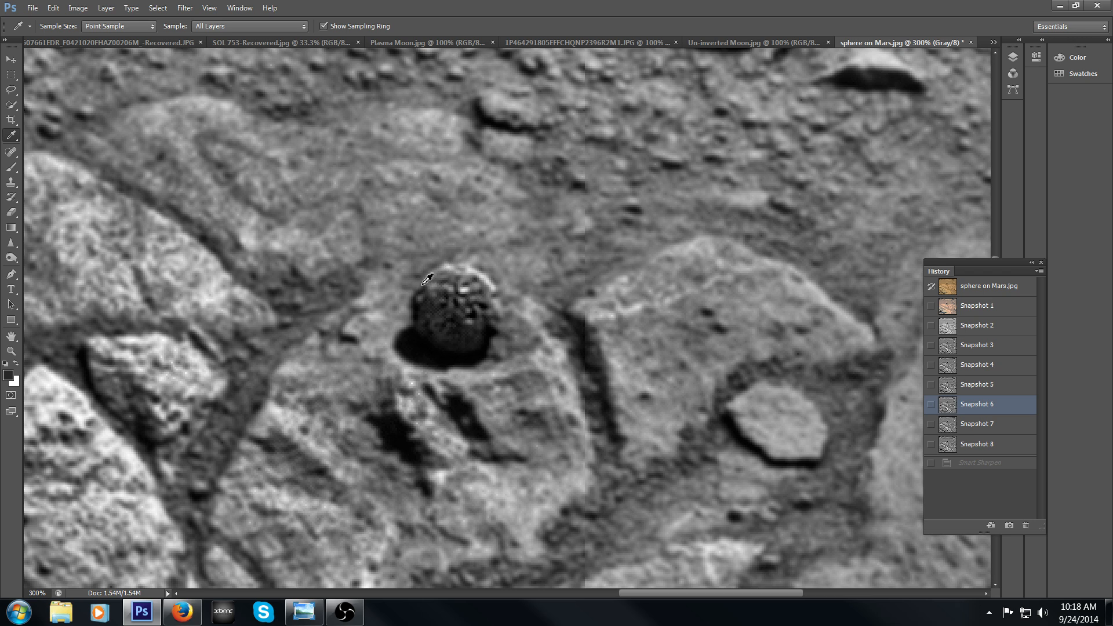
{"action": "mouse_move", "coordinate": [443, 271]}
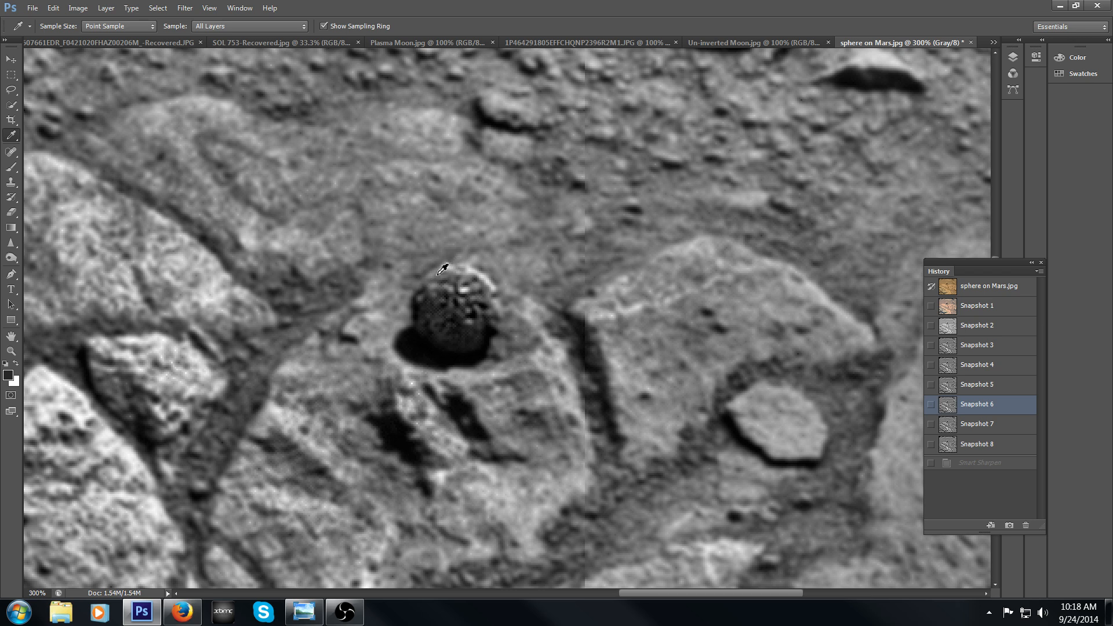
{"action": "mouse_move", "coordinate": [454, 271]}
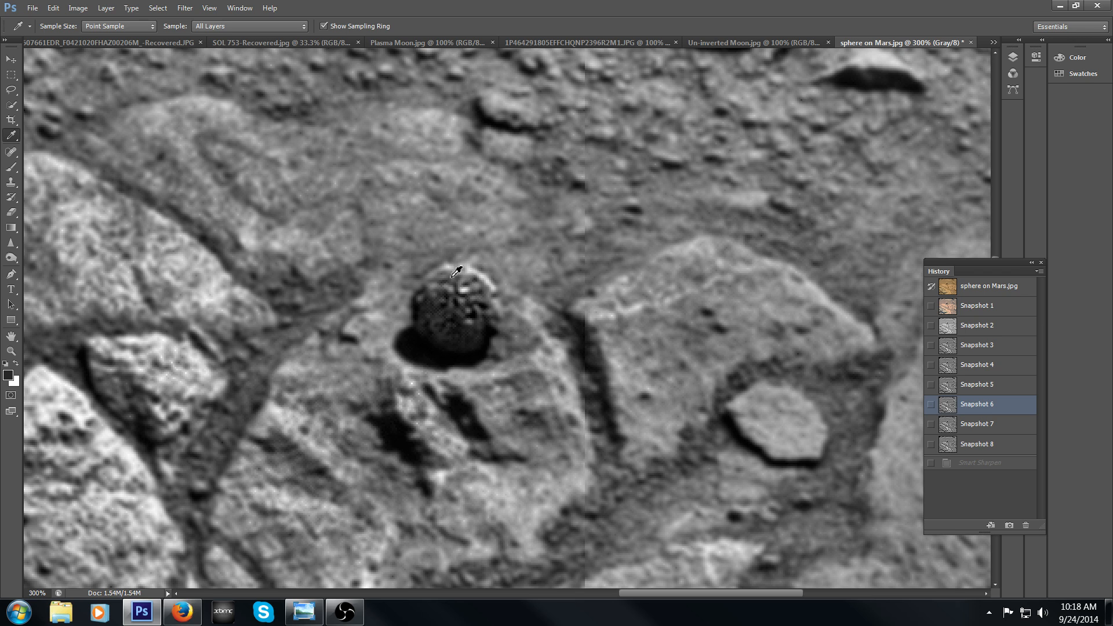
{"action": "mouse_move", "coordinate": [458, 265]}
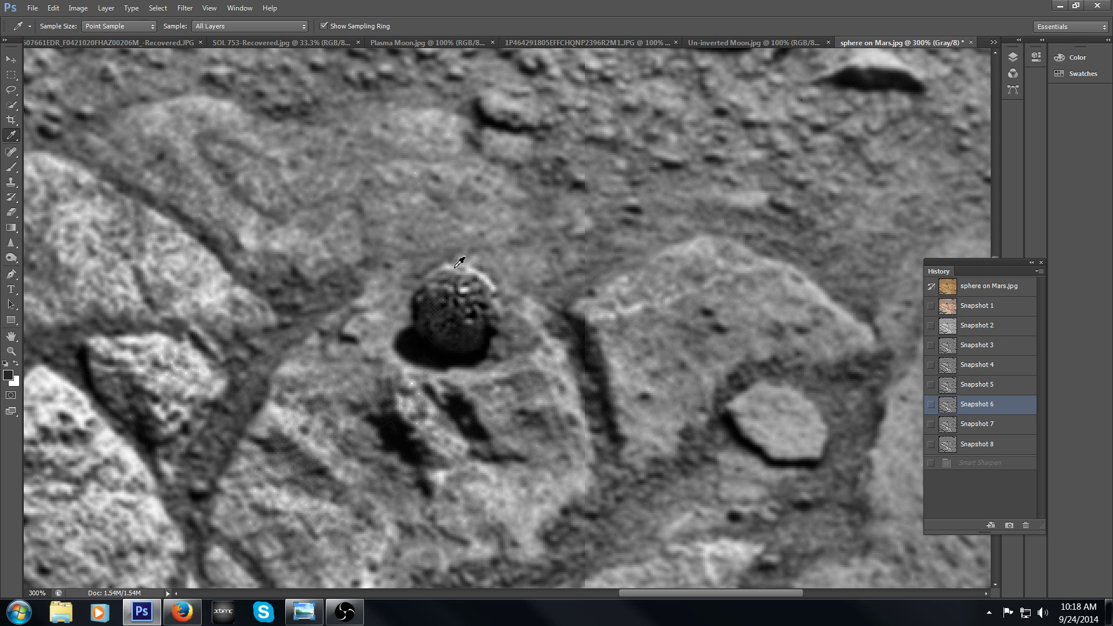
{"action": "mouse_move", "coordinate": [484, 267]}
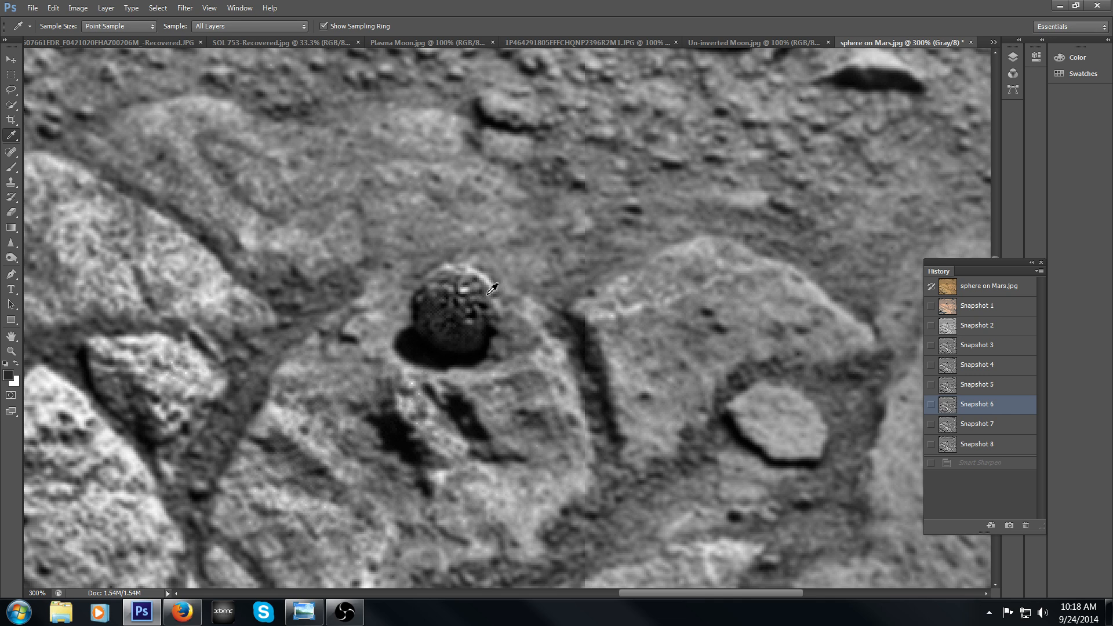
{"action": "mouse_move", "coordinate": [437, 282]}
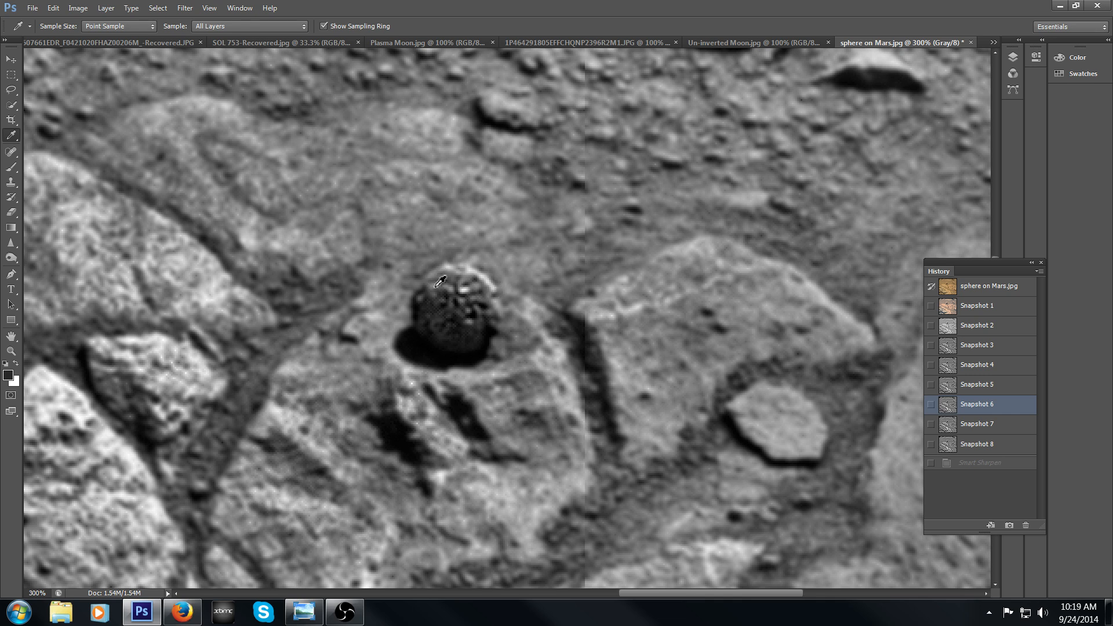
{"action": "mouse_move", "coordinate": [506, 305]}
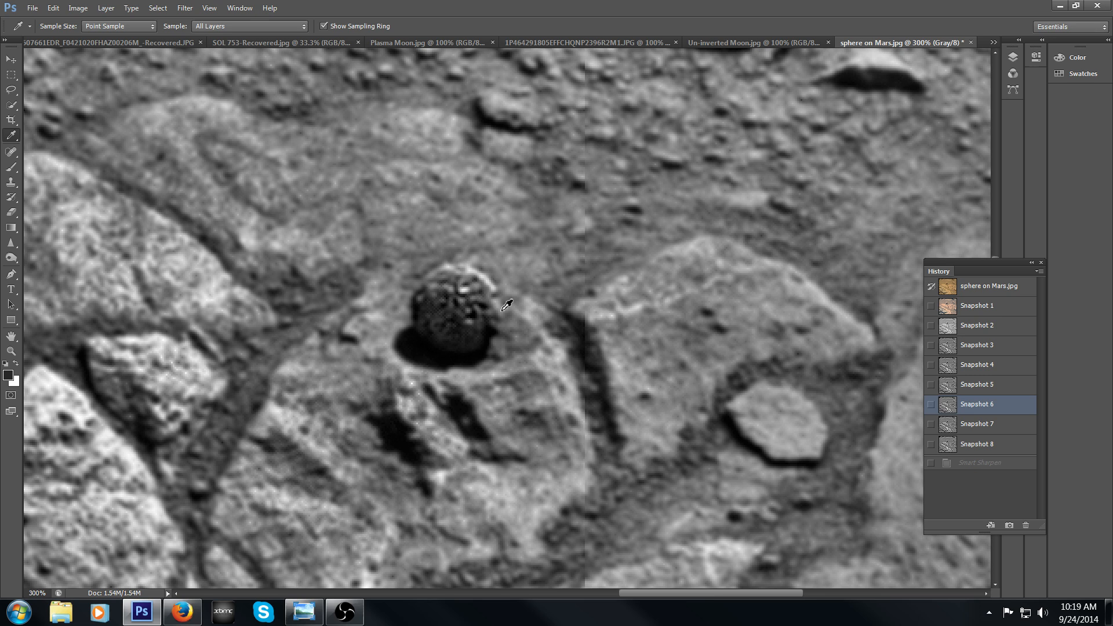
{"action": "mouse_move", "coordinate": [583, 441]}
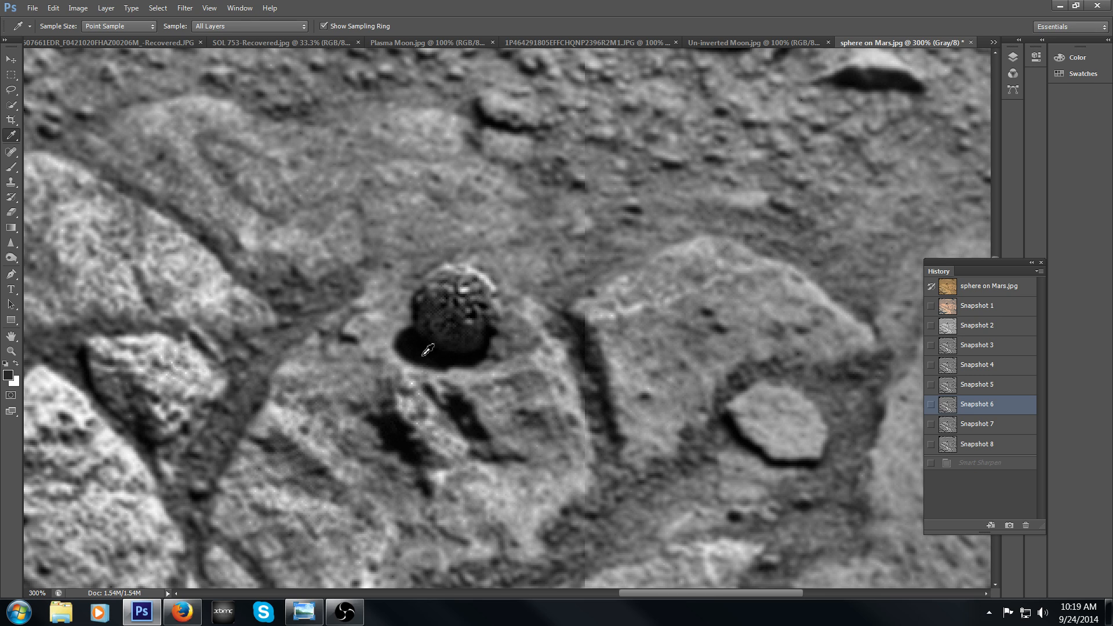
{"action": "mouse_move", "coordinate": [583, 258]}
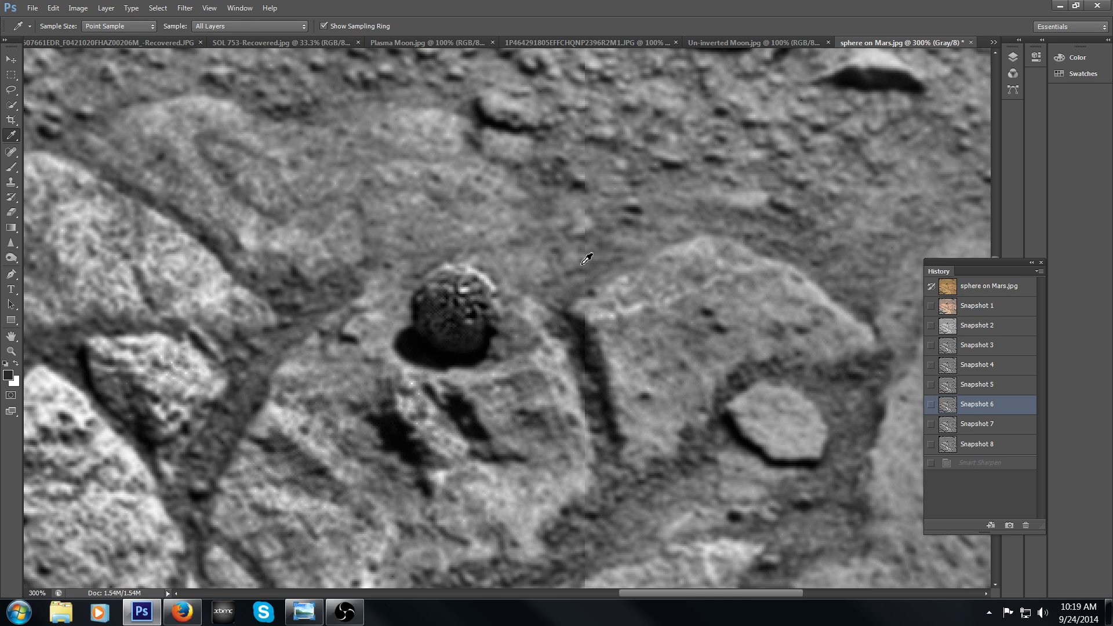
{"action": "mouse_move", "coordinate": [632, 224]}
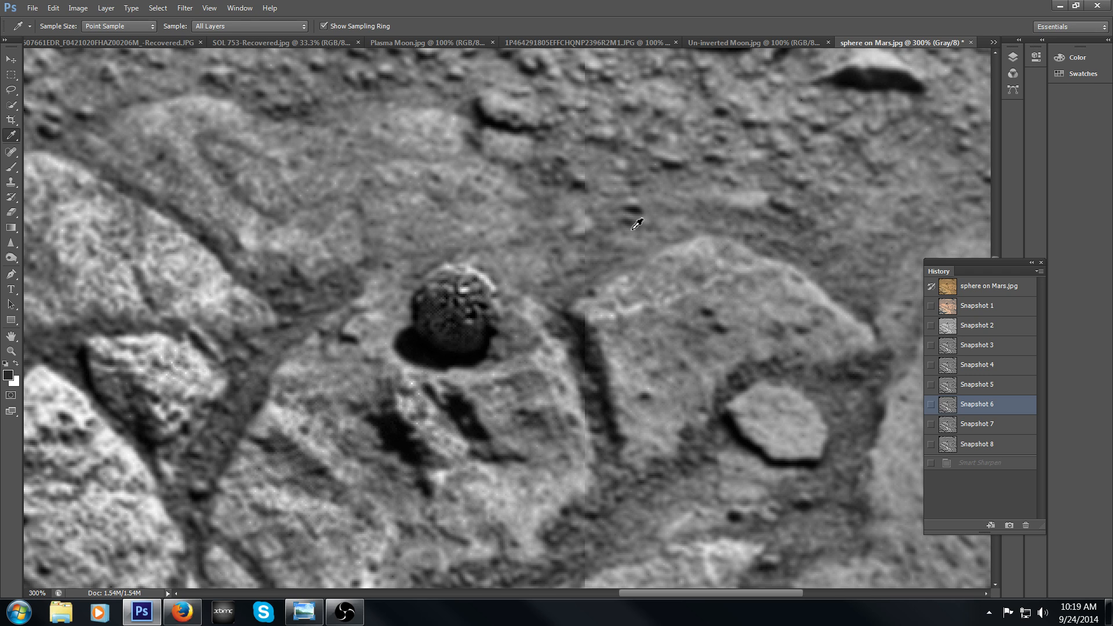
{"action": "mouse_move", "coordinate": [892, 250]}
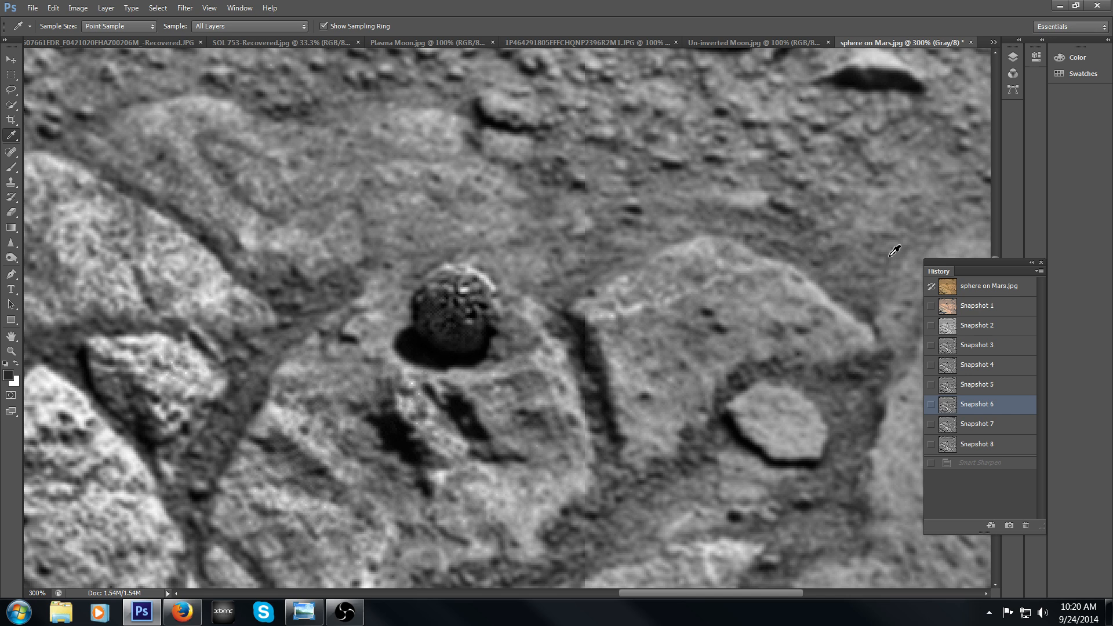
{"action": "mouse_move", "coordinate": [1008, 426]}
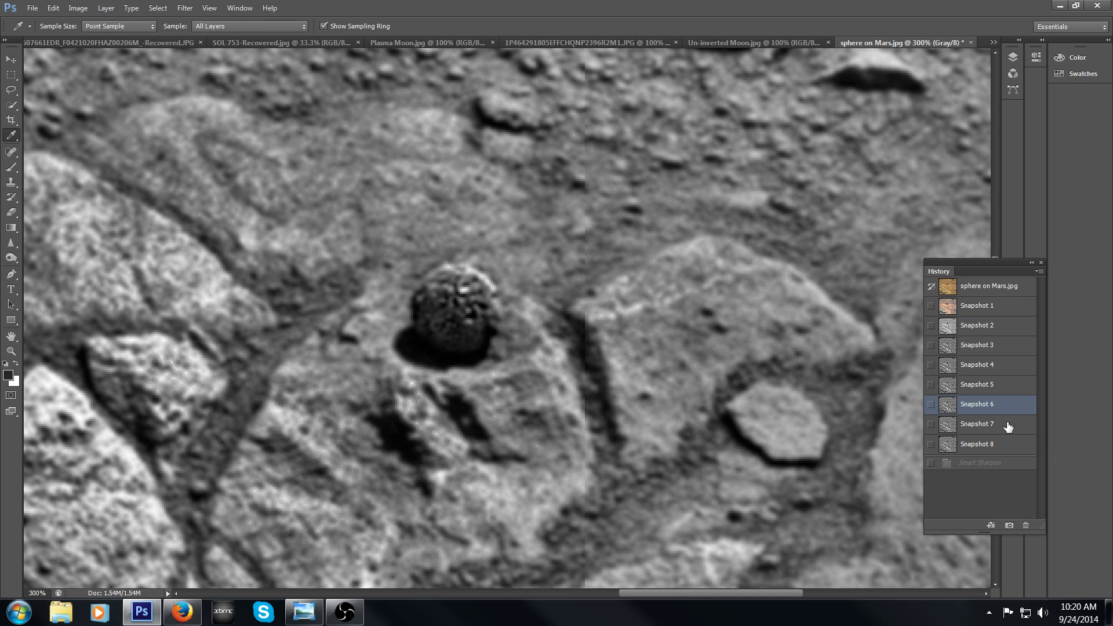
Step through Snapshot 7 and Snapshot 8 against the original colour state, ending on Snapshot 5.
{"action": "left_click", "coordinate": [976, 424]}
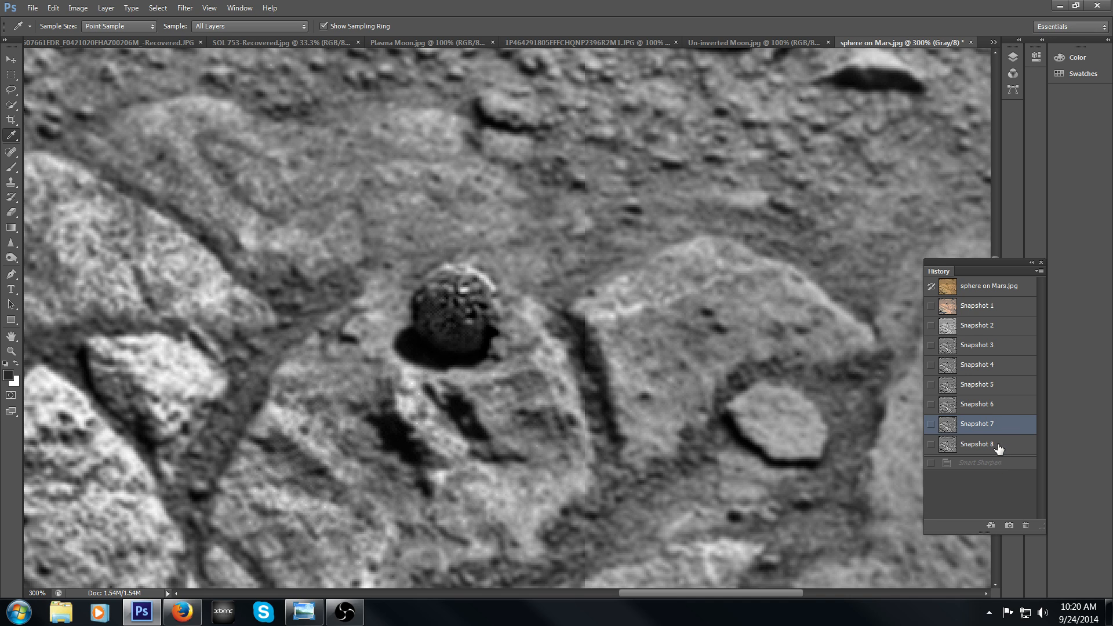
{"action": "left_click", "coordinate": [976, 444]}
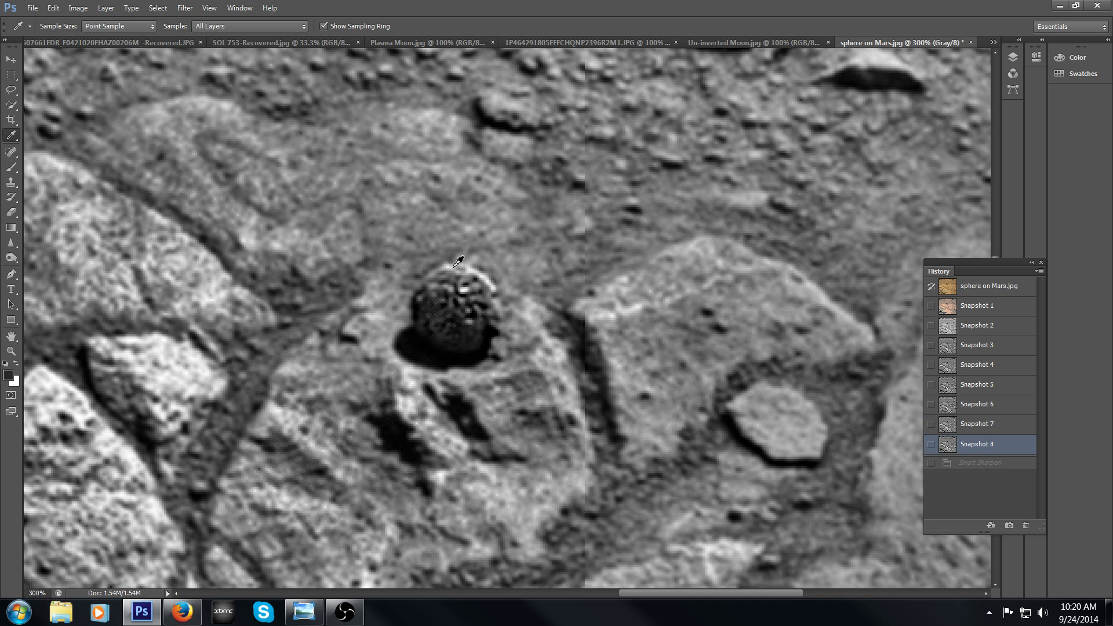
{"action": "mouse_move", "coordinate": [485, 264]}
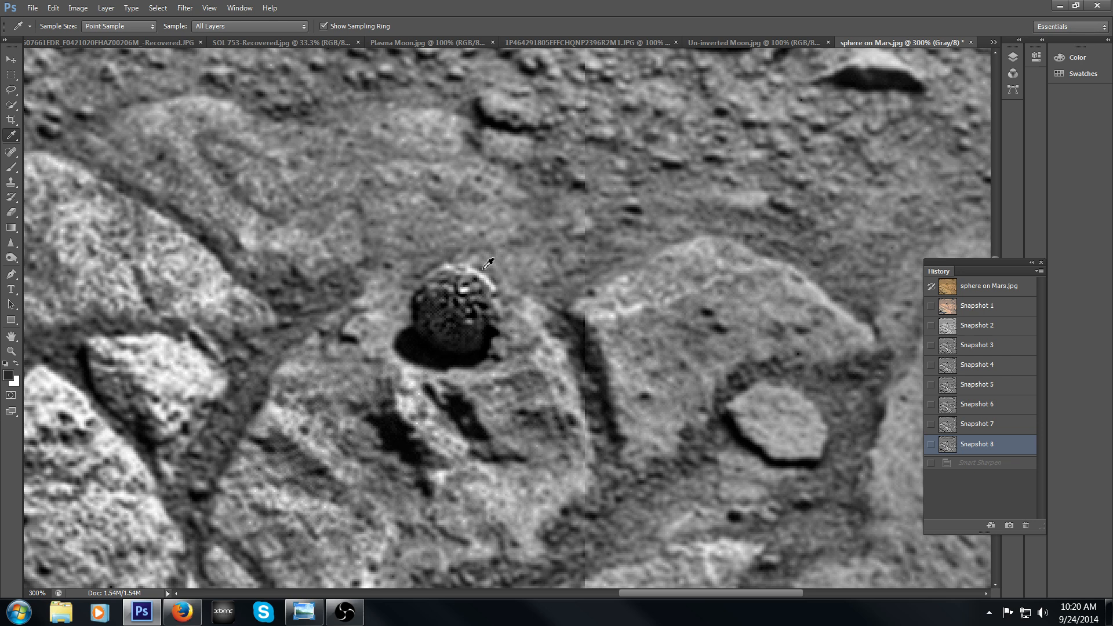
{"action": "mouse_move", "coordinate": [555, 293]}
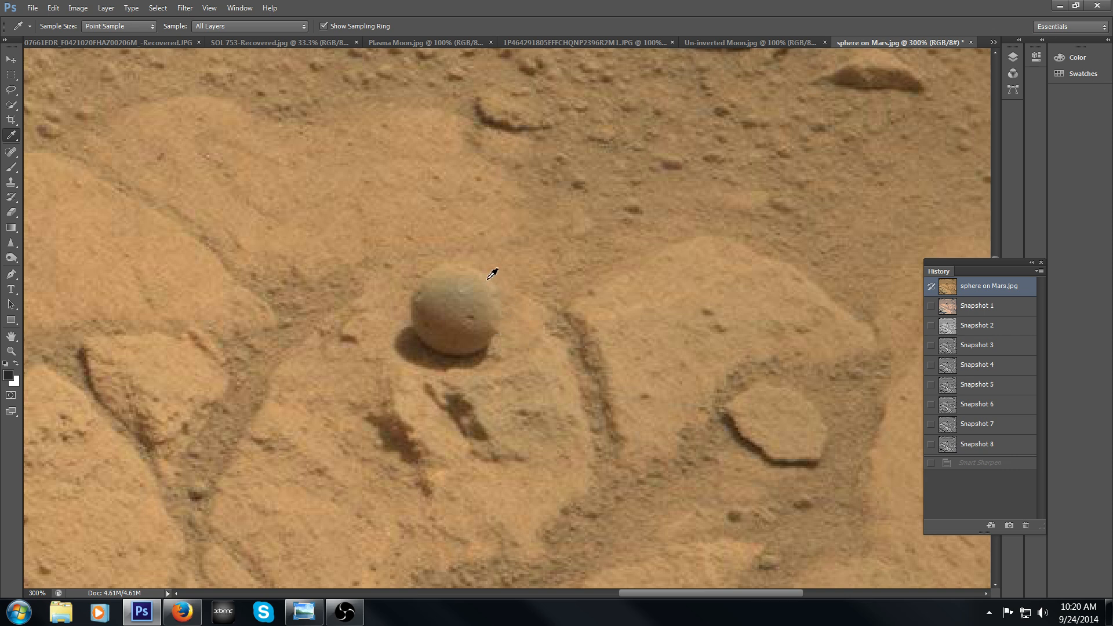
{"action": "mouse_move", "coordinate": [482, 372]}
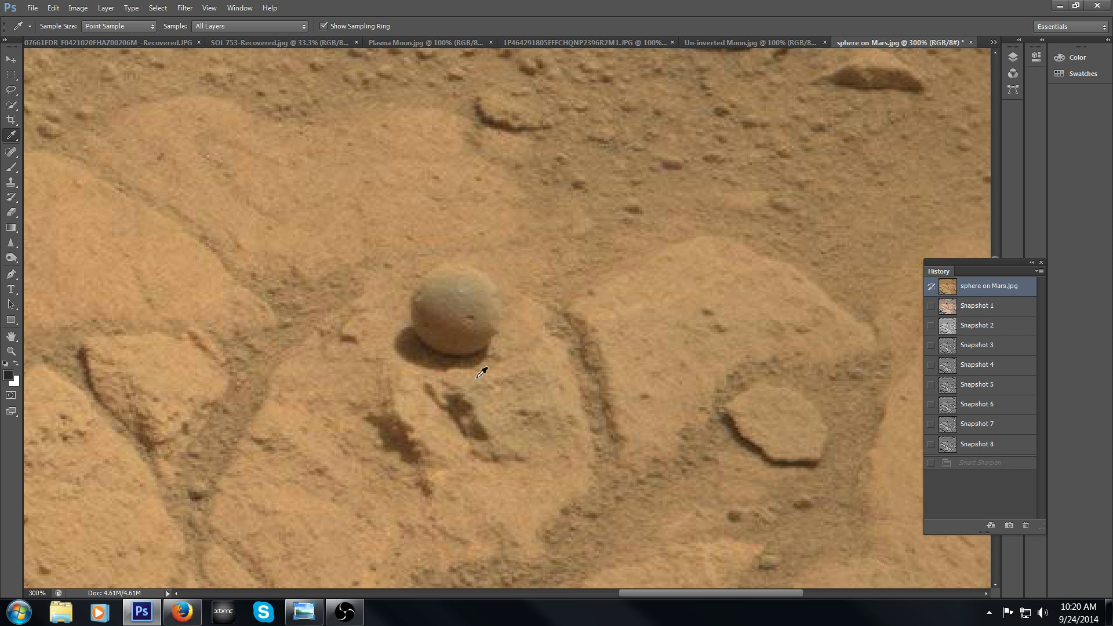
{"action": "mouse_move", "coordinate": [990, 378]}
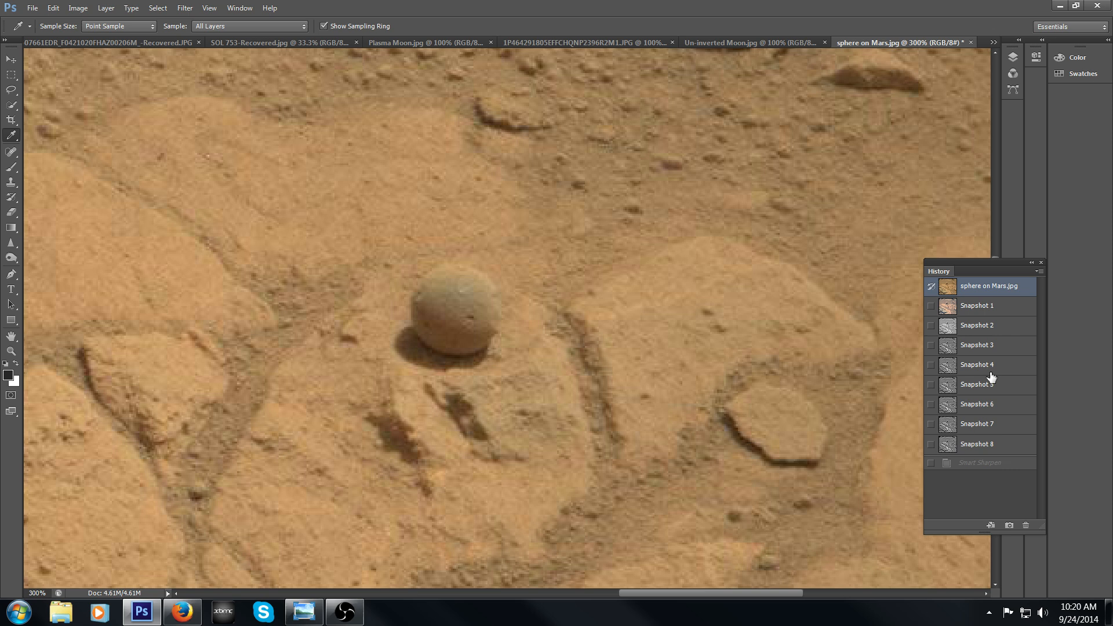
{"action": "left_click", "coordinate": [976, 444]}
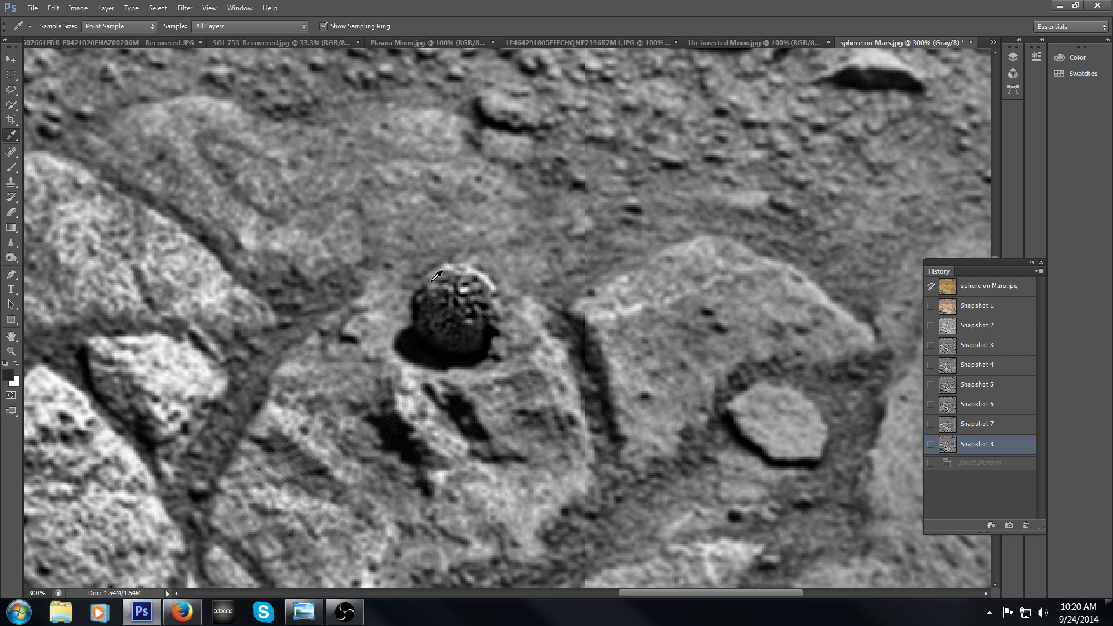
{"action": "mouse_move", "coordinate": [505, 288]}
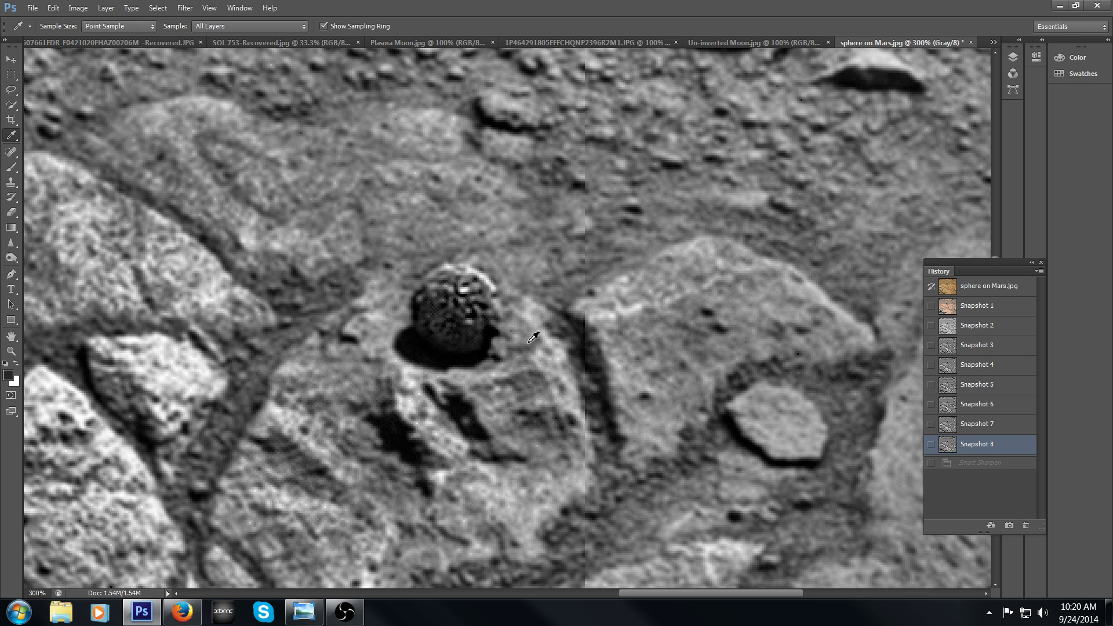
{"action": "mouse_move", "coordinate": [552, 343]}
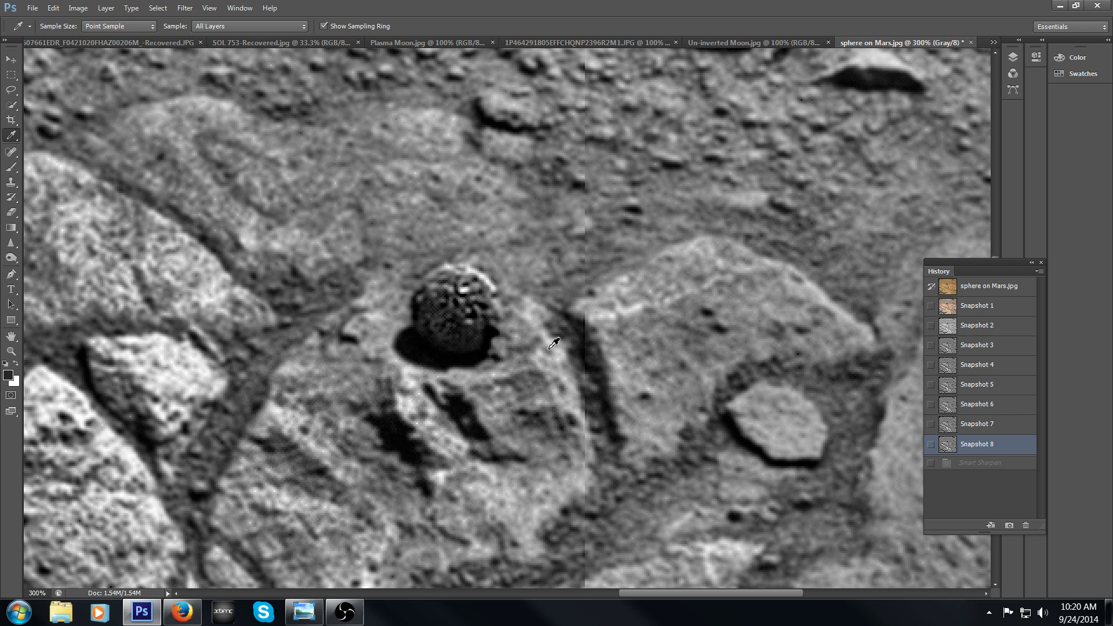
{"action": "mouse_move", "coordinate": [504, 349]}
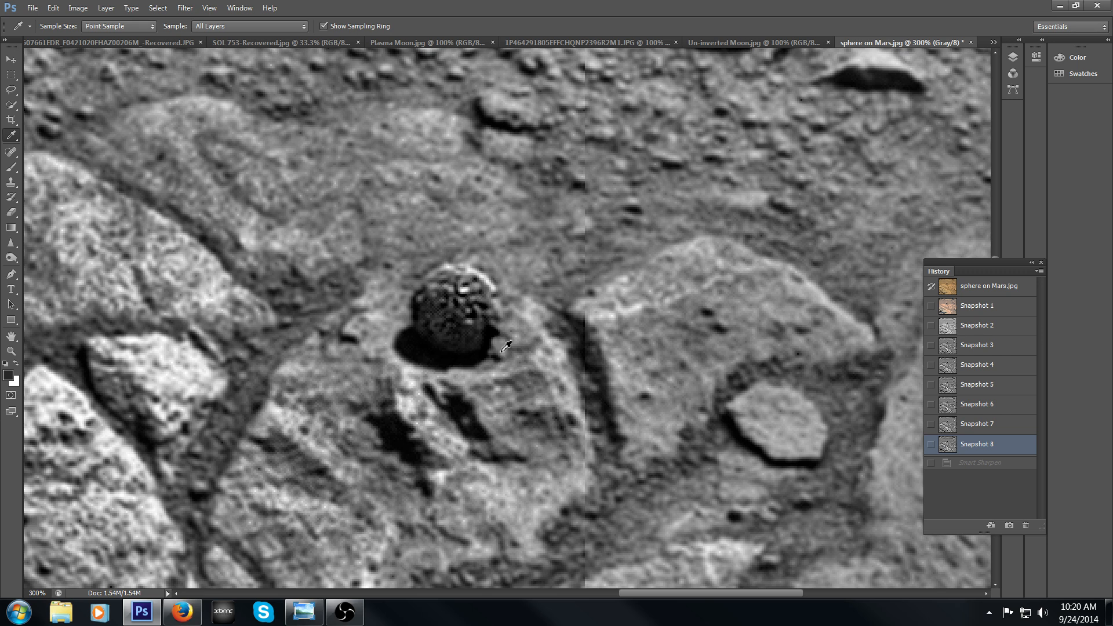
{"action": "mouse_move", "coordinate": [575, 338]}
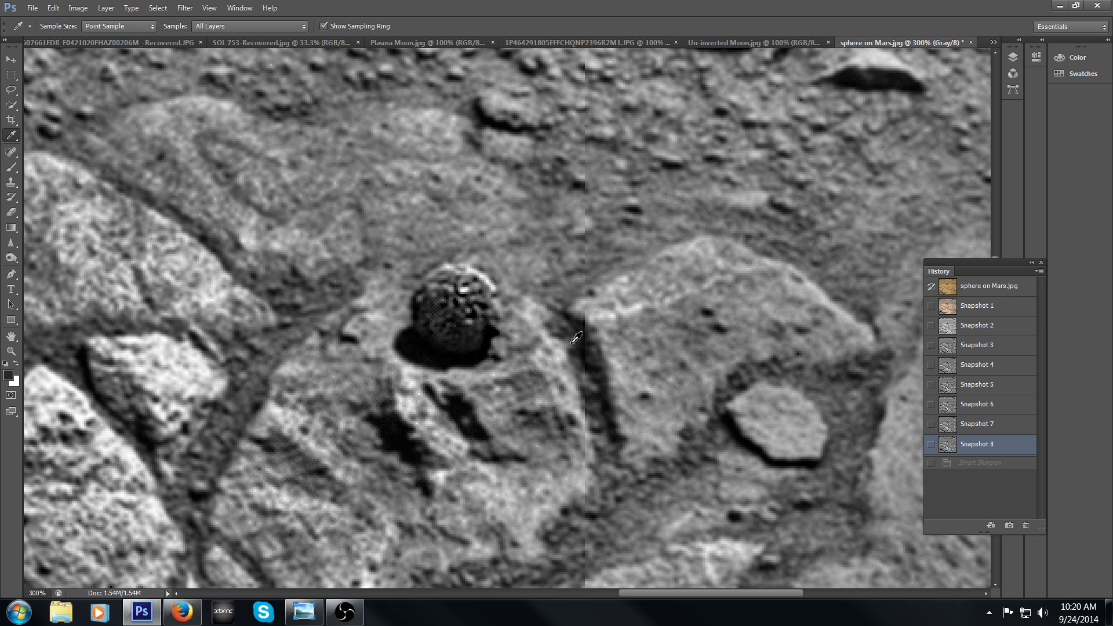
{"action": "mouse_move", "coordinate": [590, 337]}
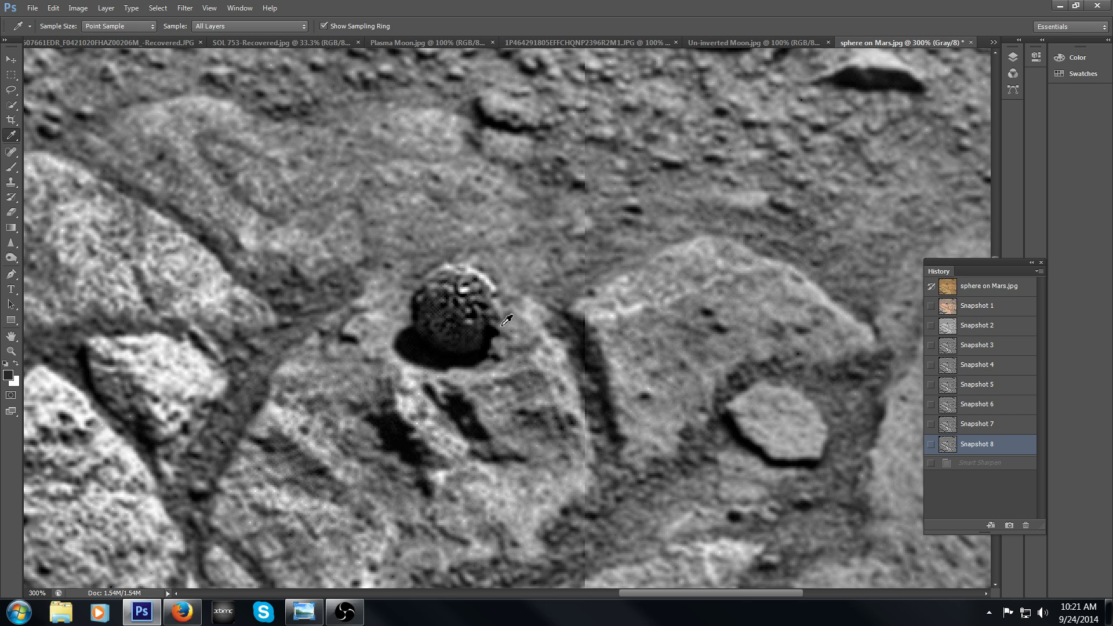
{"action": "mouse_move", "coordinate": [510, 320]}
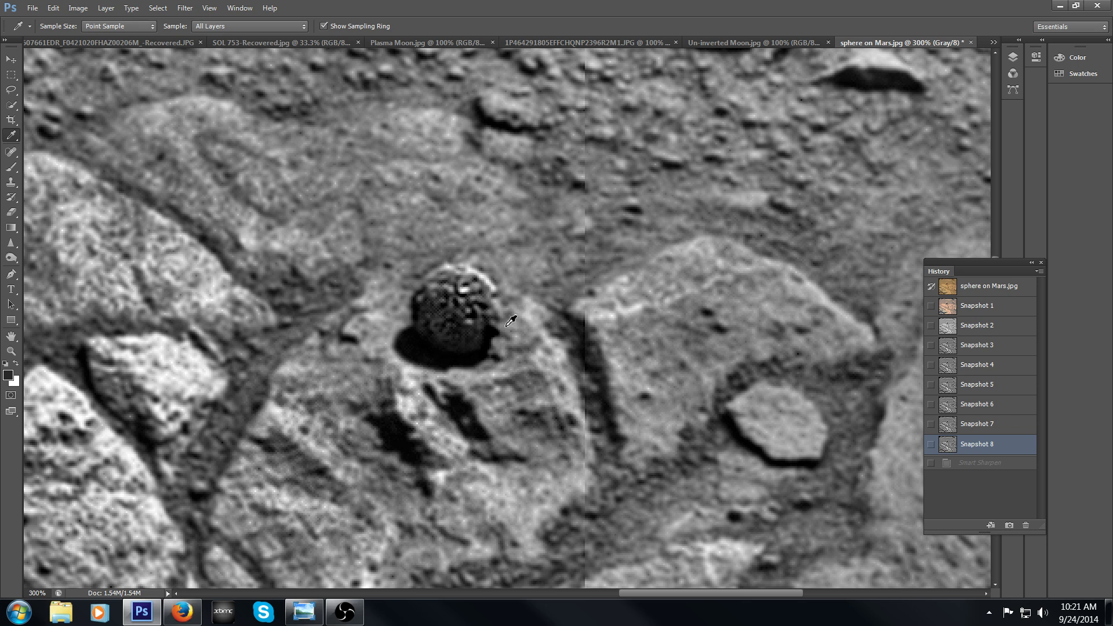
{"action": "mouse_move", "coordinate": [497, 314]}
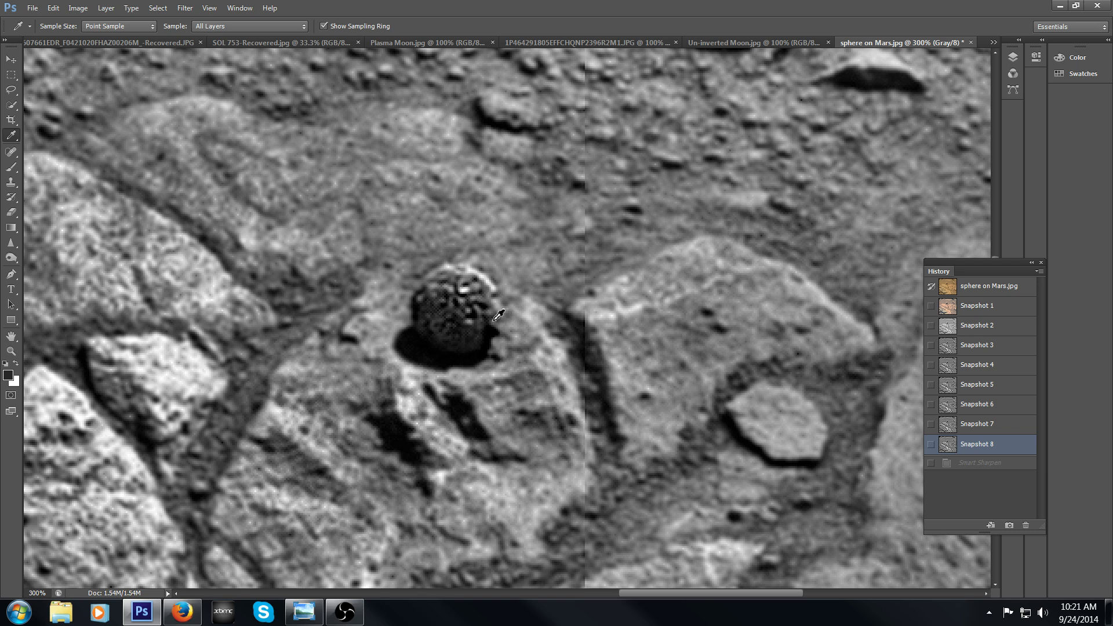
{"action": "mouse_move", "coordinate": [553, 378]}
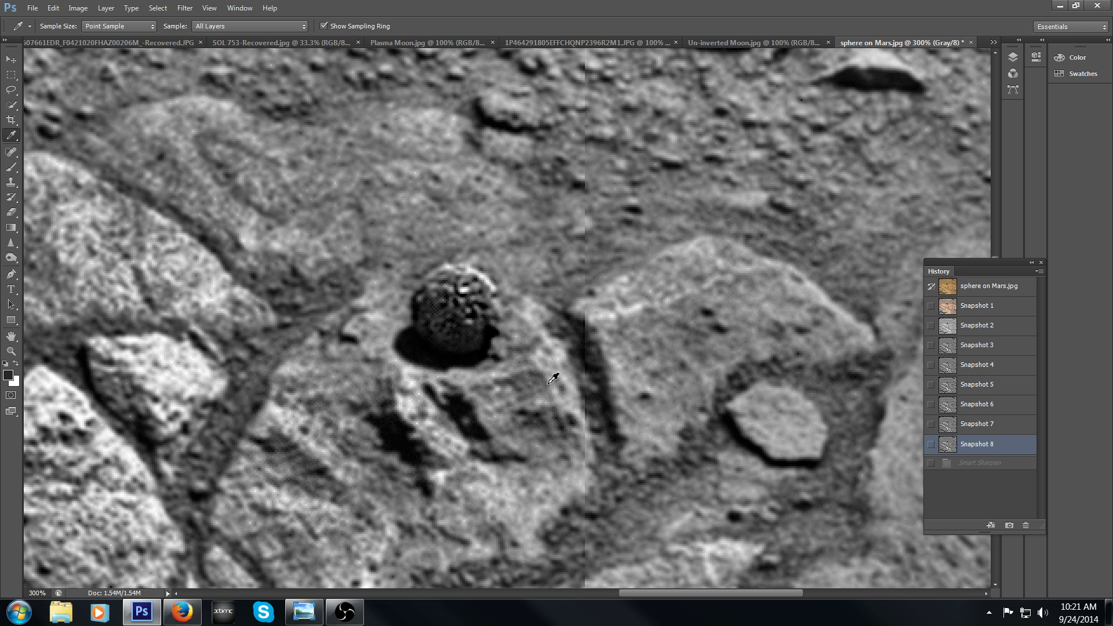
{"action": "left_click", "coordinate": [976, 384]}
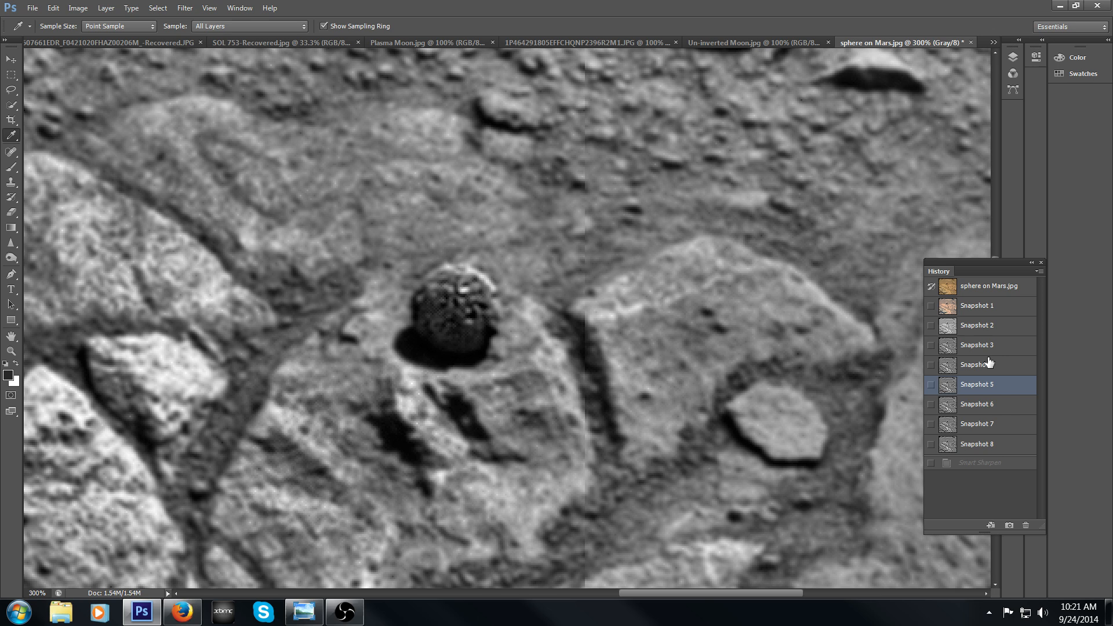
Restore the original colour 'sphere on Mars.jpg' state, then bring up Windows Photo Viewer's Mars Anomalies banner.
{"action": "left_click", "coordinate": [976, 324]}
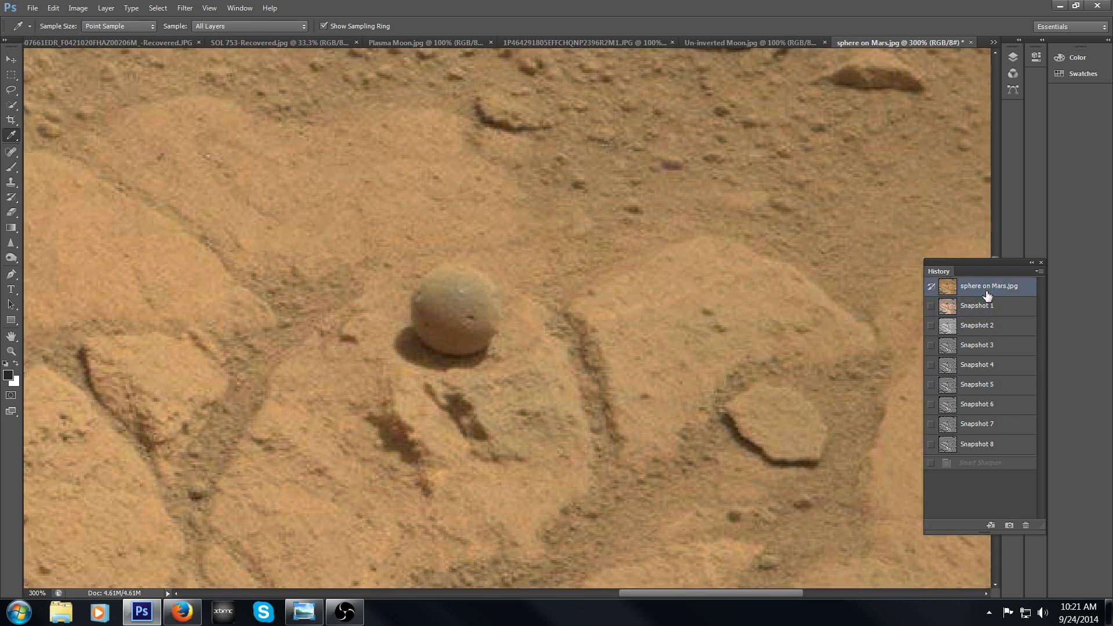
{"action": "left_click", "coordinate": [976, 445]}
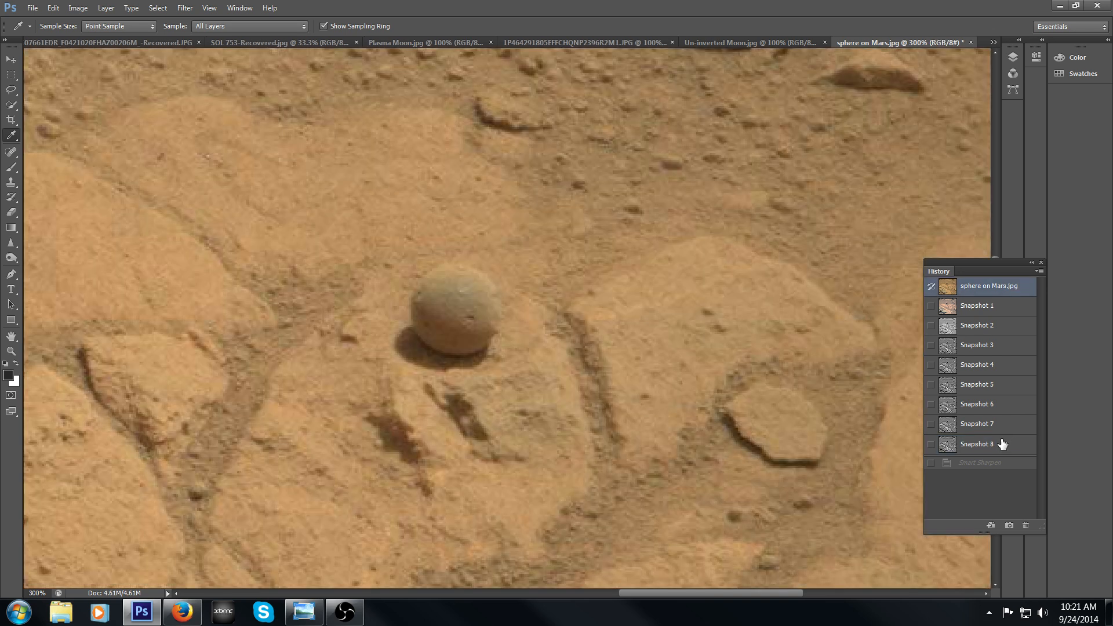
{"action": "left_click", "coordinate": [976, 444]}
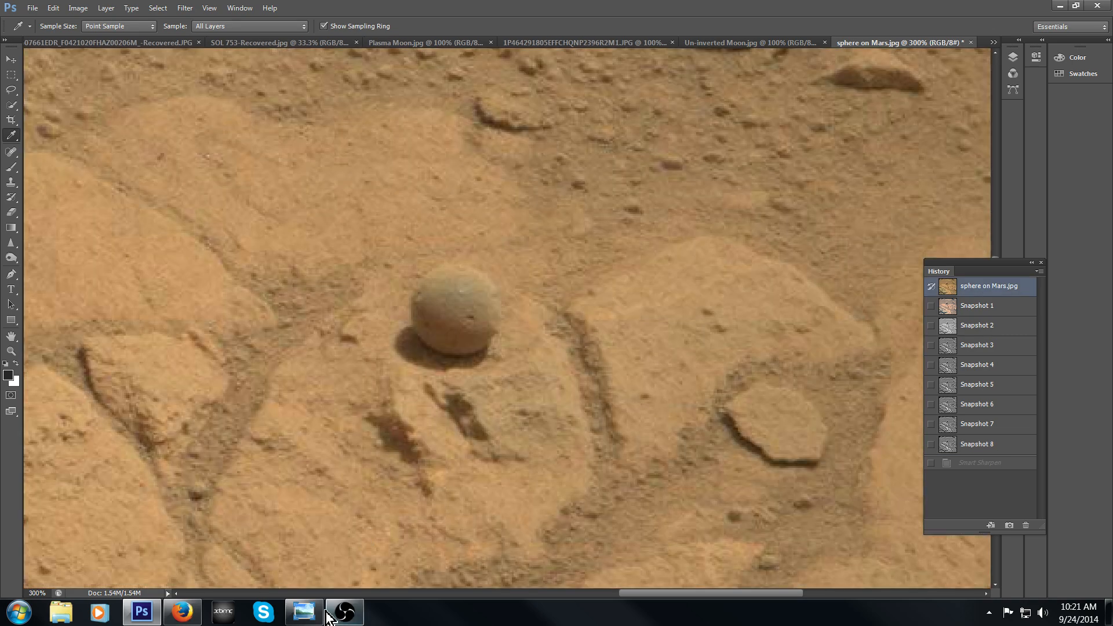
{"action": "left_click", "coordinate": [304, 611]}
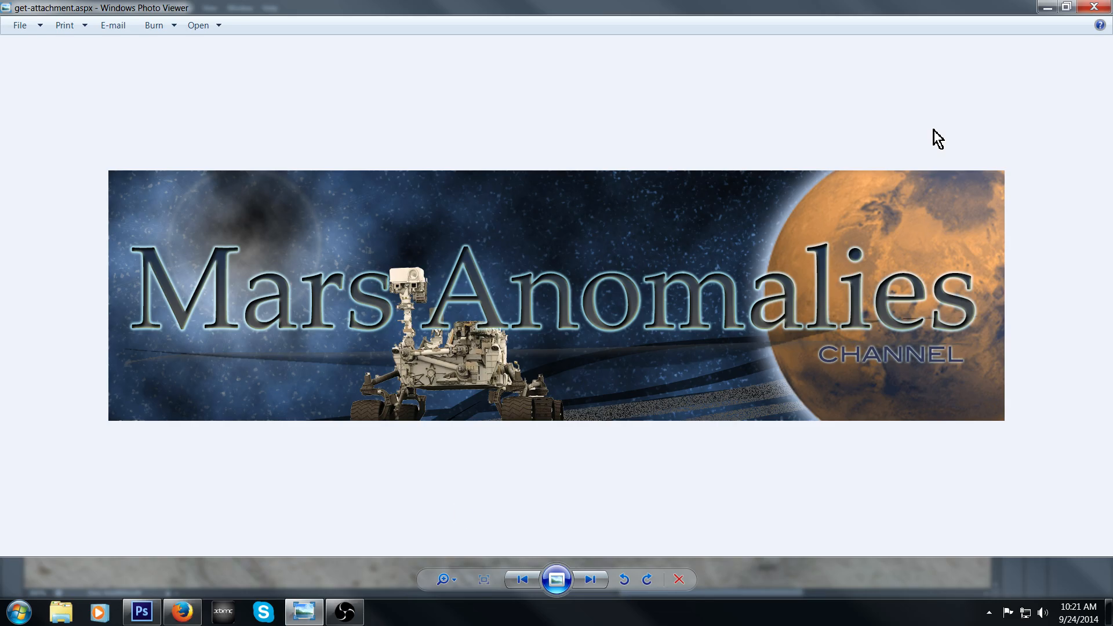